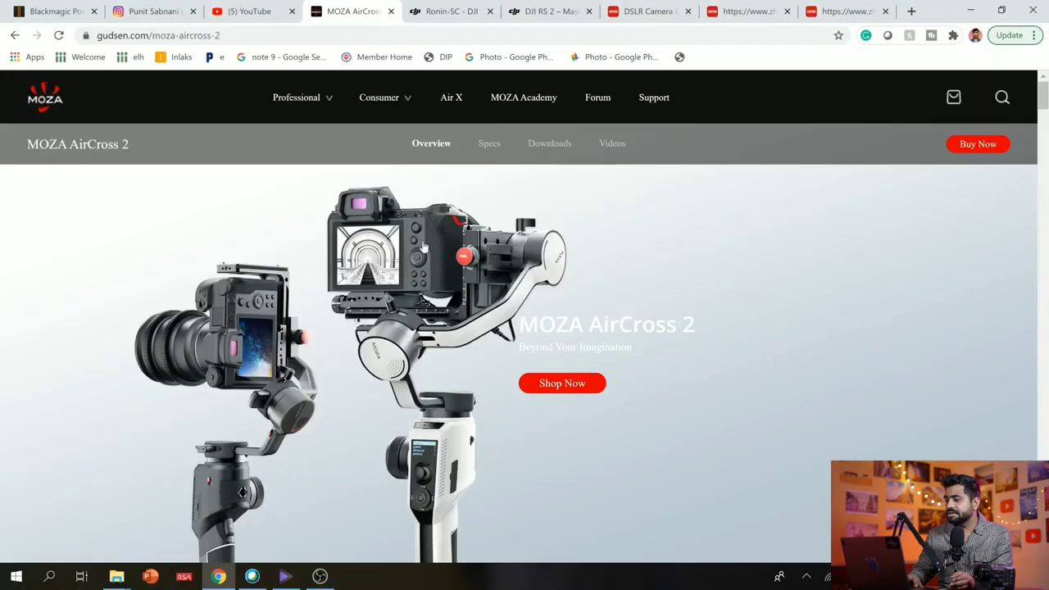
pyautogui.moveTo(589, 296)
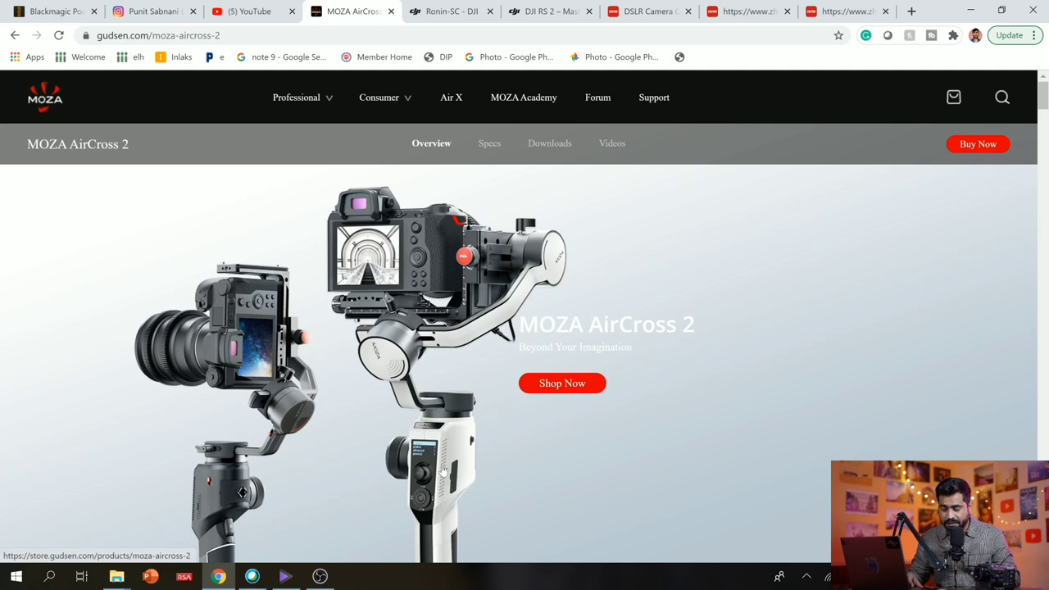
pyautogui.moveTo(402, 549)
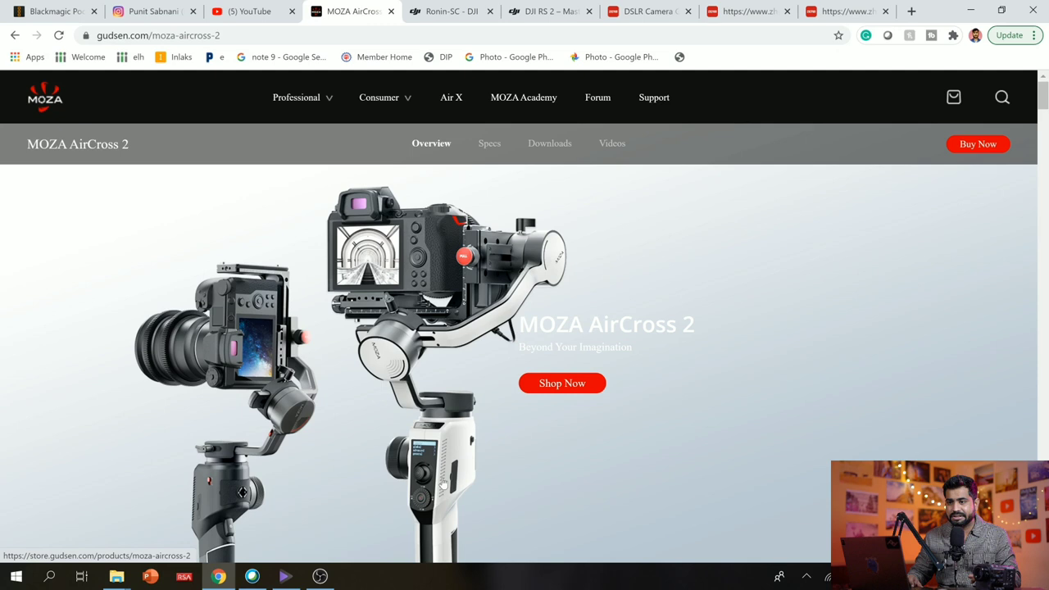
# Step: Scroll down to the AirCross 2 'Lightweight yet Powerful' payload and weight figures
pyautogui.scroll(-3)
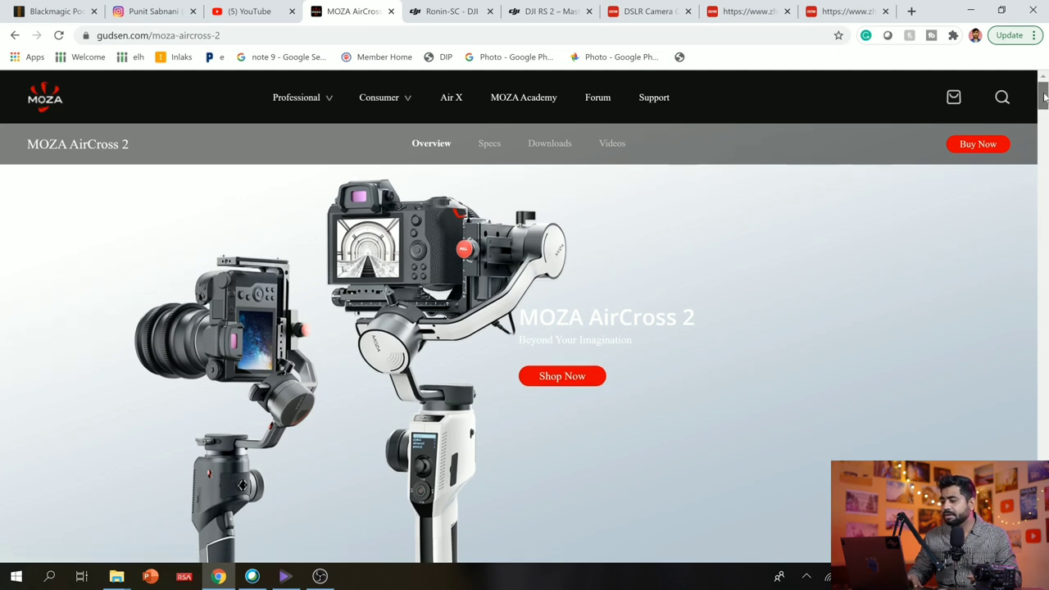
pyautogui.scroll(-3)
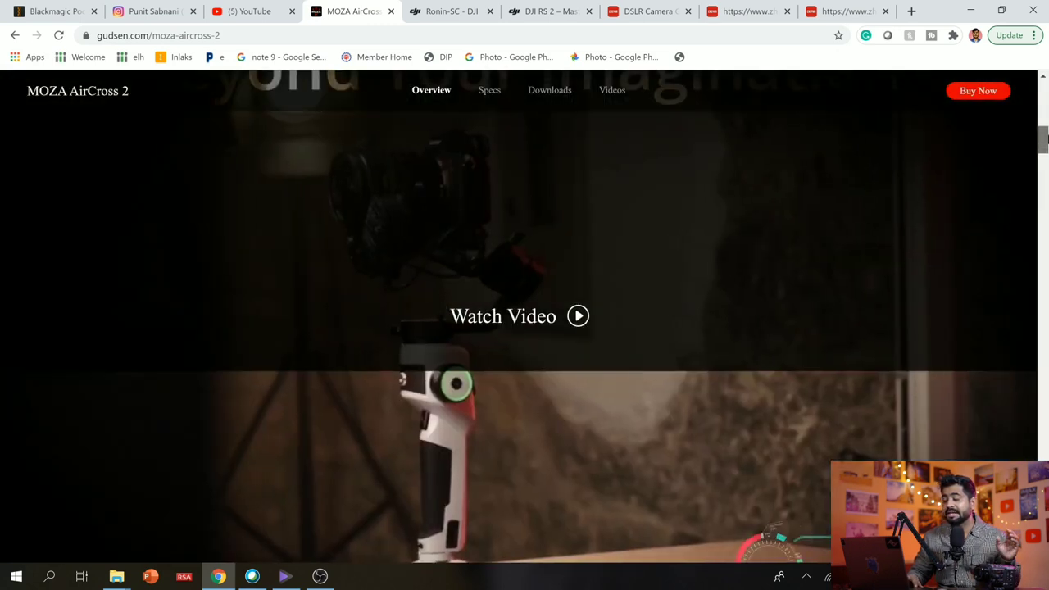
pyautogui.scroll(-3)
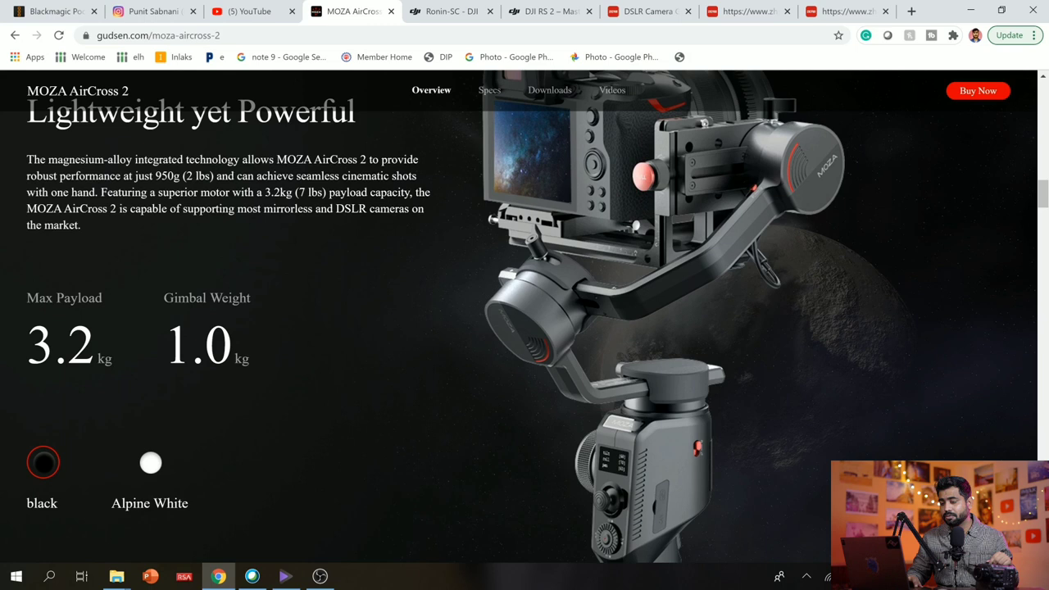
pyautogui.moveTo(319, 321)
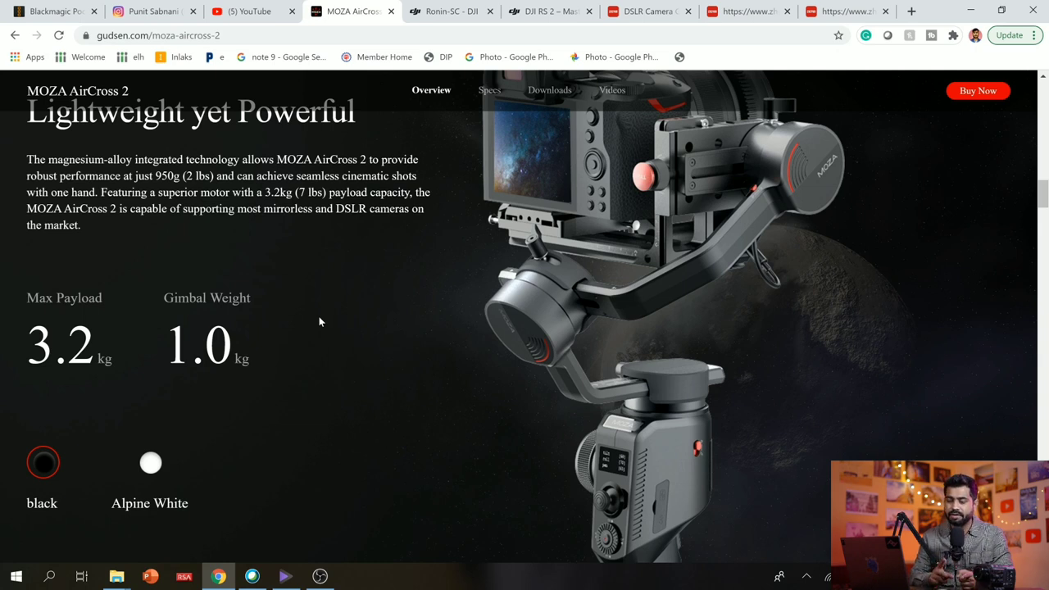
# Step: Show the gimbal in Alpine White, then continue down to the charging section
pyautogui.click(150, 463)
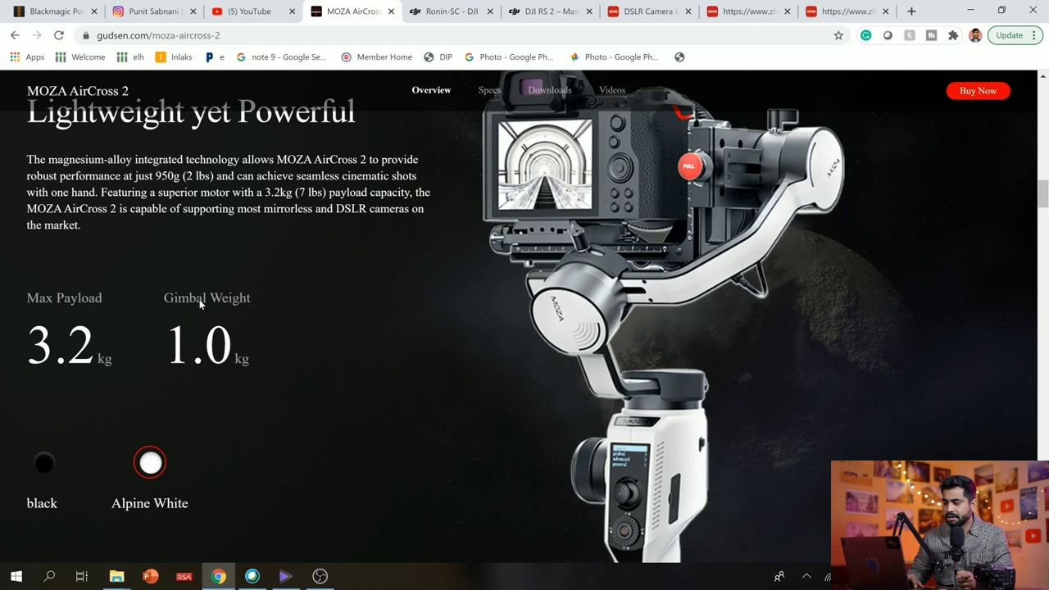
pyautogui.moveTo(364, 330)
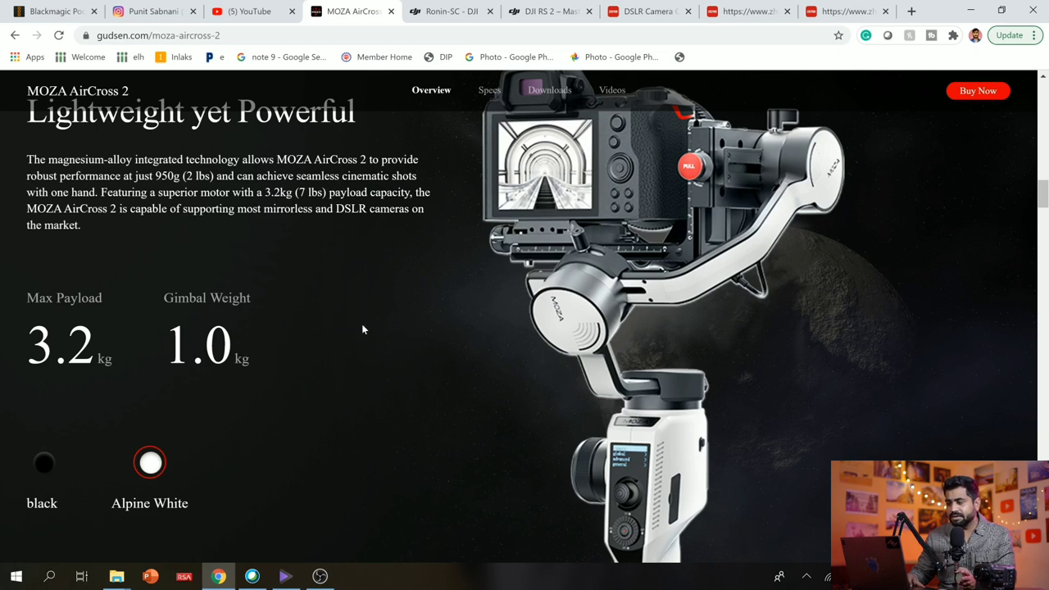
pyautogui.scroll(-3)
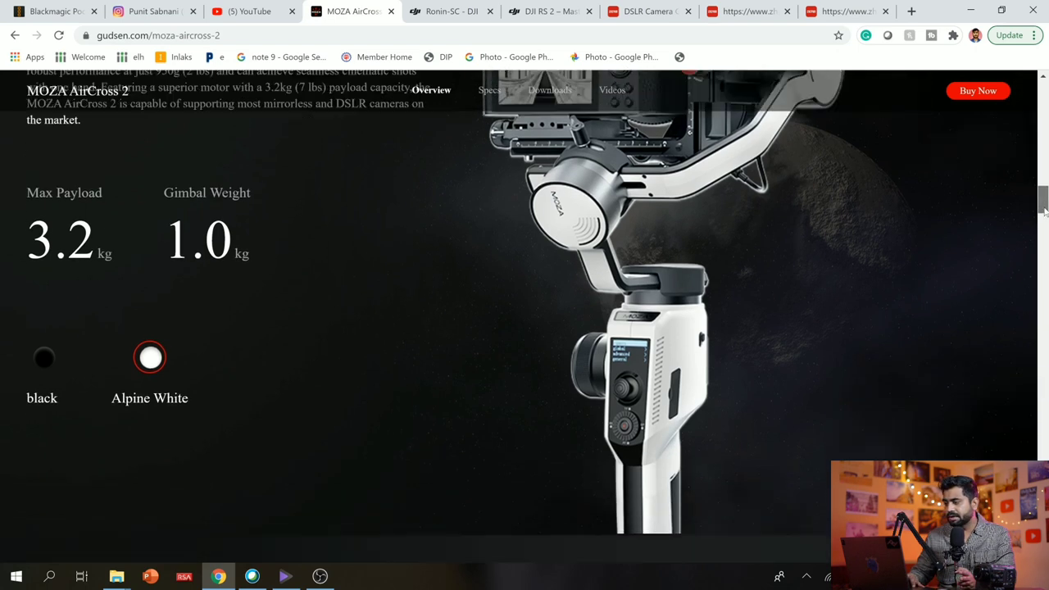
pyautogui.scroll(-3)
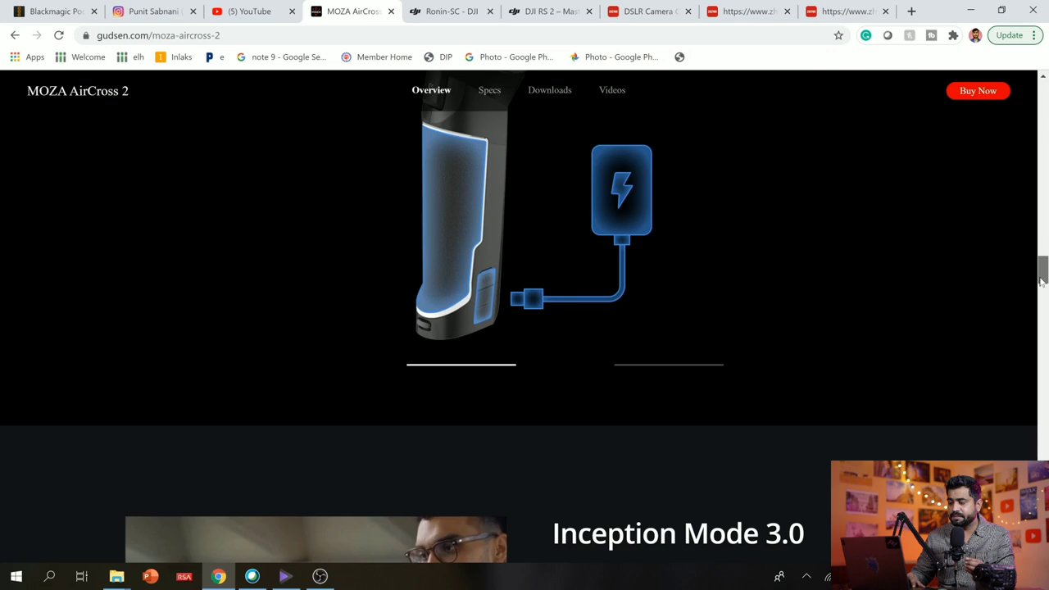
# Step: Scroll past Inception Mode 3.0, Mimic Motion Control, Object Tracking and Advanced Shooting Modes to Intuitive Control Panel
pyautogui.scroll(-3)
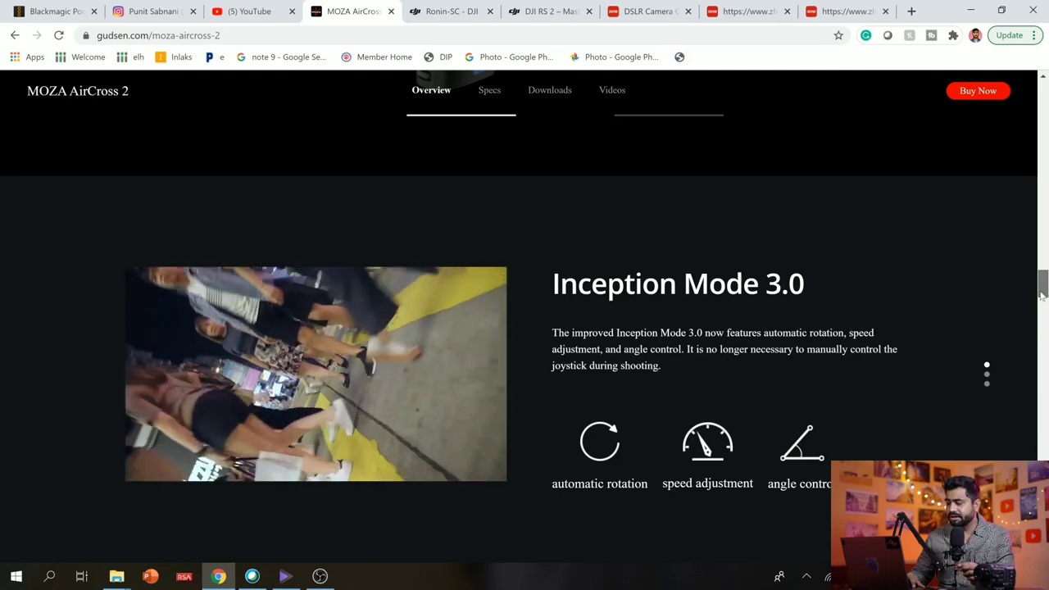
pyautogui.scroll(-3)
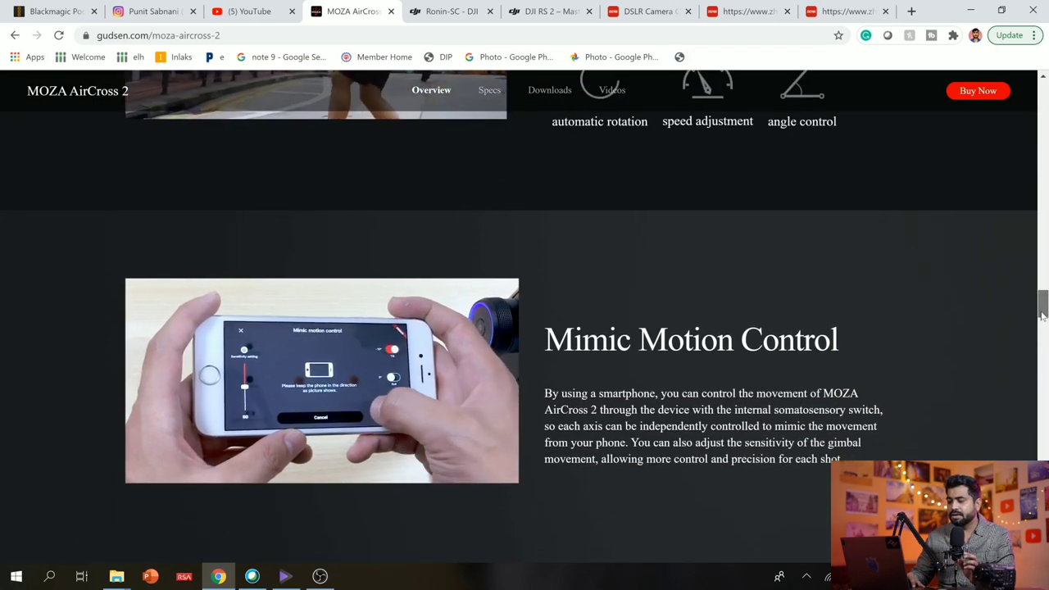
pyautogui.scroll(-3)
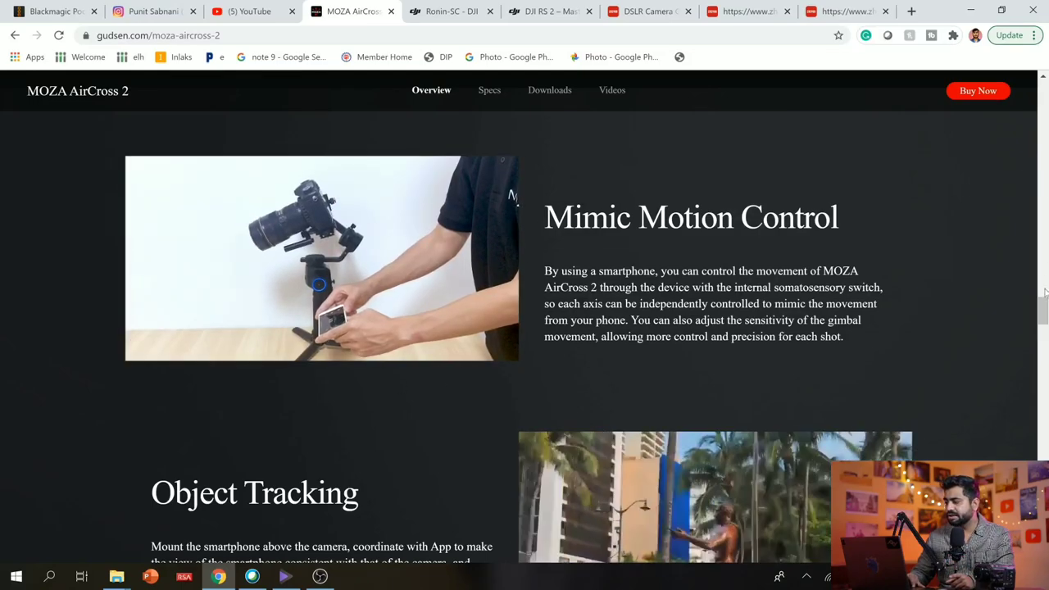
pyautogui.scroll(-3)
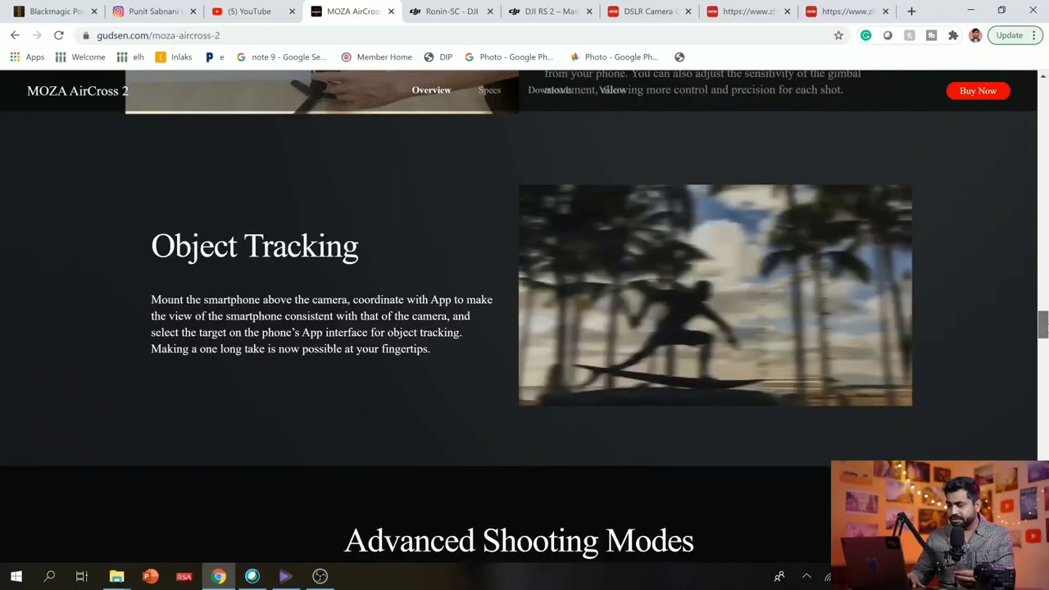
pyautogui.scroll(-3)
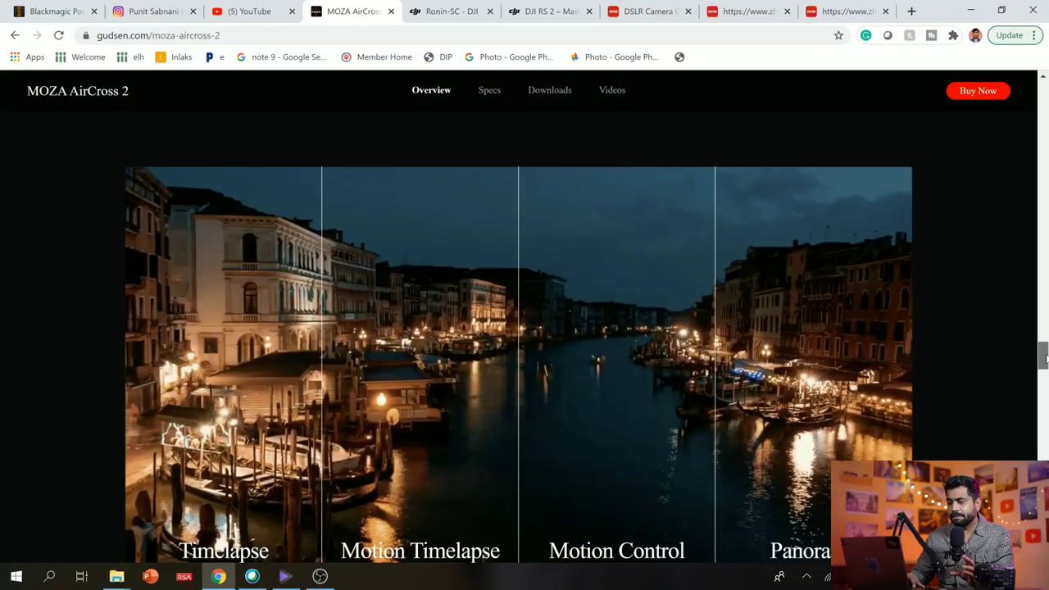
pyautogui.scroll(-3)
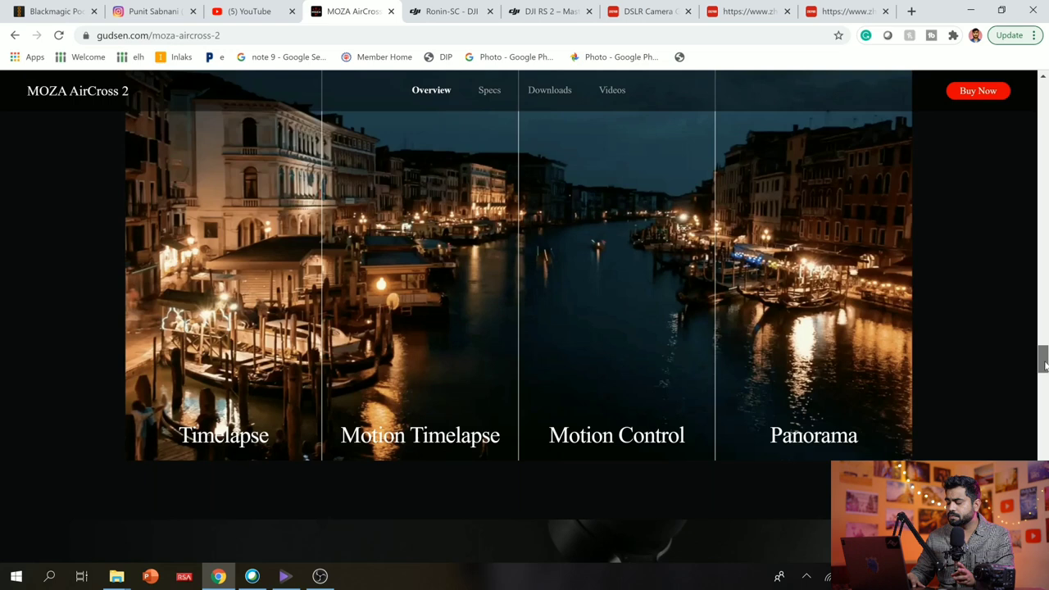
pyautogui.scroll(-3)
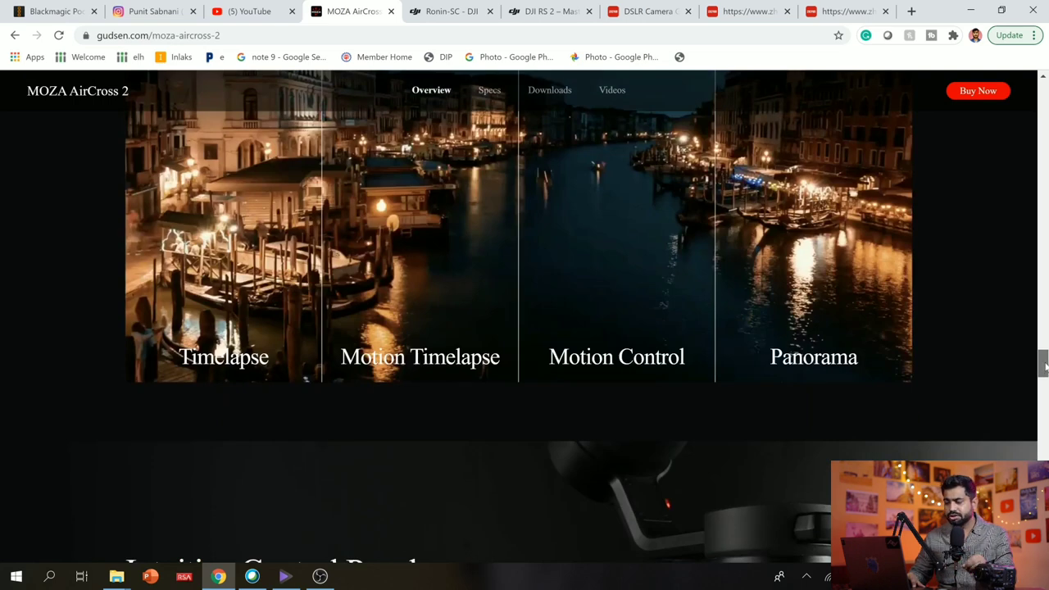
pyautogui.scroll(-3)
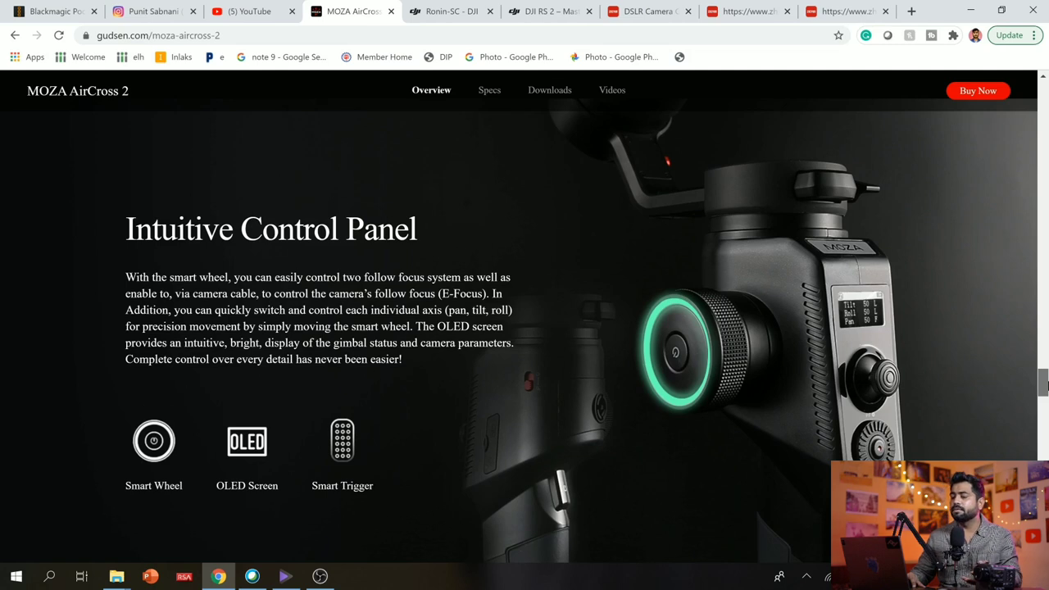
# Step: Scroll through the Auto-Tuning Easy Setup and Three-axis Lock Design sections of the AirCross 2 page
pyautogui.scroll(-3)
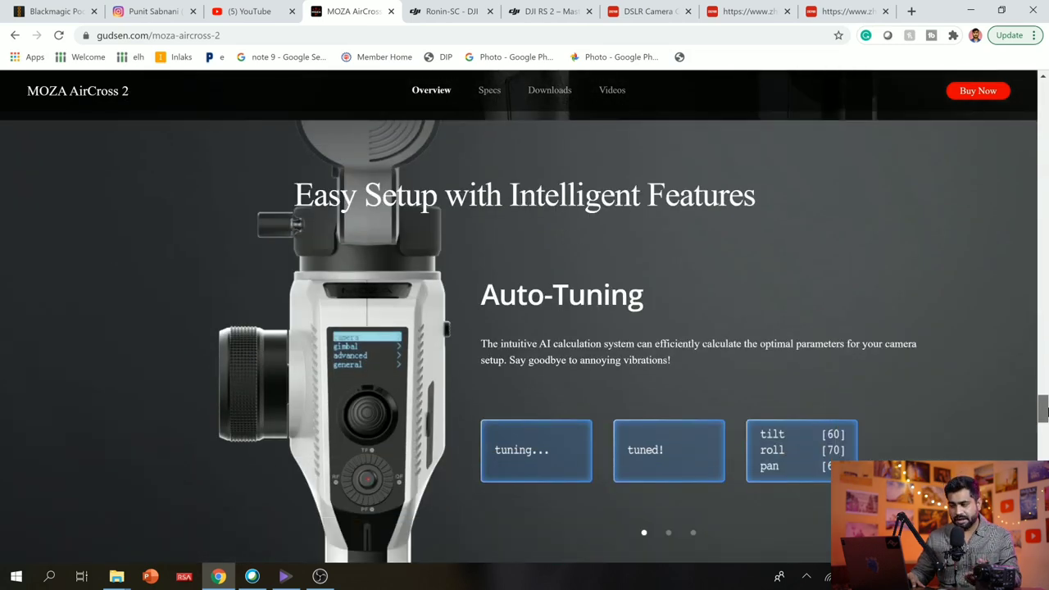
pyautogui.scroll(-3)
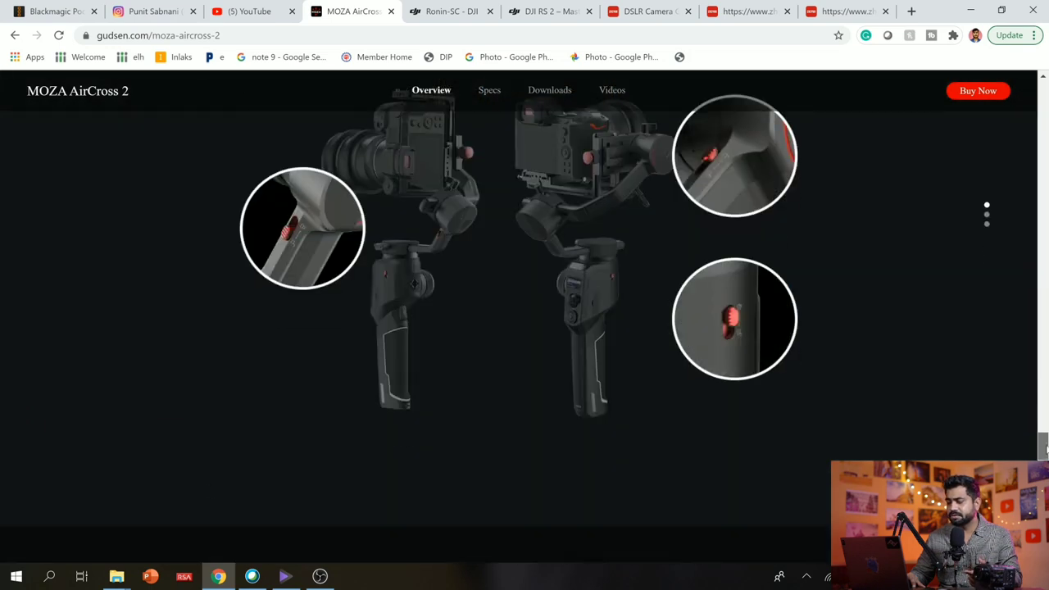
pyautogui.scroll(-3)
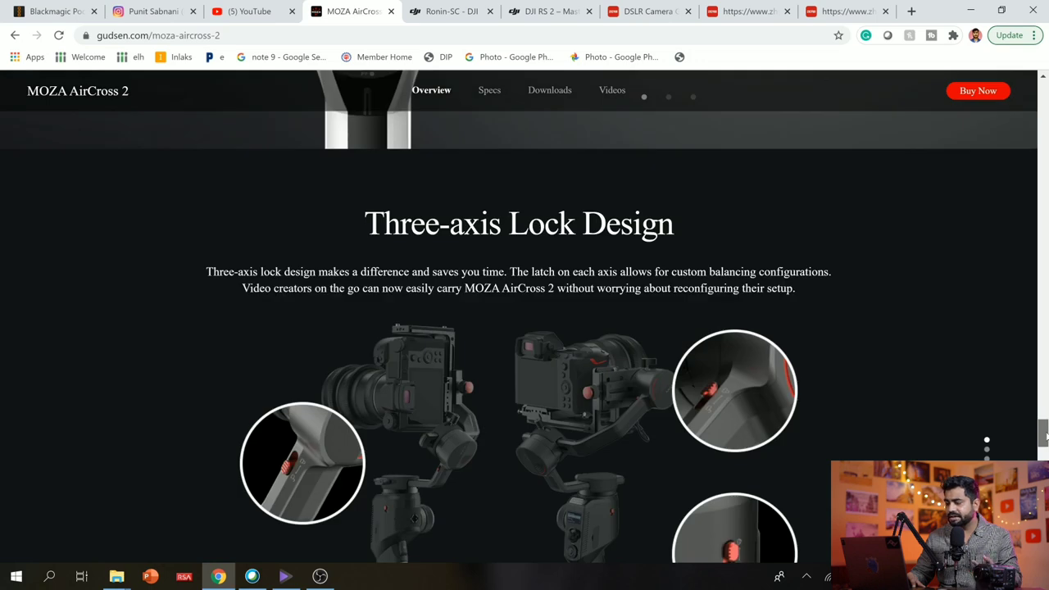
pyautogui.scroll(-3)
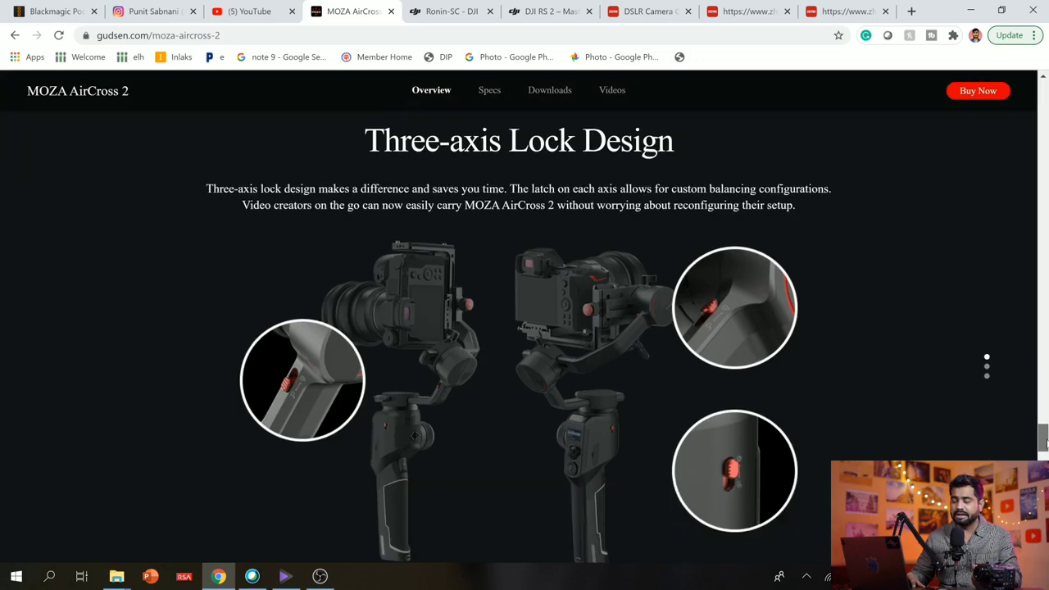
pyautogui.scroll(-3)
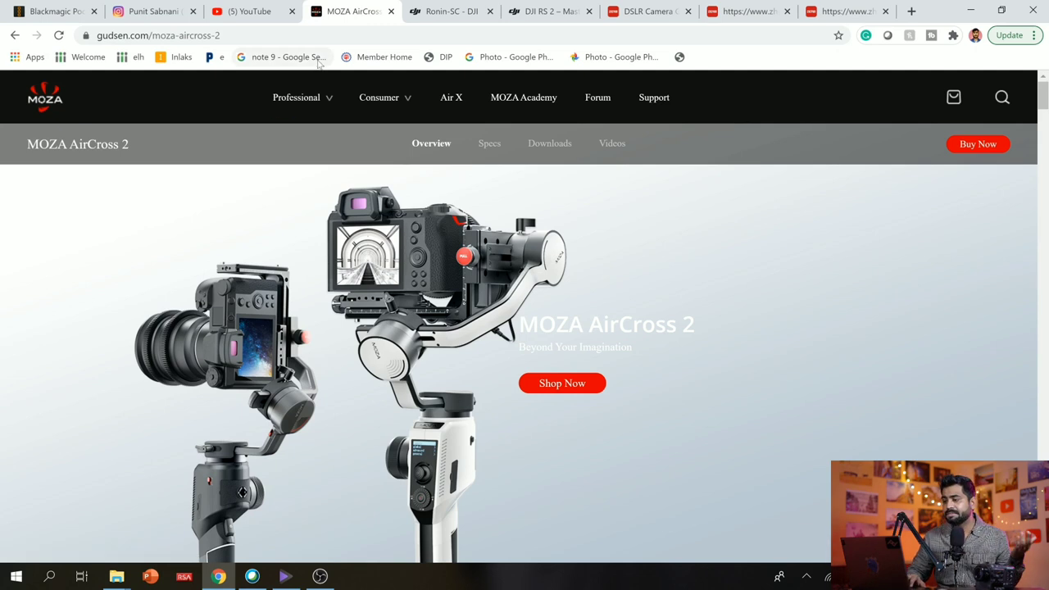
pyautogui.moveTo(450, 11)
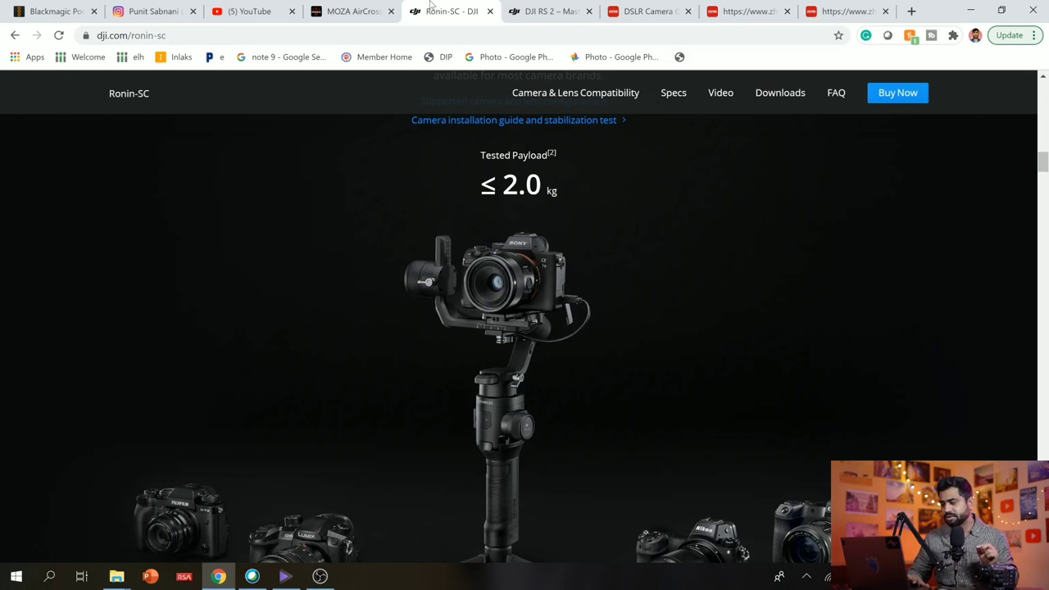
pyautogui.moveTo(933, 182)
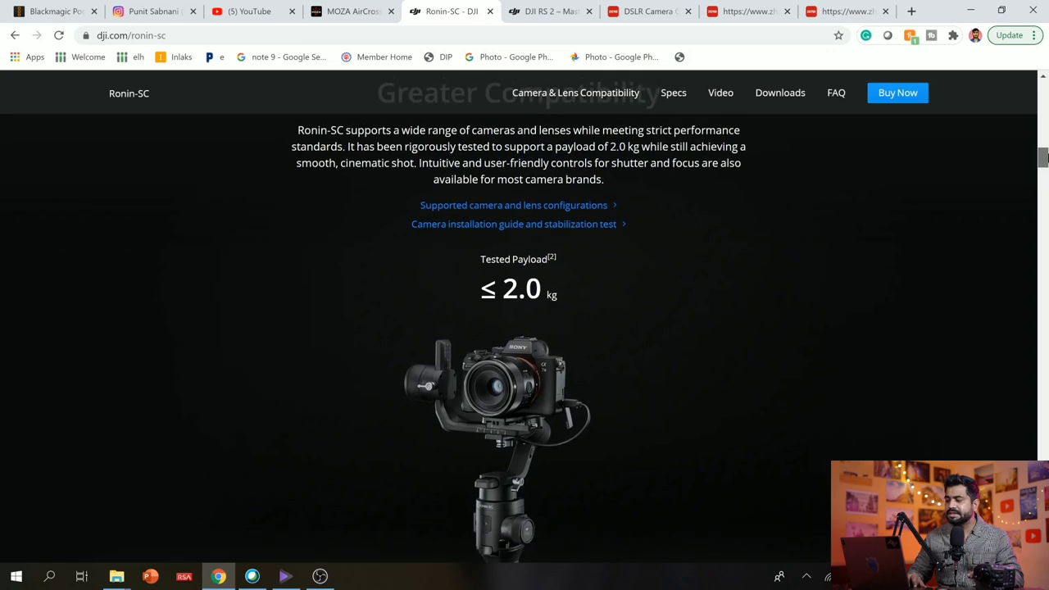
# Step: Scroll through the Ronin-SC lightweight design and Automated Features sections
pyautogui.scroll(-3)
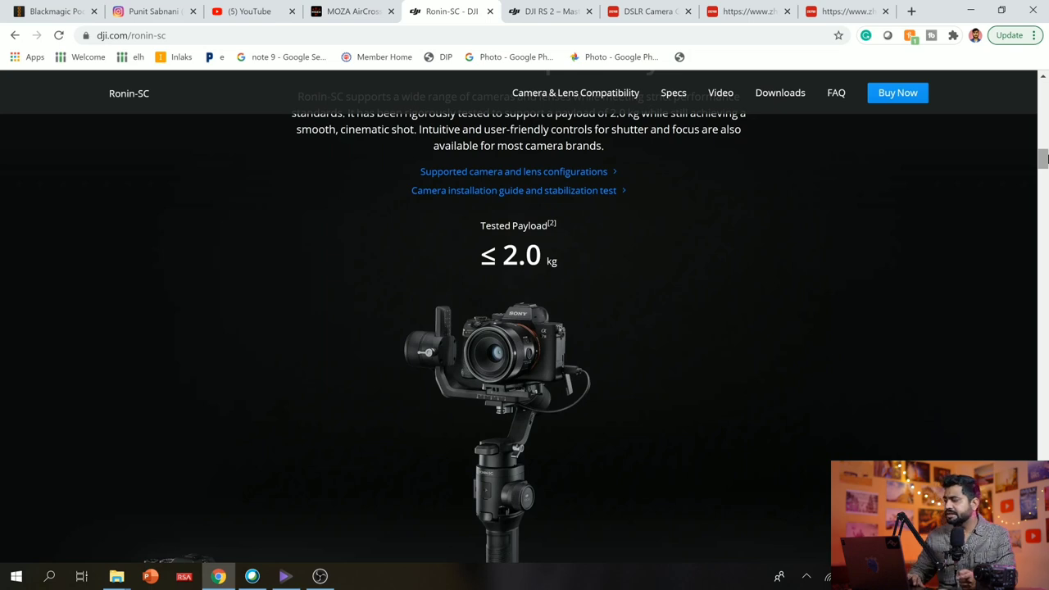
pyautogui.scroll(-3)
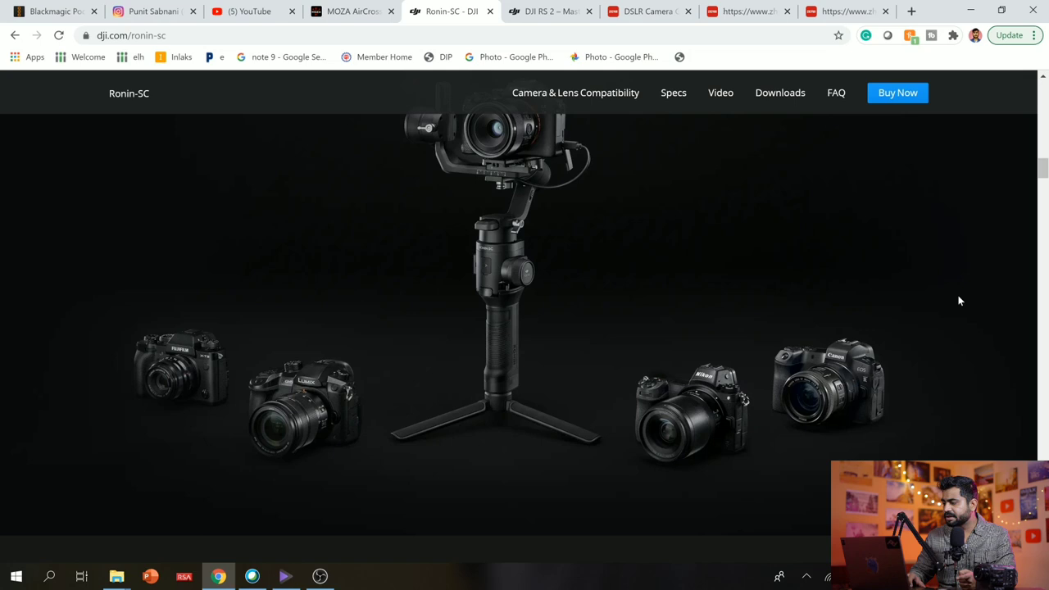
pyautogui.scroll(-3)
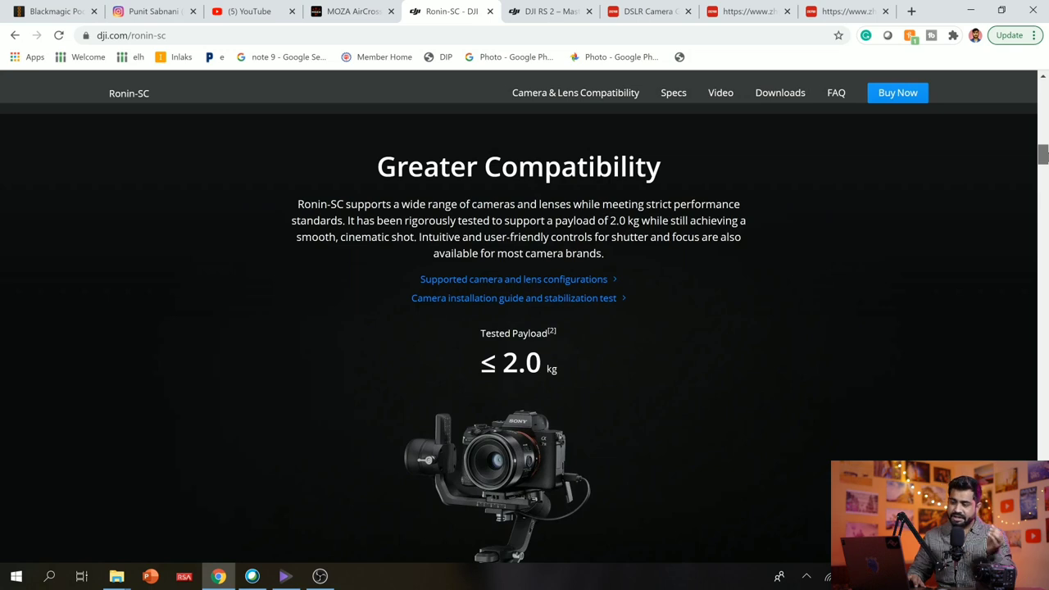
pyautogui.scroll(-3)
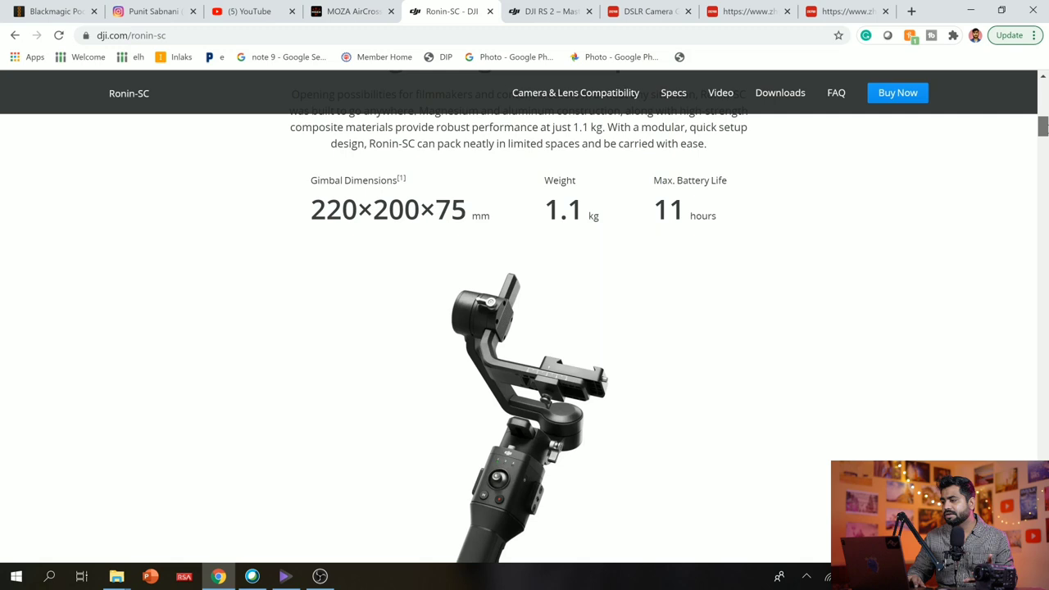
pyautogui.scroll(-3)
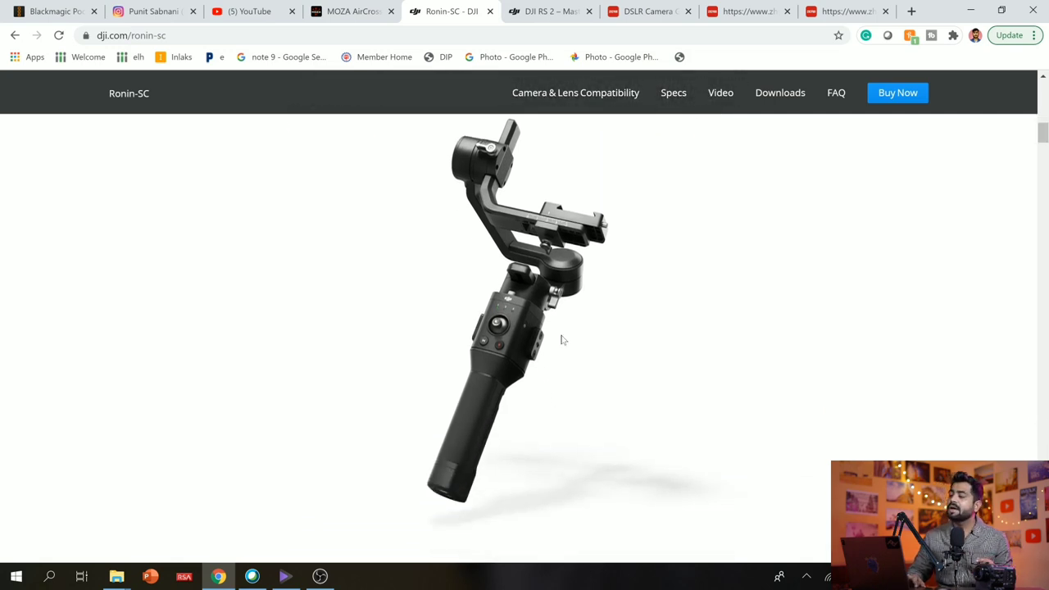
pyautogui.moveTo(556, 346)
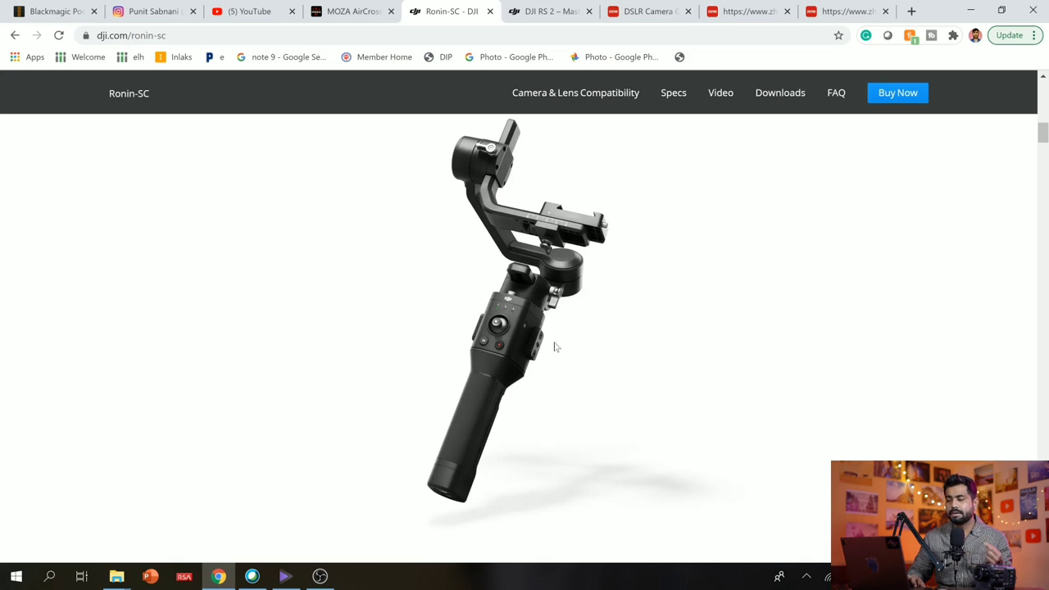
pyautogui.moveTo(1032, 162)
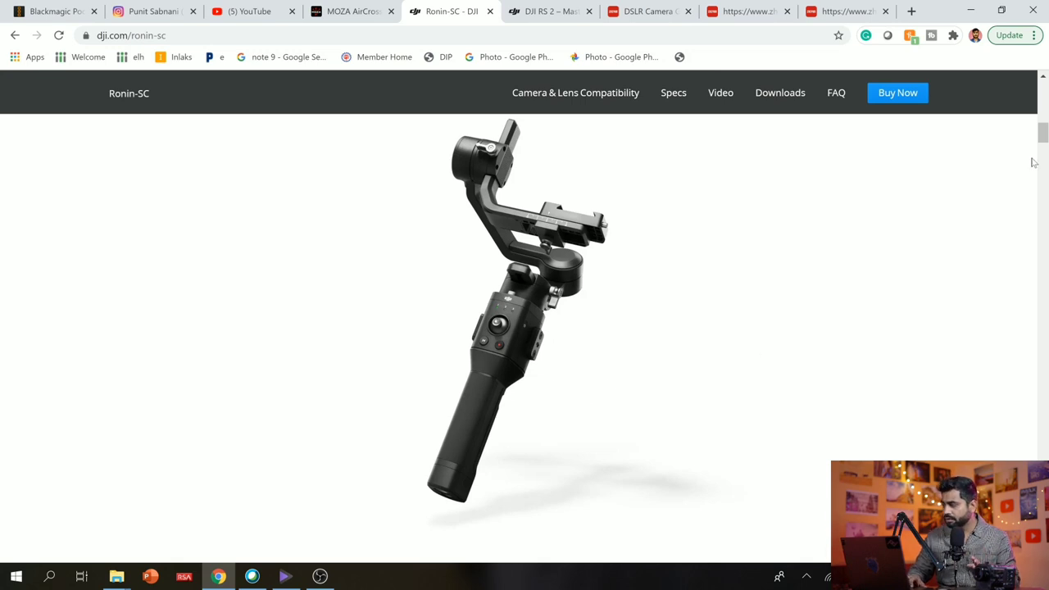
pyautogui.scroll(3)
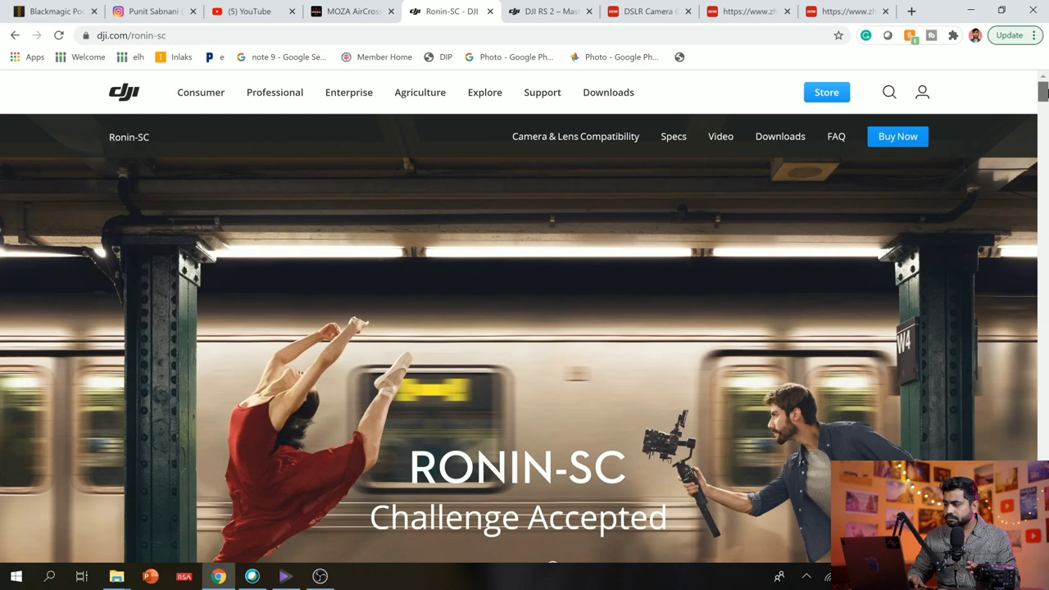
pyautogui.scroll(-3)
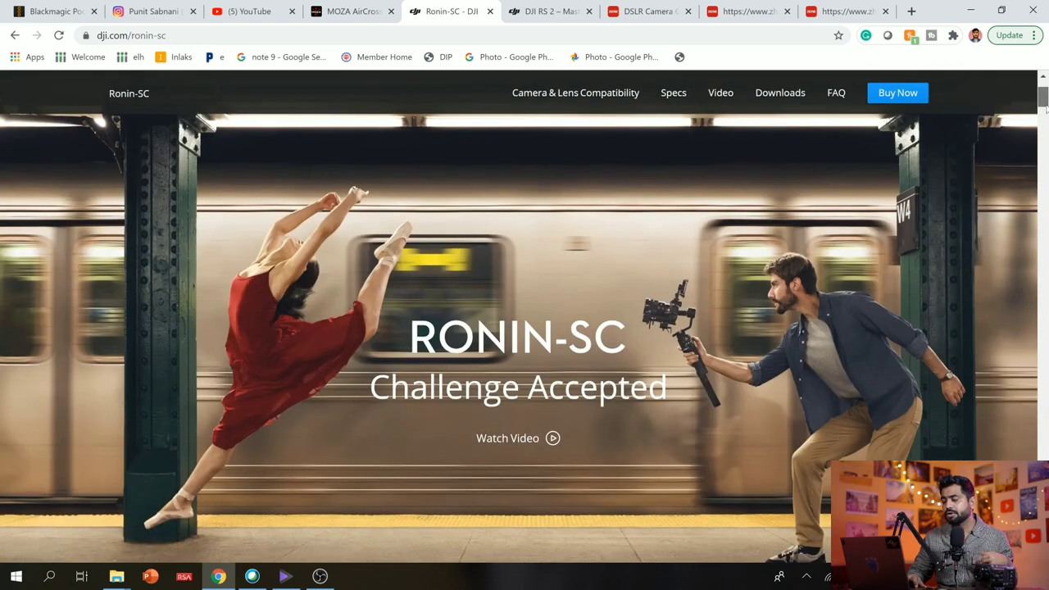
pyautogui.scroll(-3)
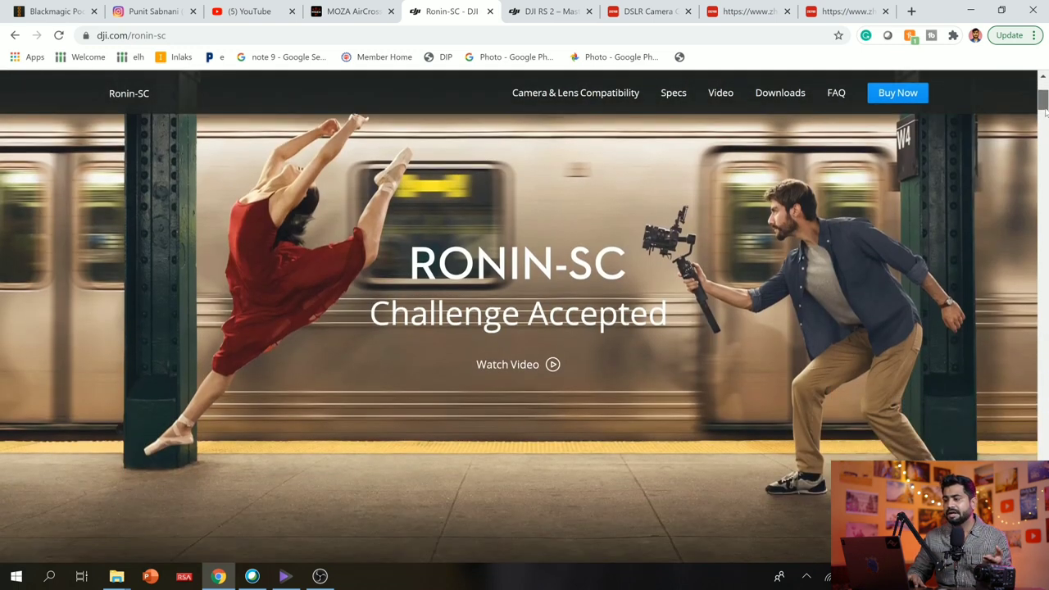
pyautogui.scroll(-3)
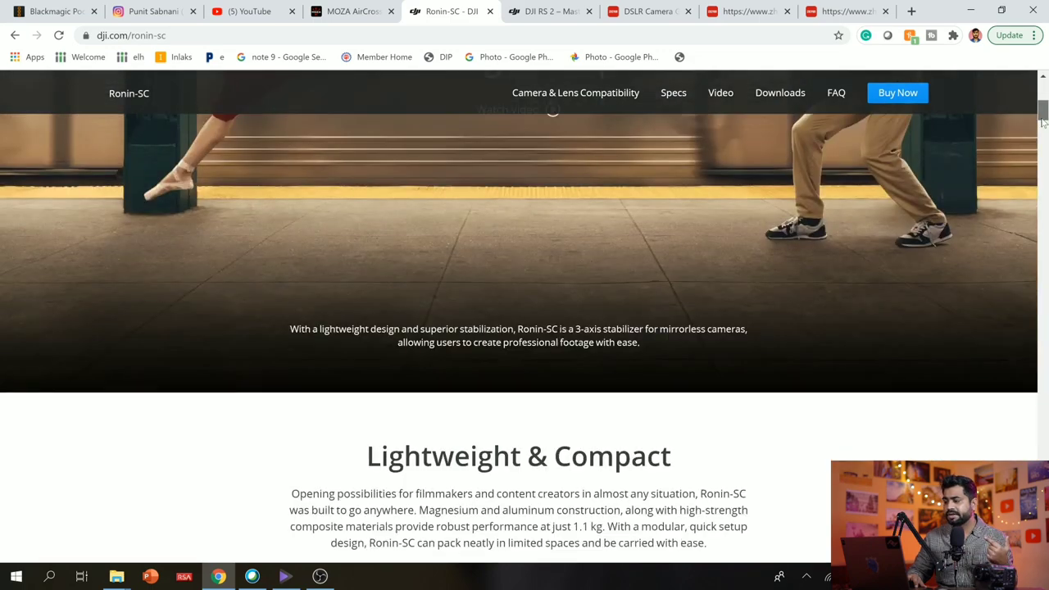
# Step: Continue past ActiveTrack 3.0, Force Mobile and the Ronin App to the axis lock section
pyautogui.scroll(-3)
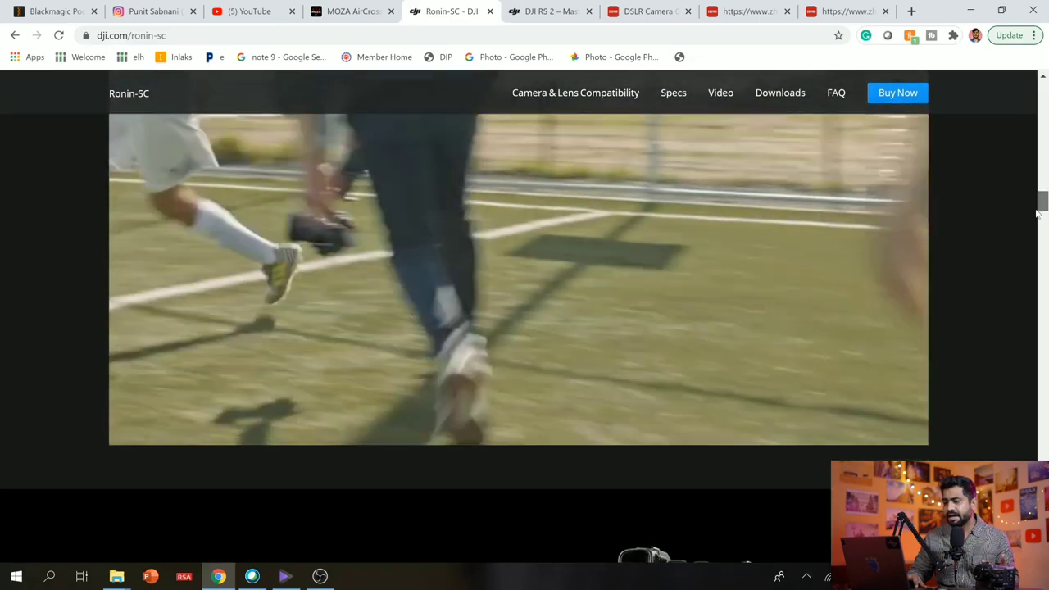
pyautogui.scroll(-3)
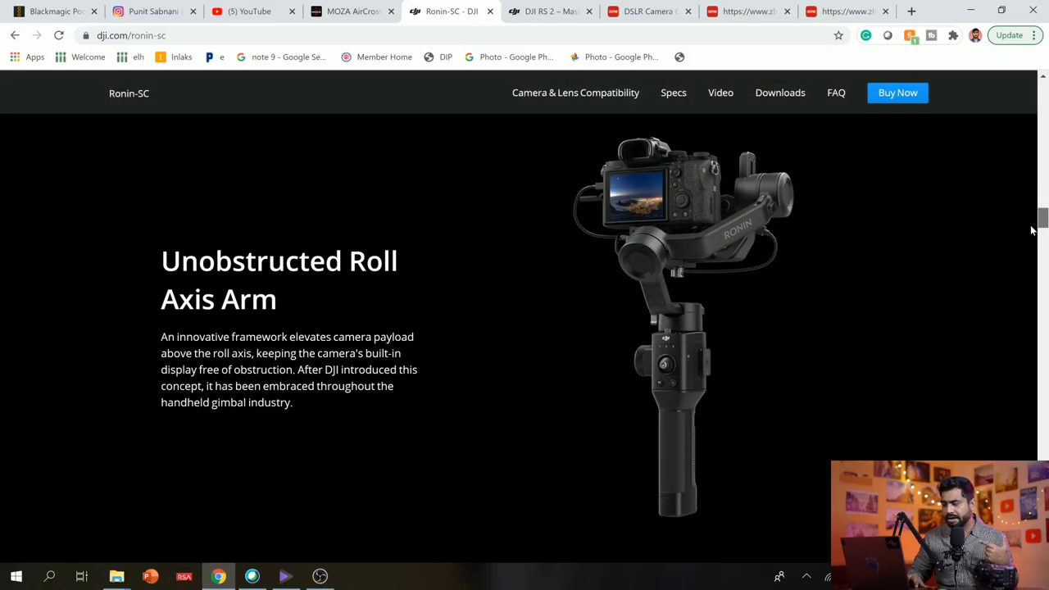
pyautogui.scroll(-3)
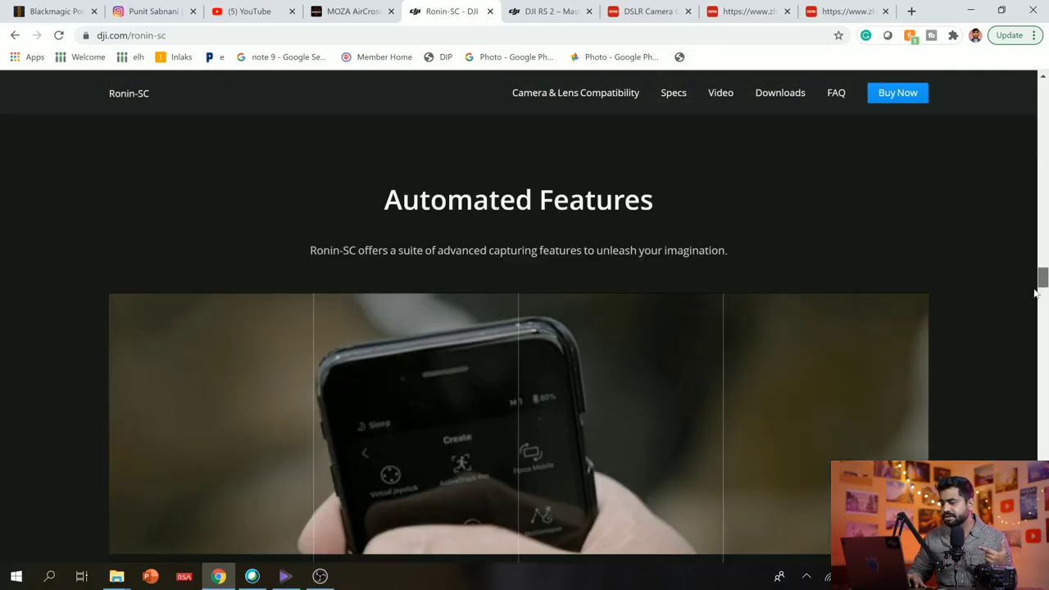
pyautogui.scroll(-3)
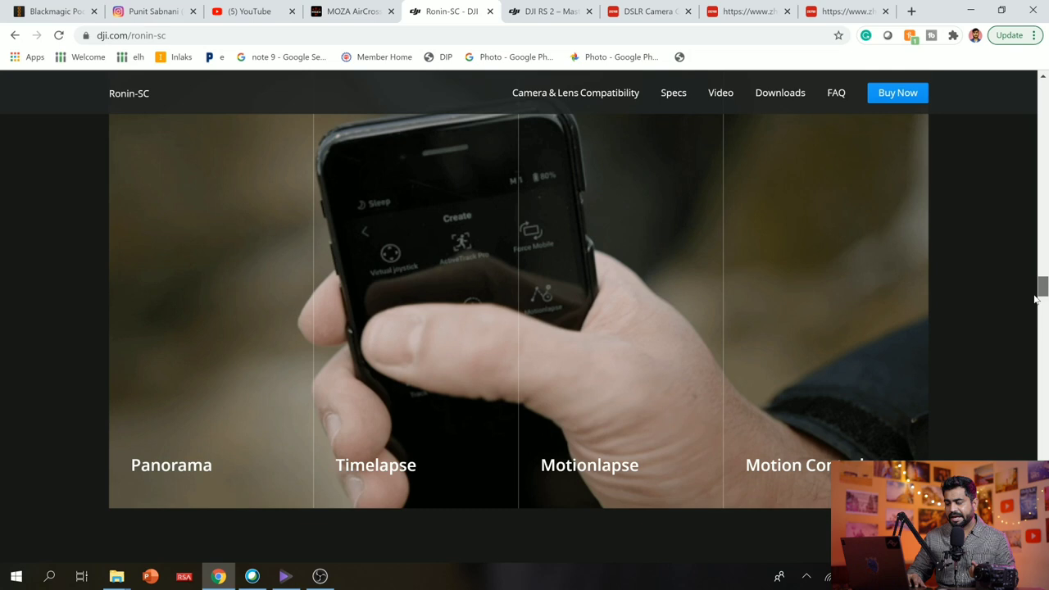
pyautogui.scroll(-3)
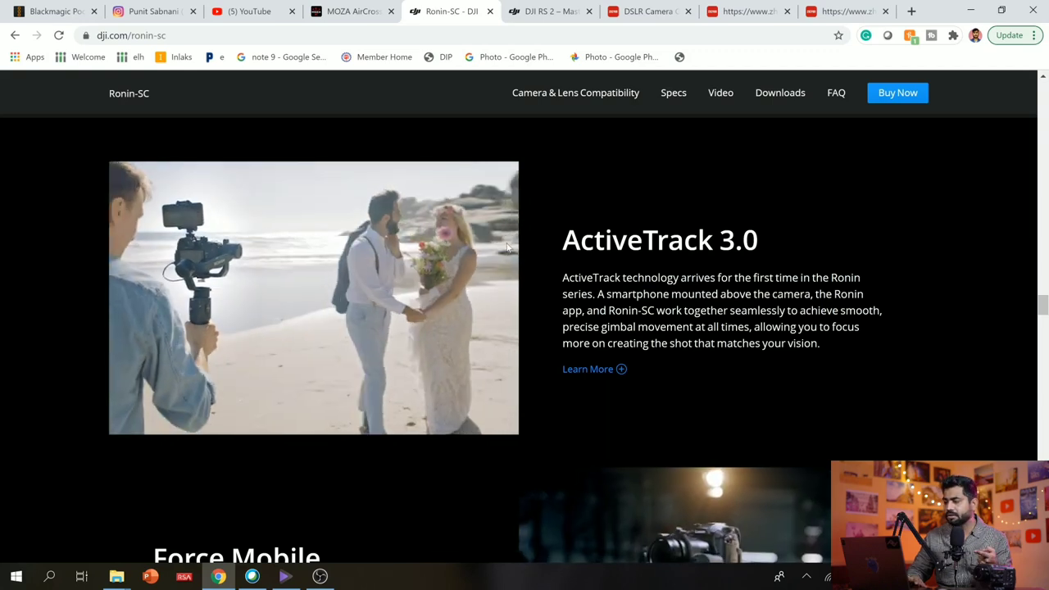
pyautogui.scroll(-3)
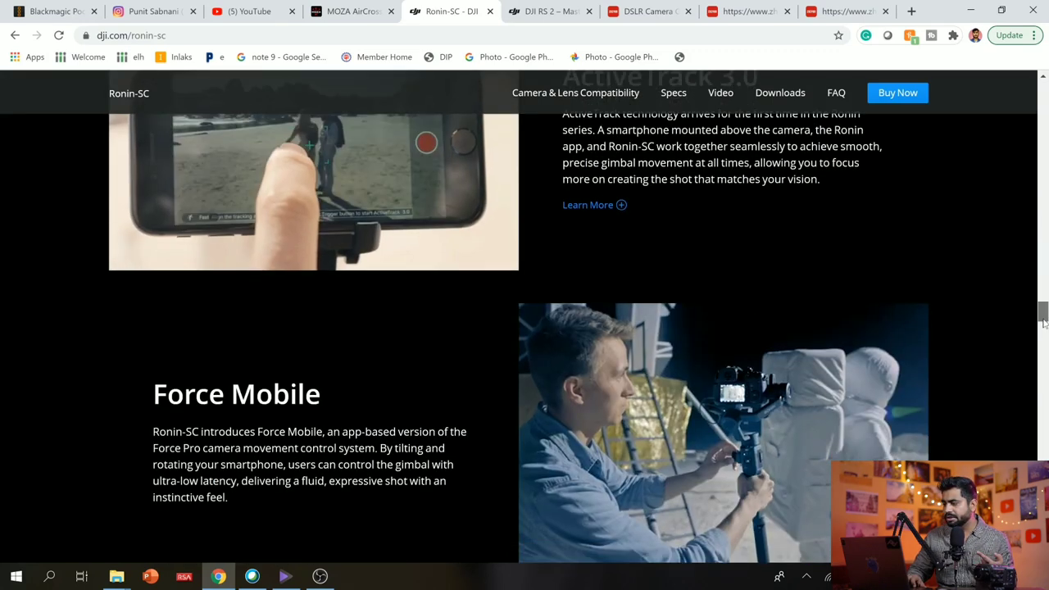
pyautogui.scroll(-3)
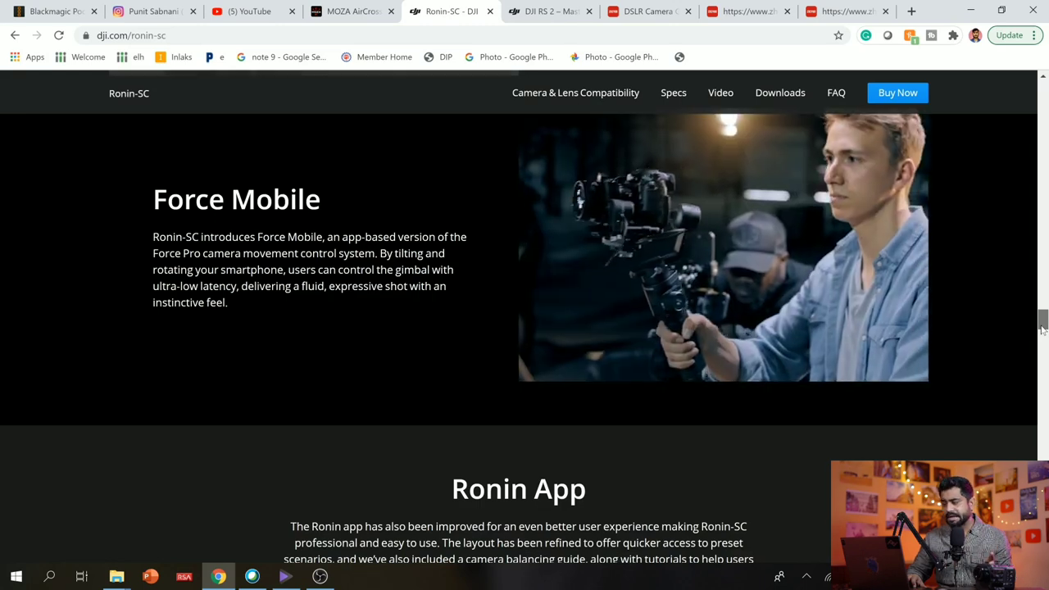
pyautogui.scroll(-3)
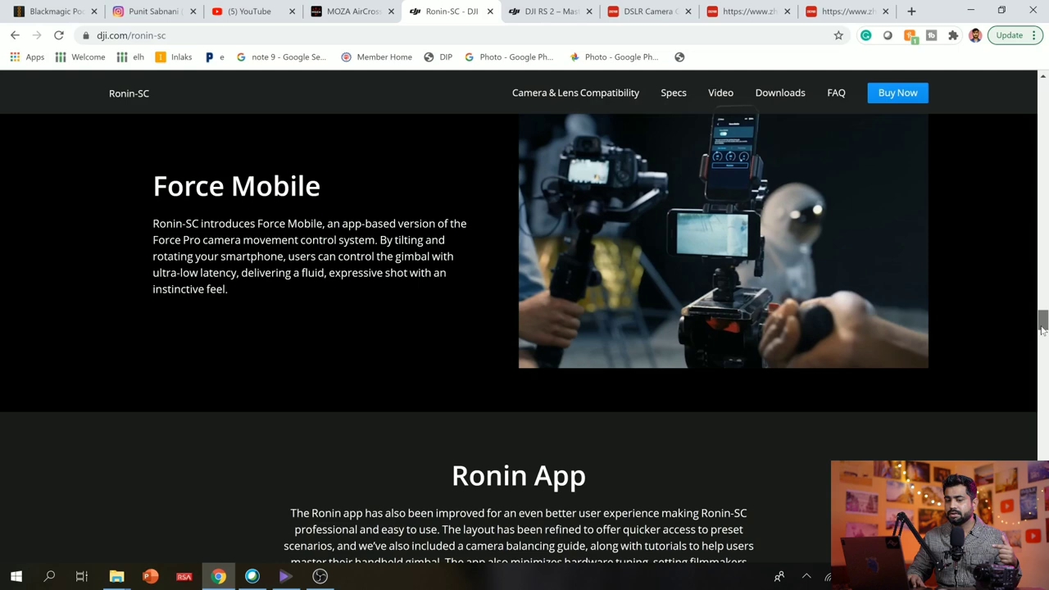
pyautogui.scroll(-3)
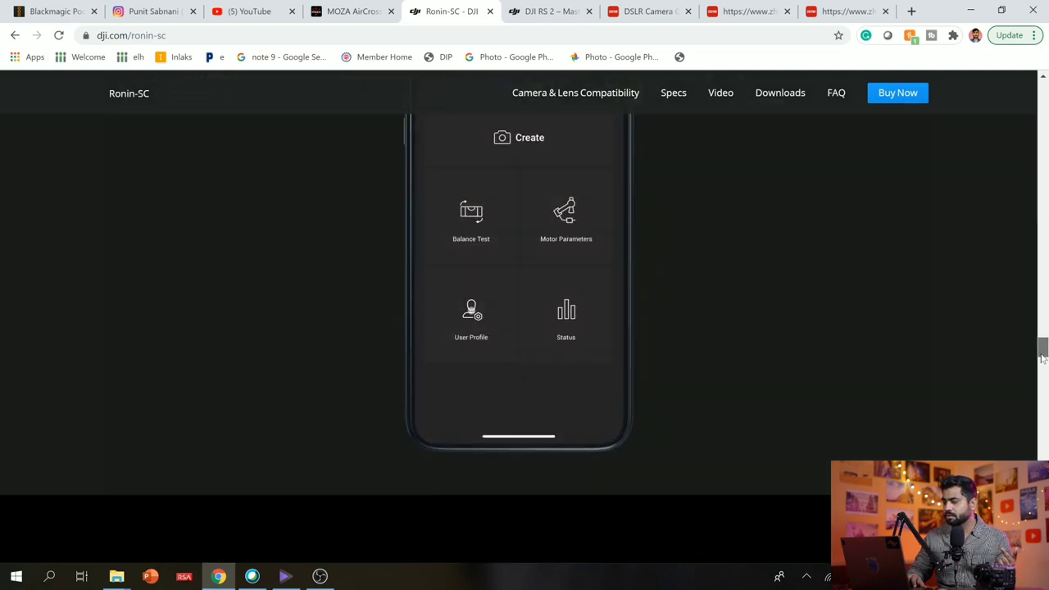
pyautogui.scroll(-3)
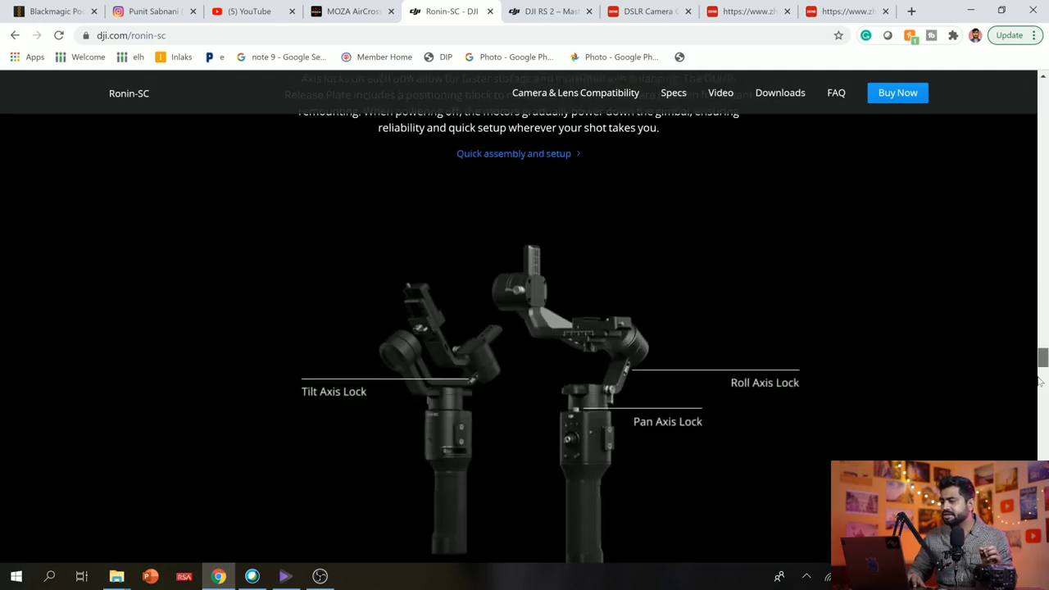
# Step: Browse the Ronin-SC accessories ecosystem, then switch to the 'DJI RS 2 – Masterfully Crafted' tab
pyautogui.scroll(-3)
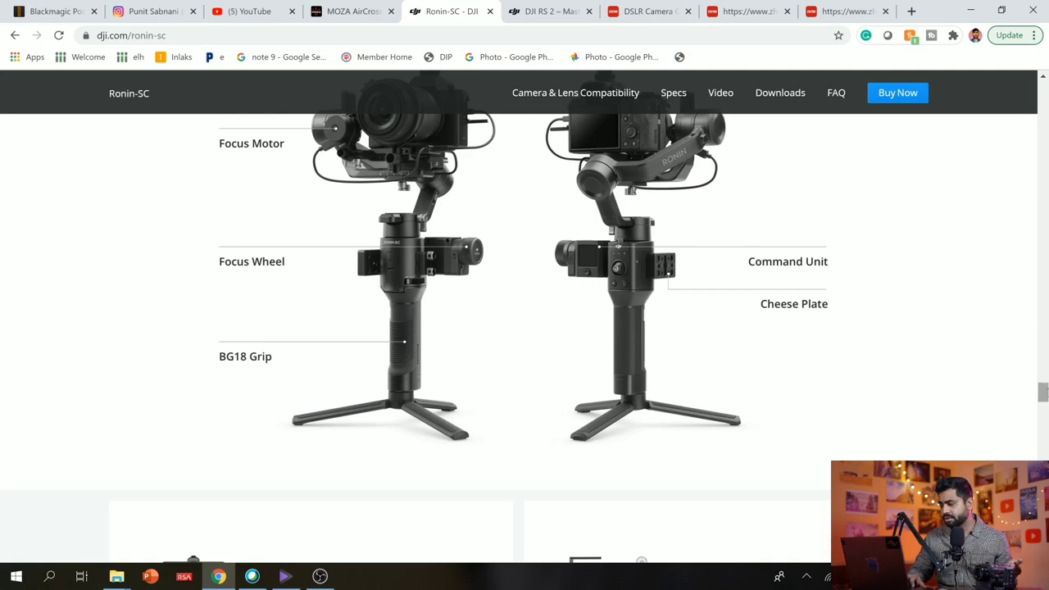
pyautogui.scroll(-3)
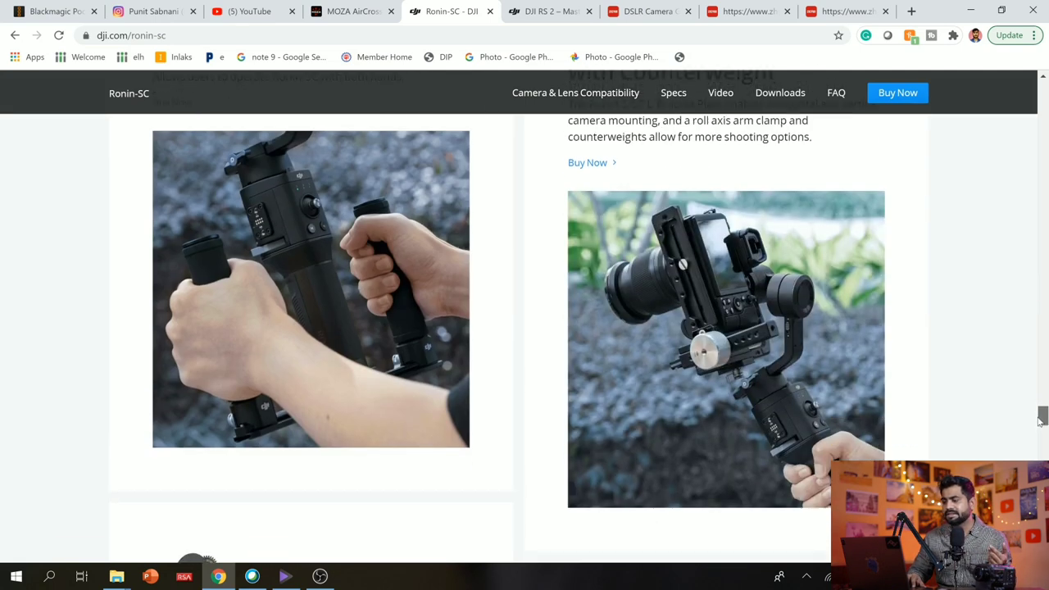
pyautogui.scroll(-3)
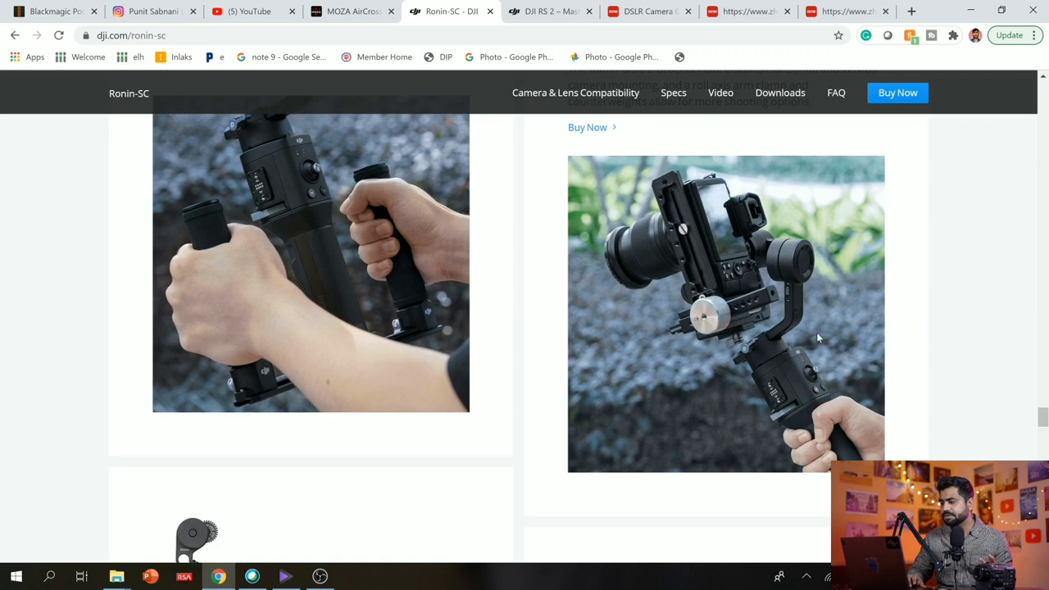
pyautogui.scroll(-3)
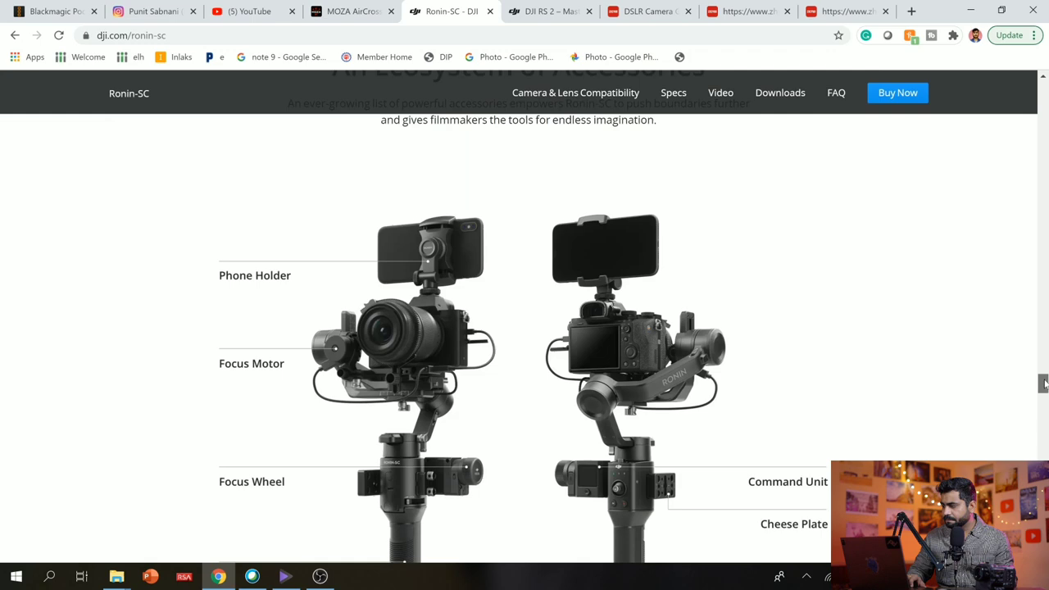
pyautogui.scroll(-3)
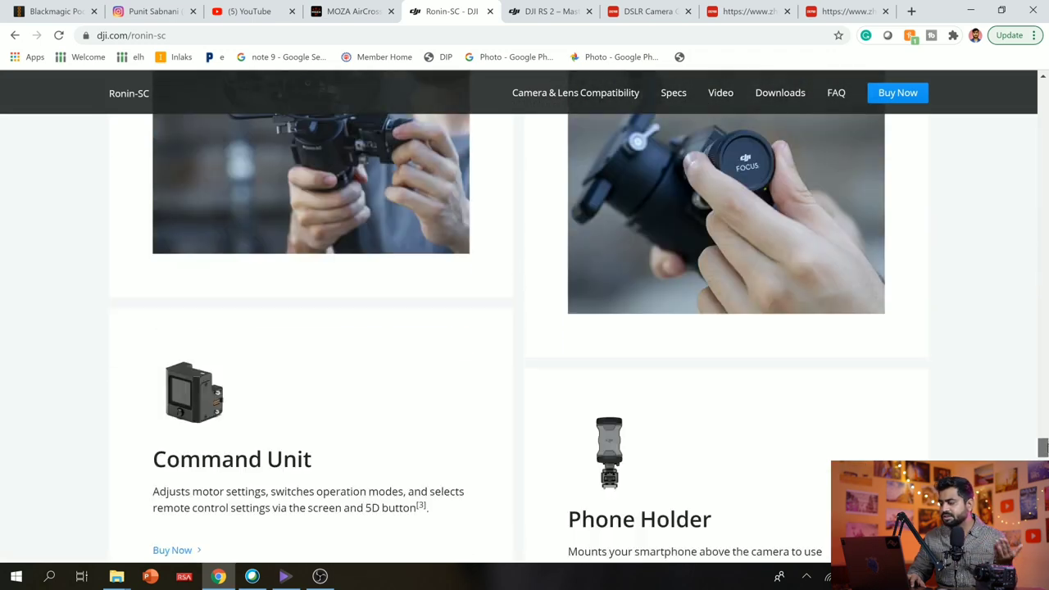
pyautogui.scroll(-3)
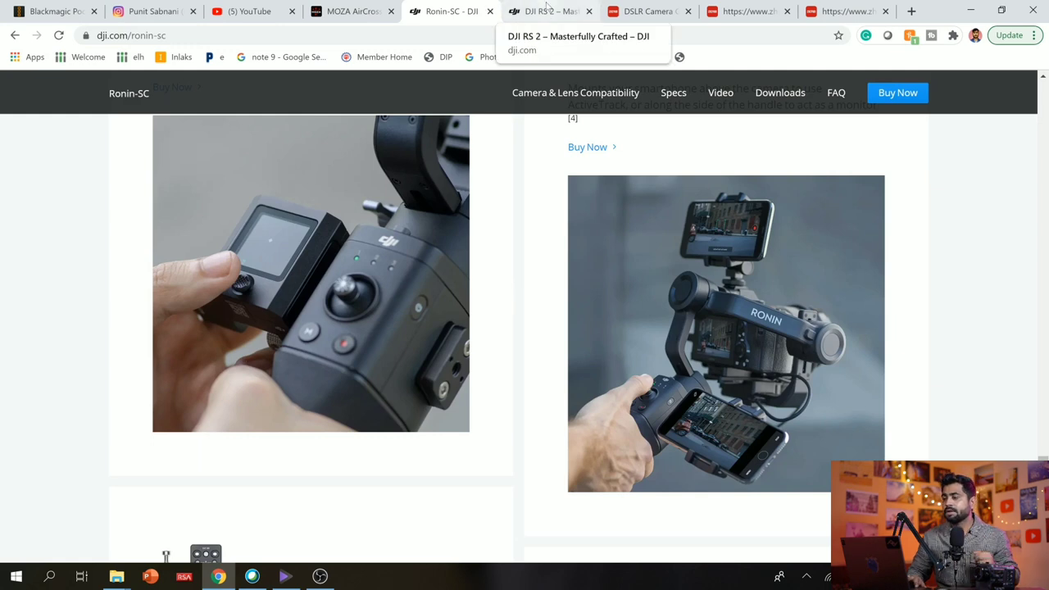
pyautogui.click(549, 11)
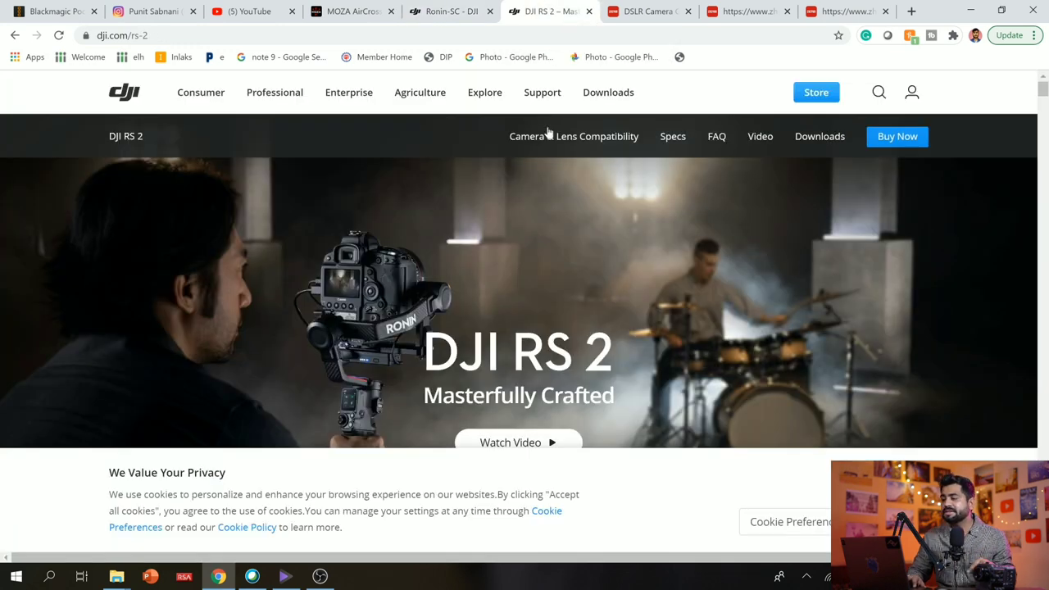
pyautogui.moveTo(586, 376)
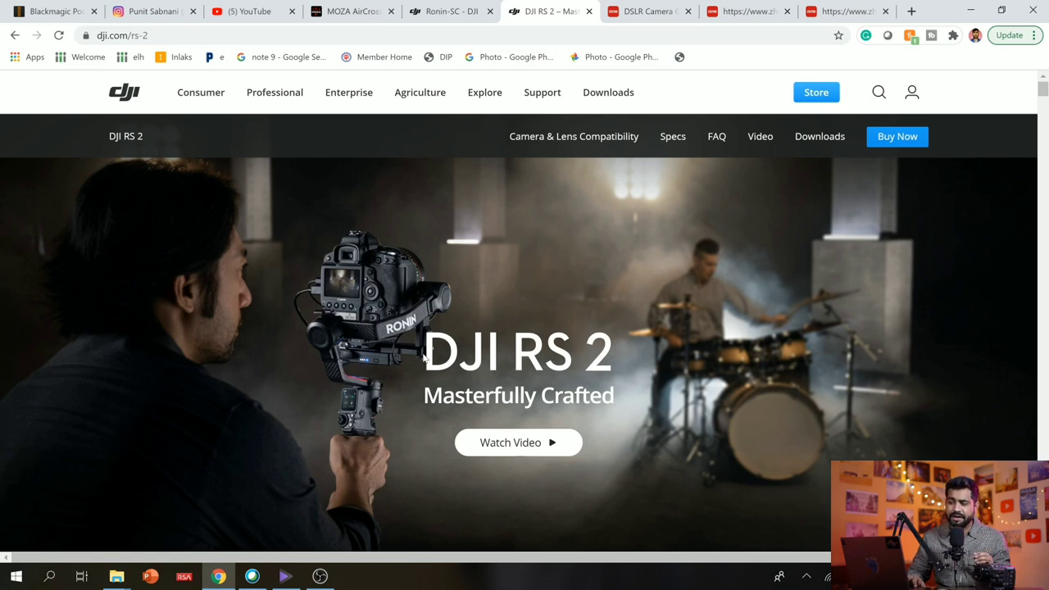
pyautogui.moveTo(778, 296)
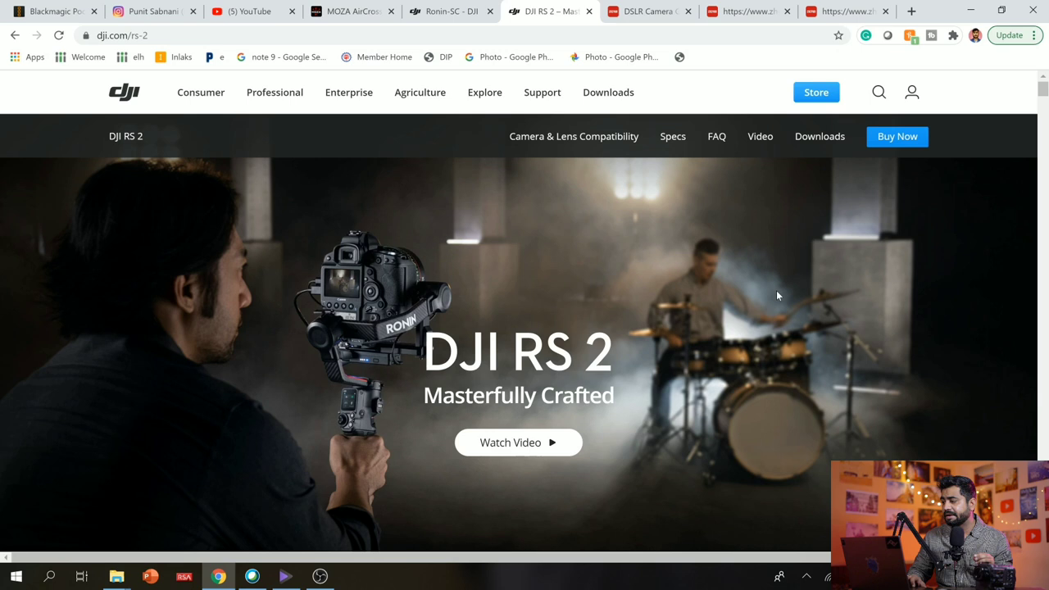
# Step: Scroll past the DJI RS 2 key feature icons to the monocoque carbon fiber construction section
pyautogui.scroll(-3)
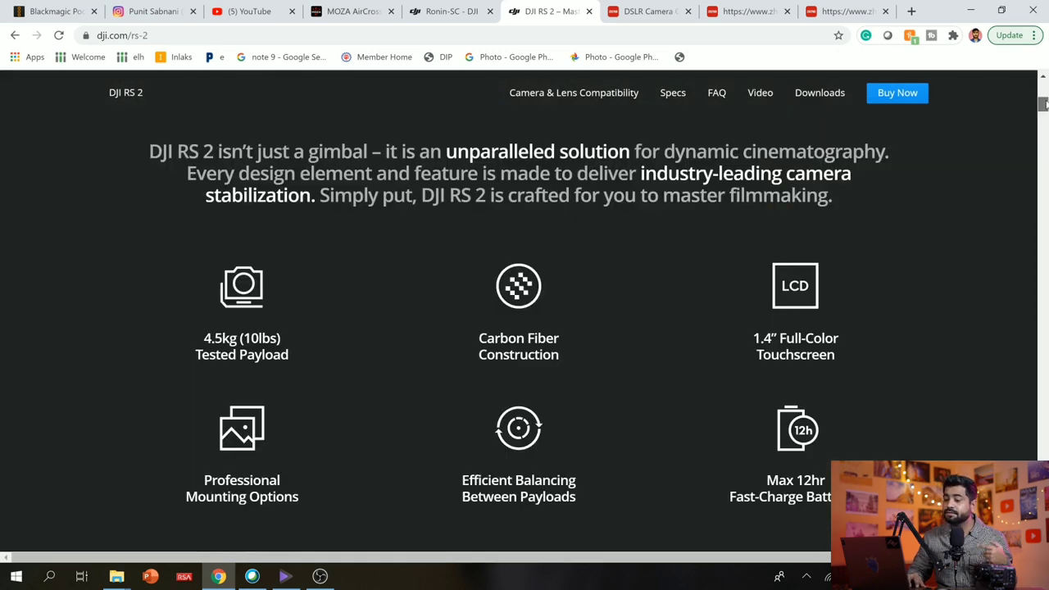
pyautogui.scroll(-3)
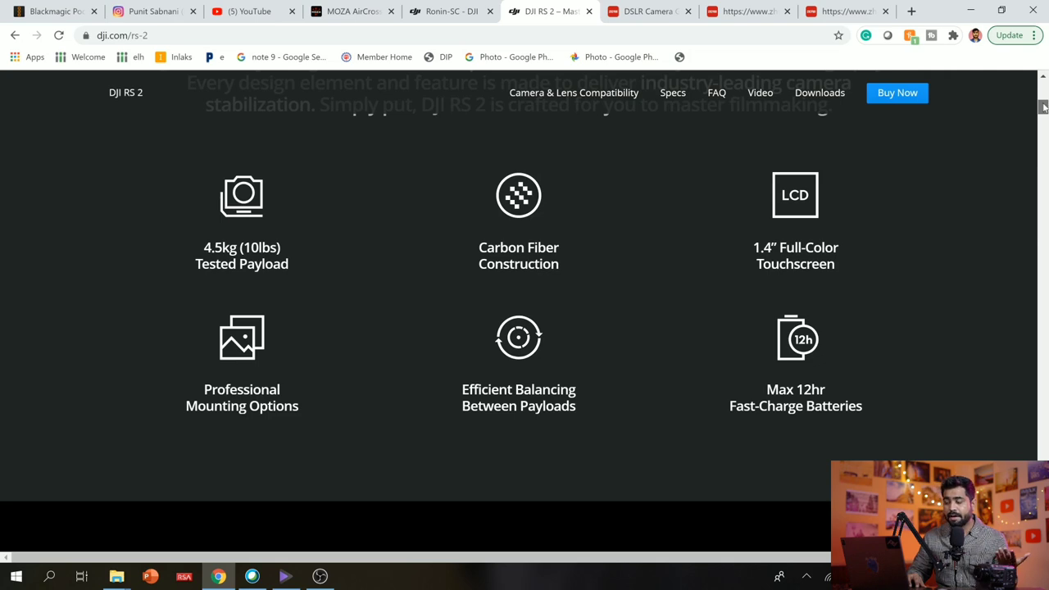
pyautogui.scroll(-3)
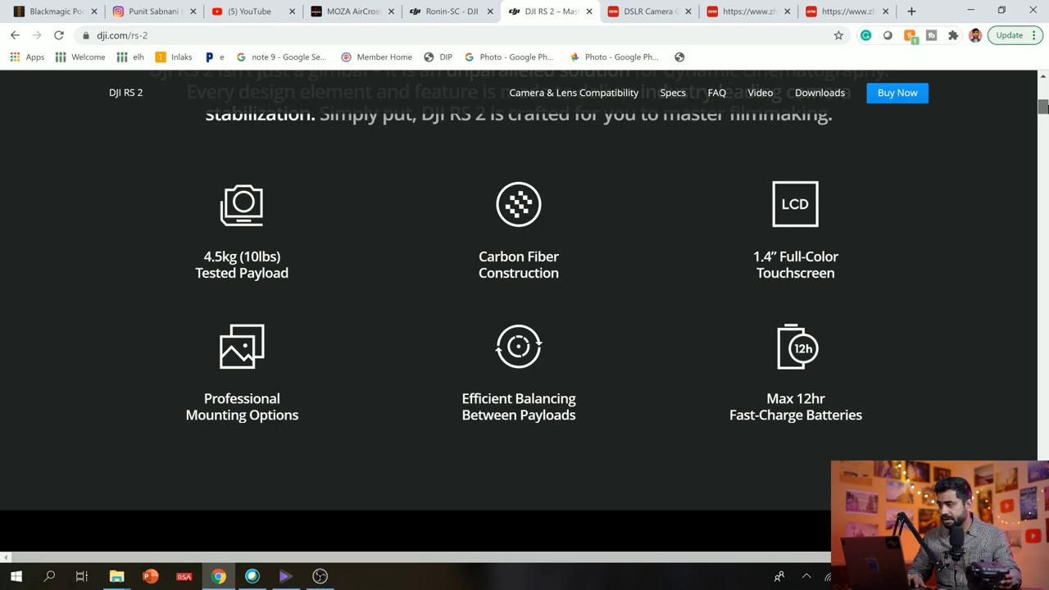
pyautogui.scroll(-3)
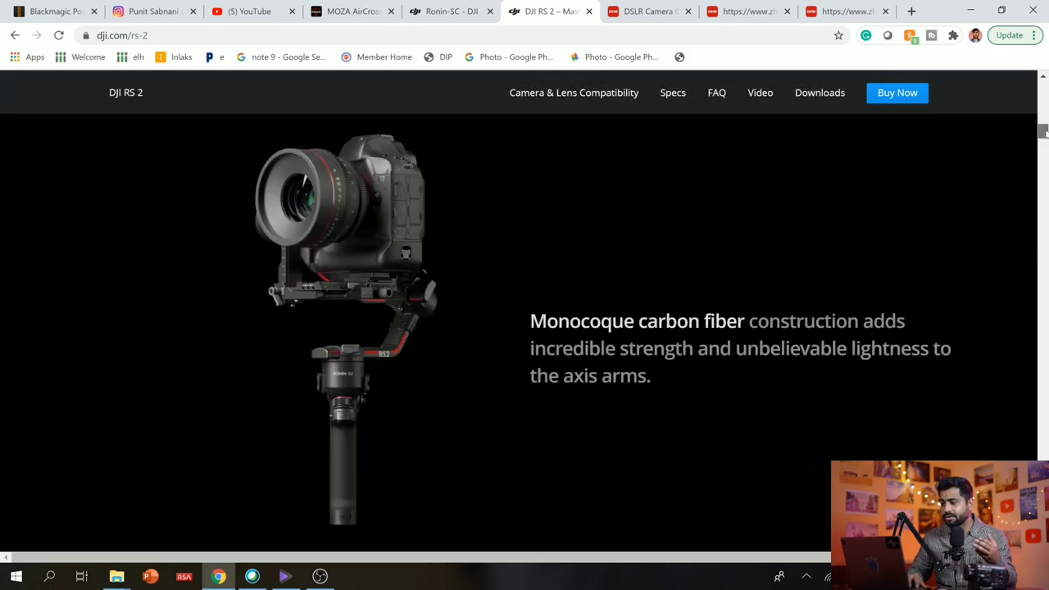
# Step: Scroll down through the DJI RS 2 feature sections, including RavenEye and the battery grip
pyautogui.scroll(-3)
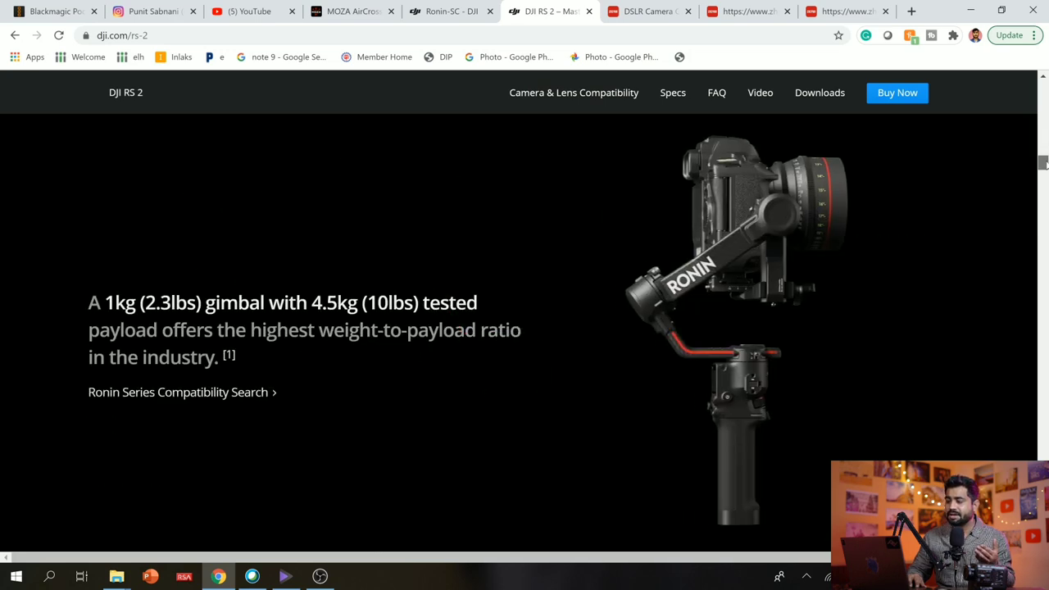
pyautogui.scroll(-3)
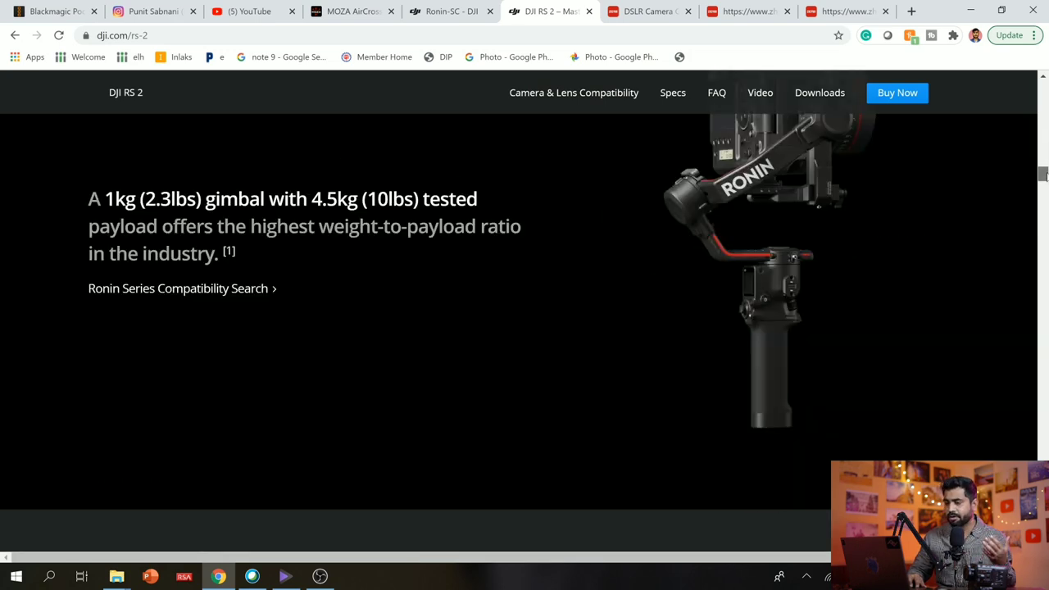
pyautogui.scroll(-3)
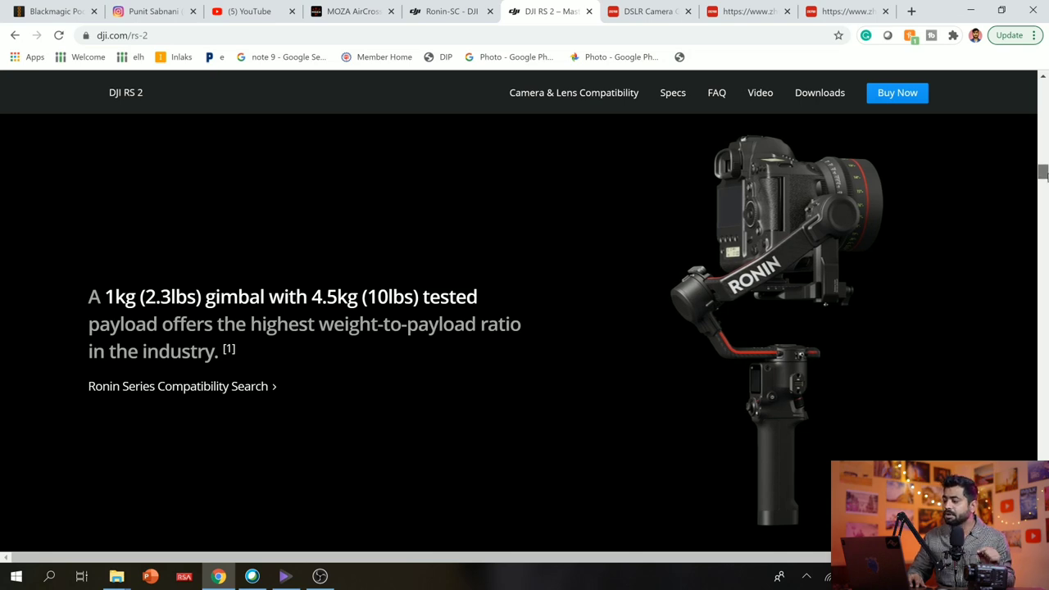
pyautogui.scroll(-3)
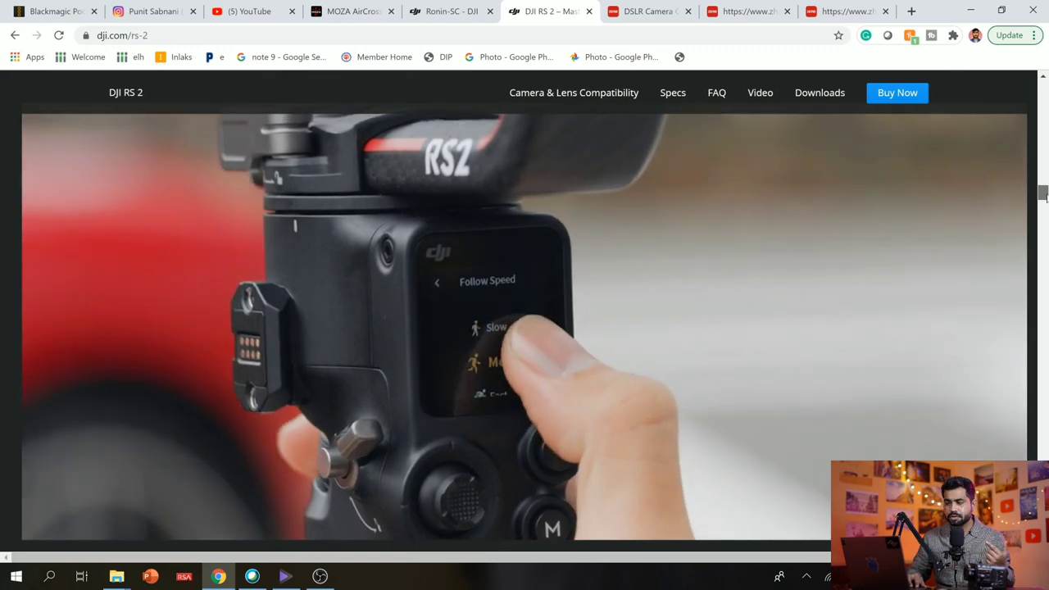
pyautogui.scroll(-3)
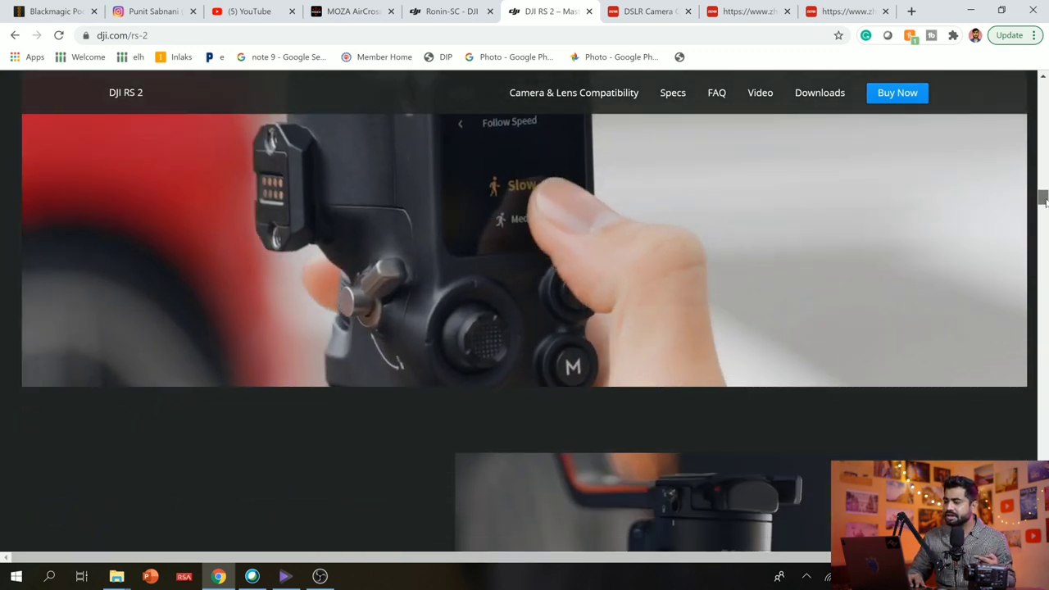
pyautogui.scroll(-3)
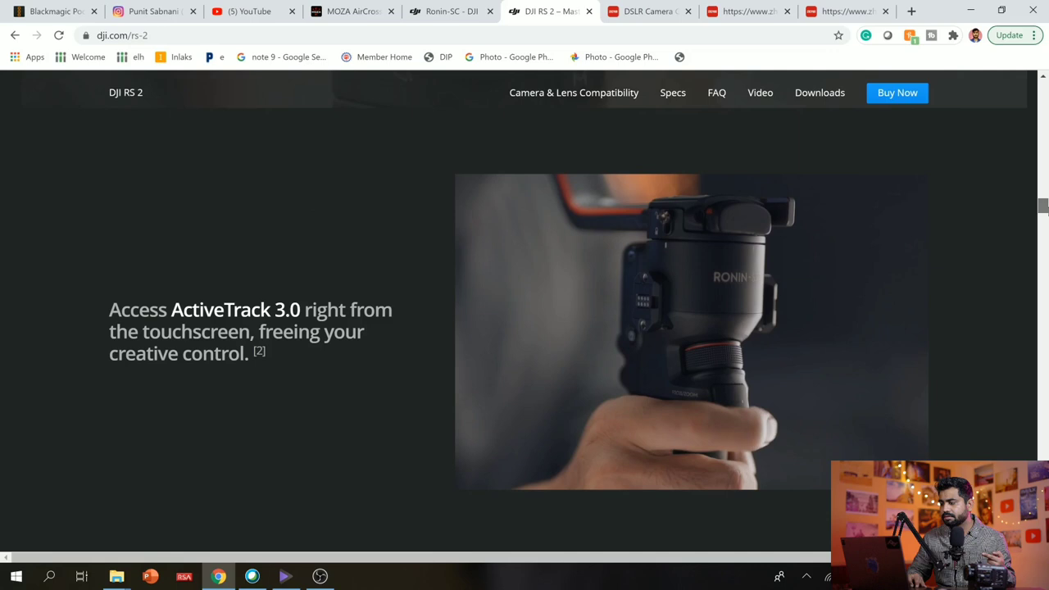
pyautogui.scroll(-3)
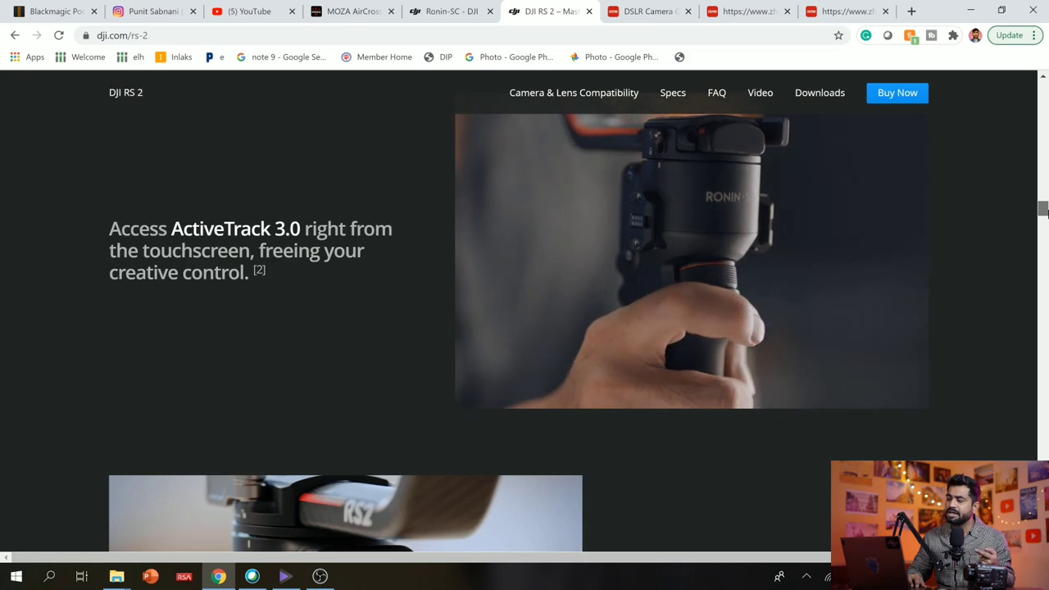
pyautogui.scroll(-3)
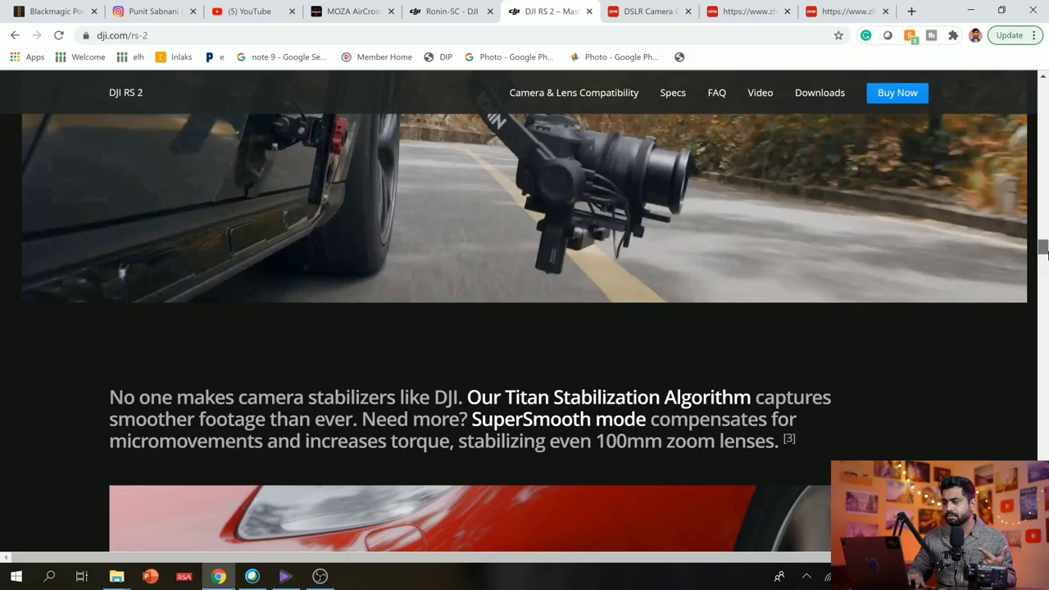
pyautogui.scroll(-3)
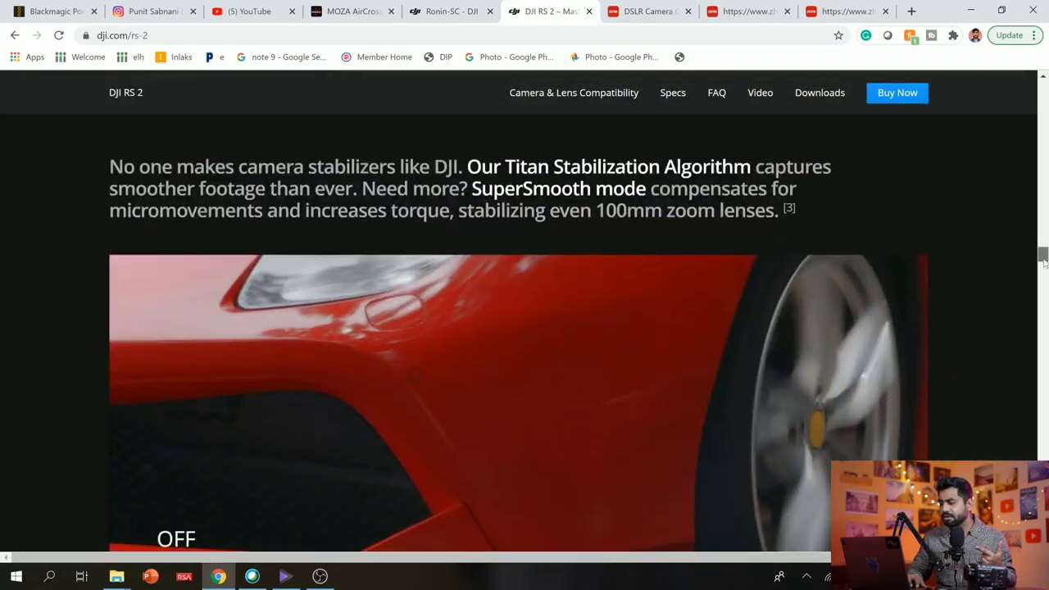
# Step: Continue down the DJI RS 2 page to the Creative Functions section
pyautogui.scroll(-3)
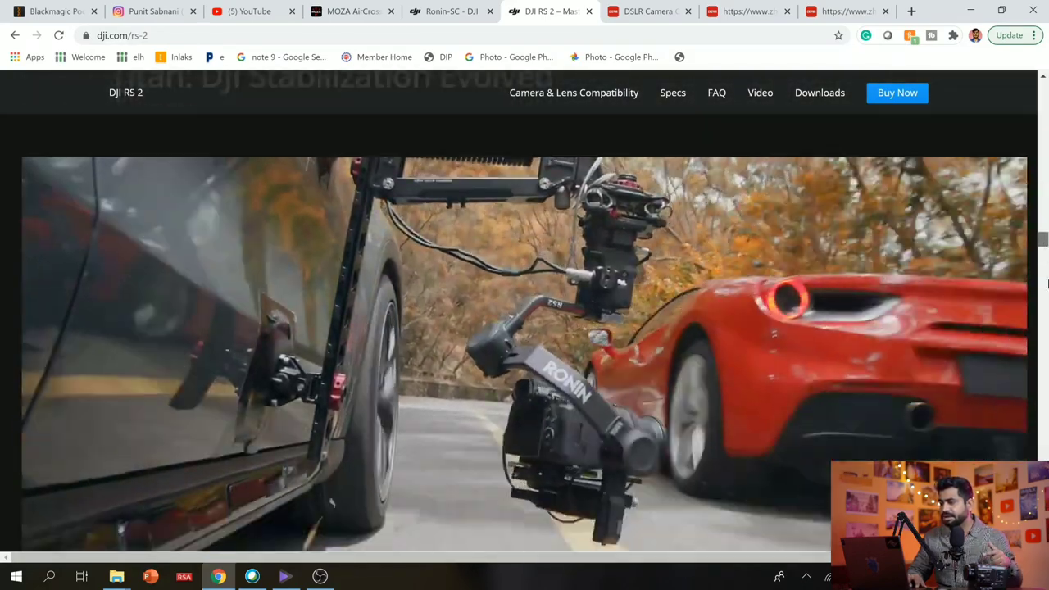
pyautogui.scroll(-3)
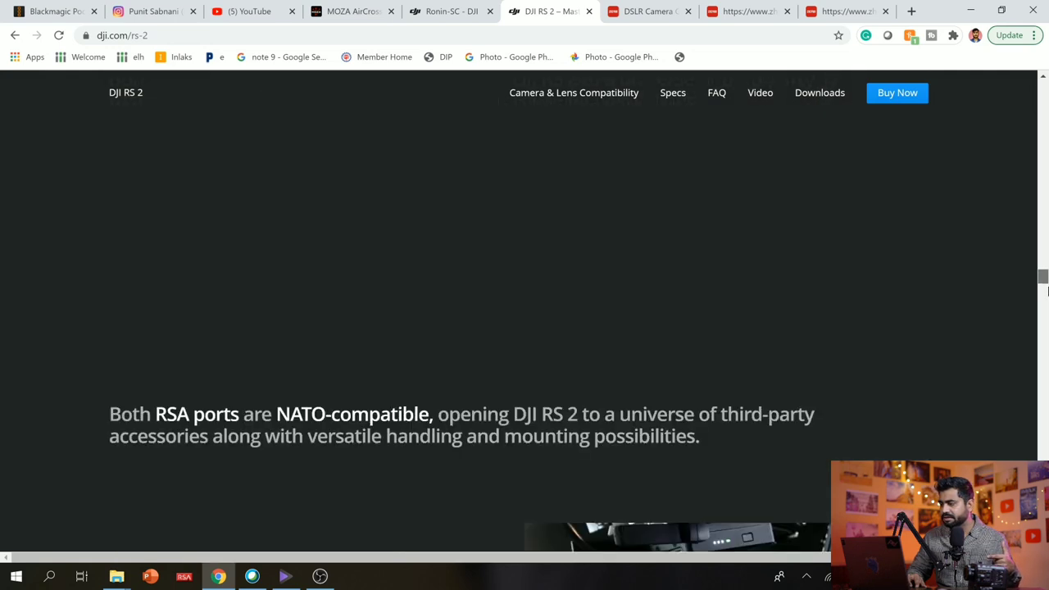
pyautogui.scroll(-3)
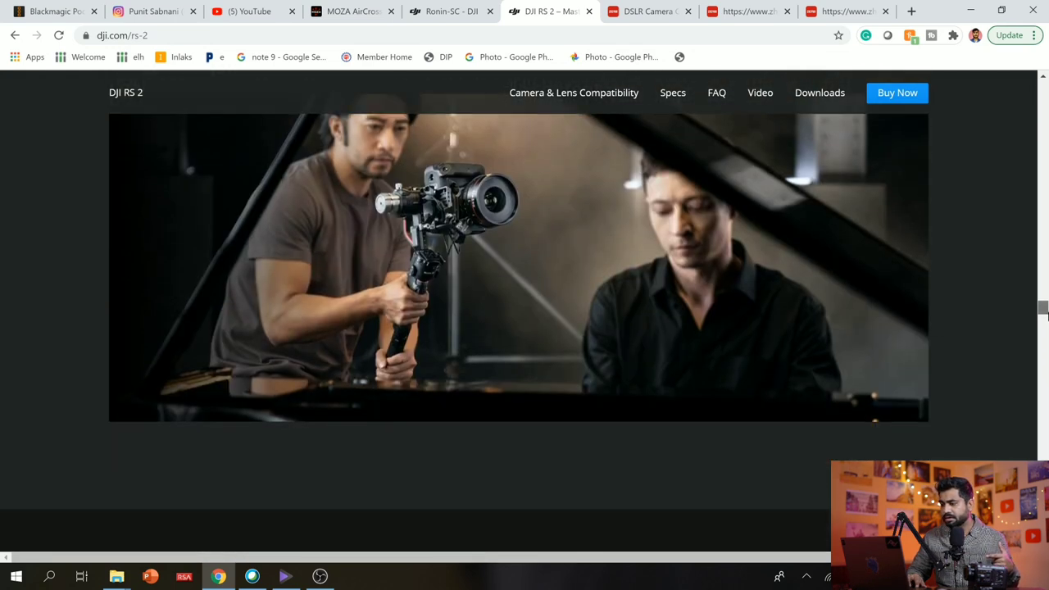
pyautogui.scroll(-3)
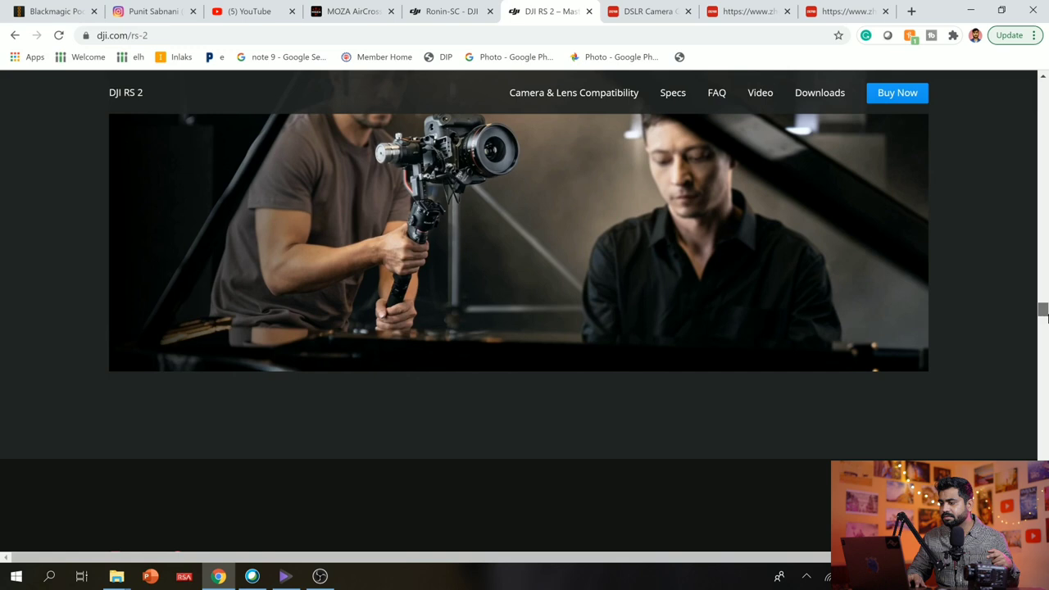
pyautogui.scroll(-3)
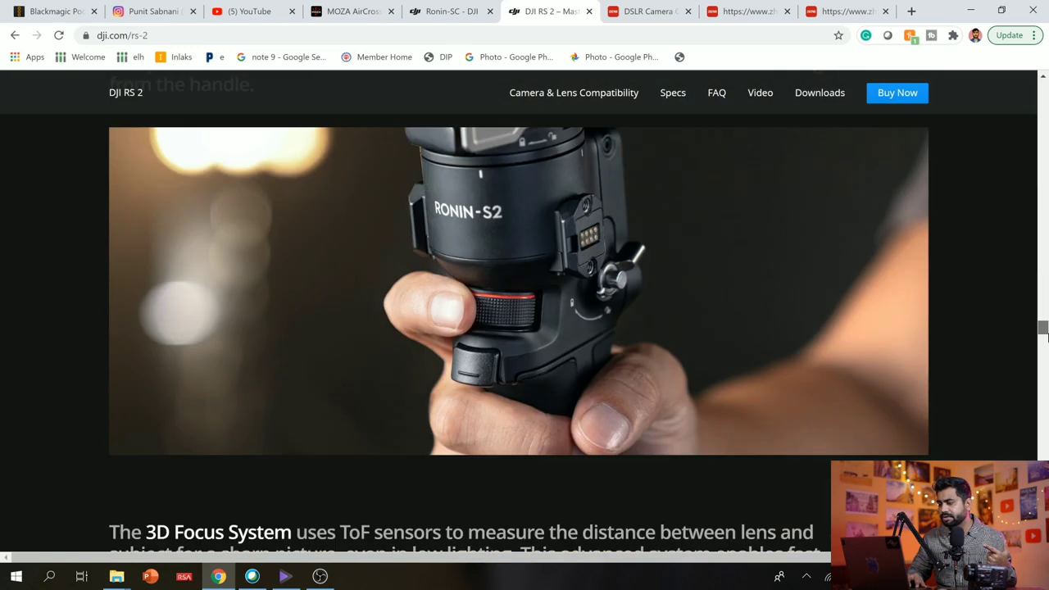
pyautogui.scroll(-3)
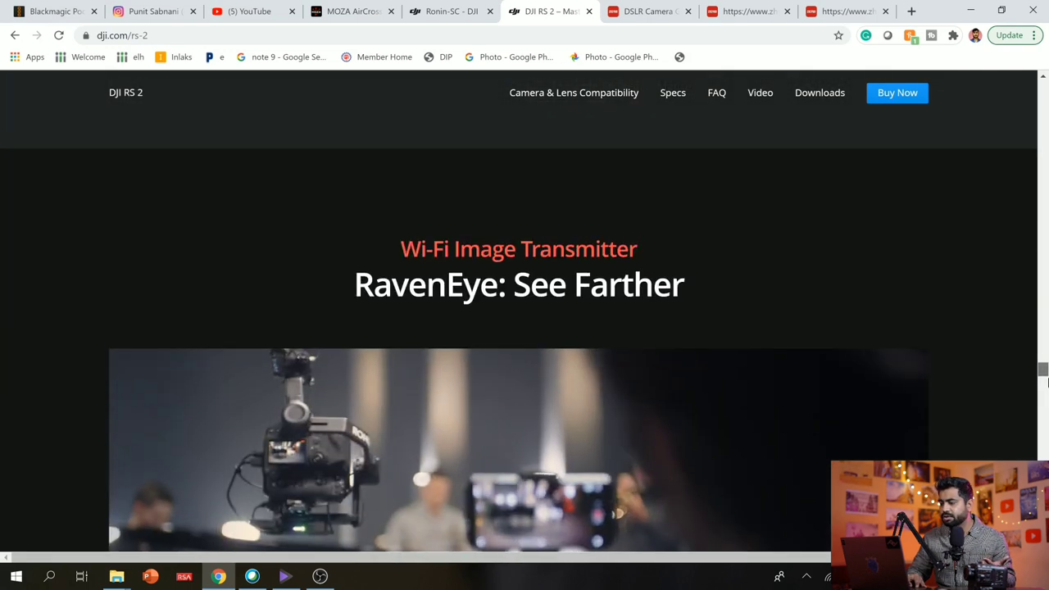
pyautogui.scroll(-3)
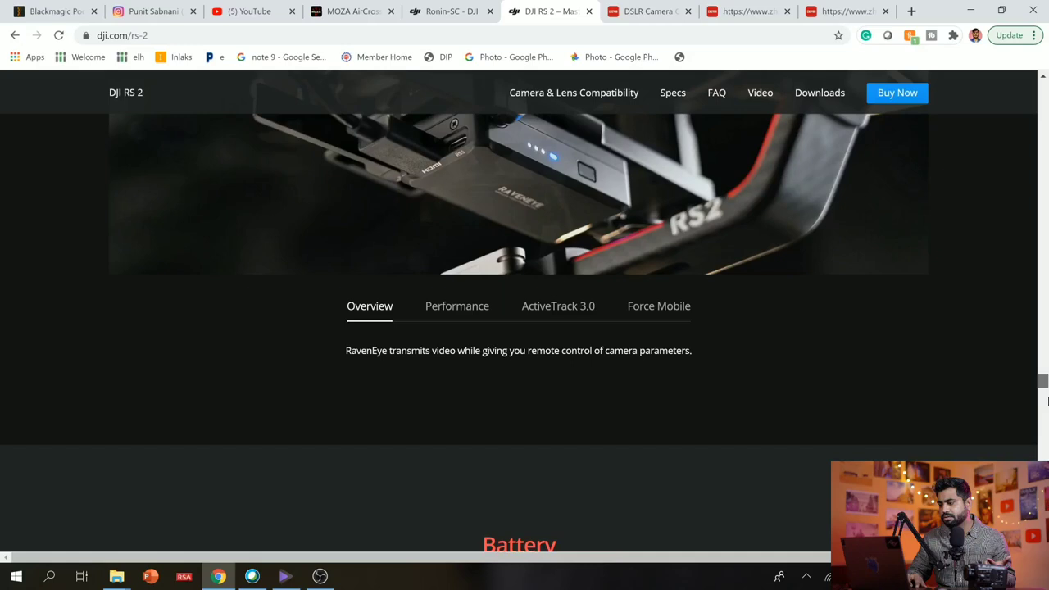
pyautogui.scroll(3)
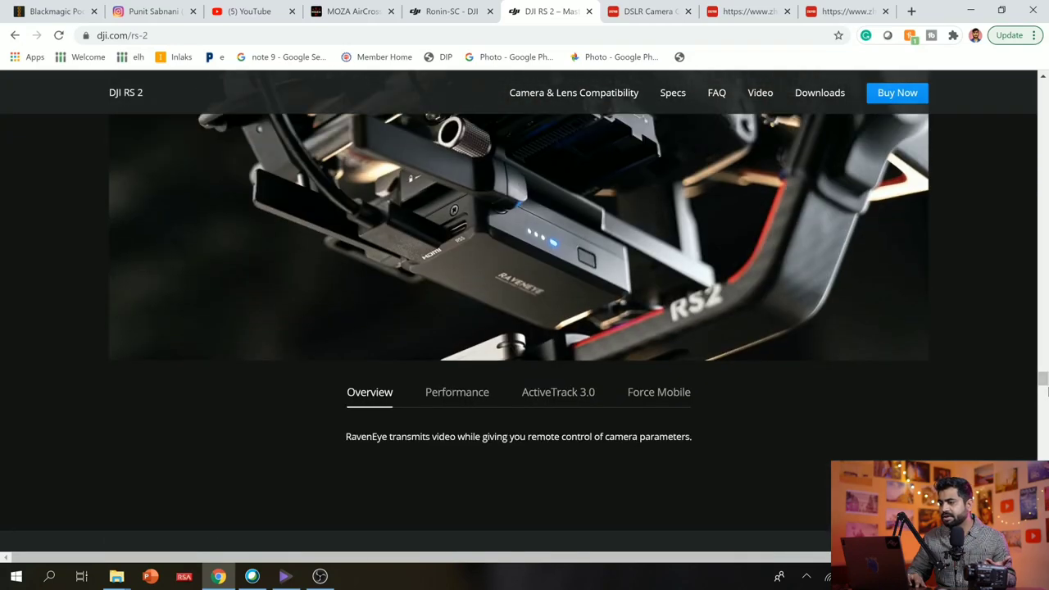
pyautogui.moveTo(1025, 361)
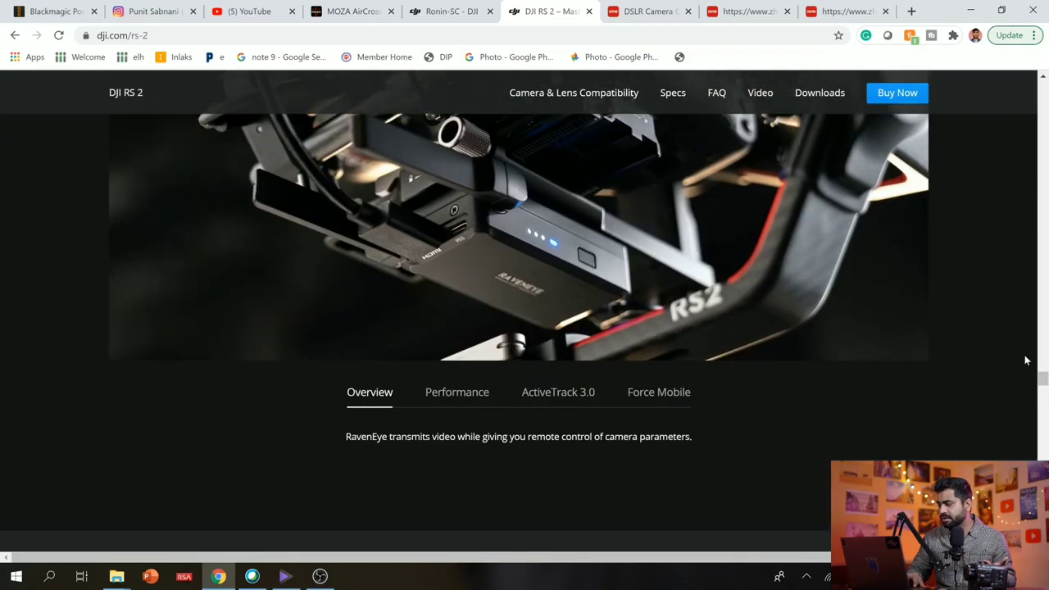
pyautogui.scroll(-3)
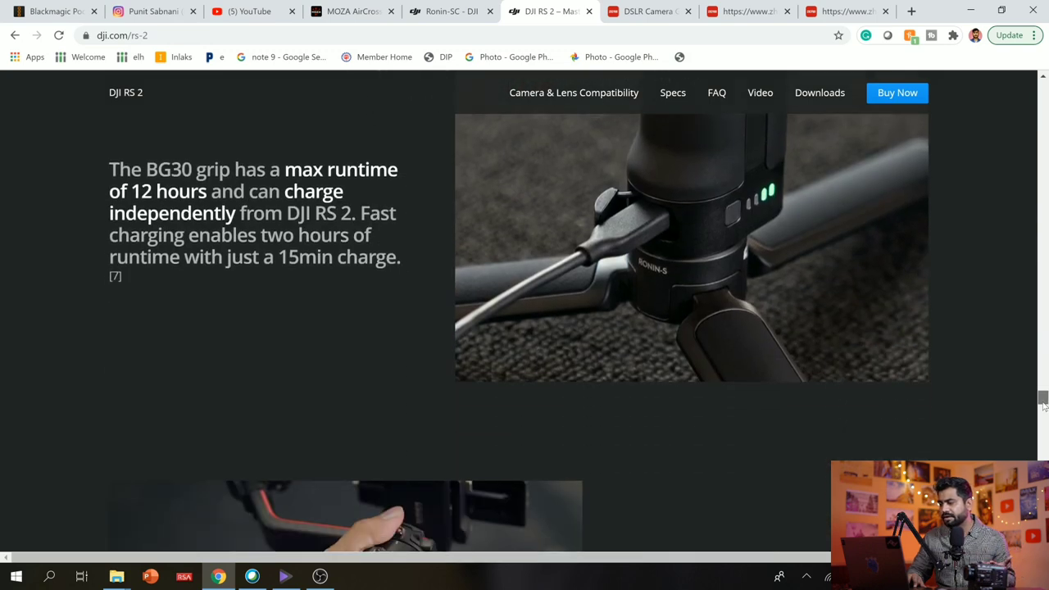
pyautogui.scroll(-3)
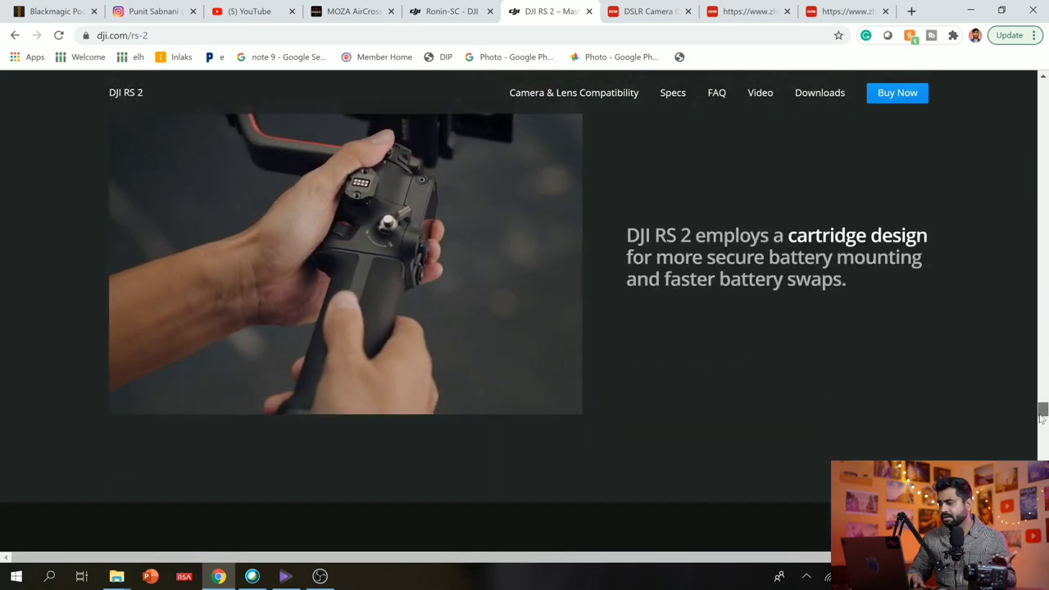
pyautogui.scroll(-3)
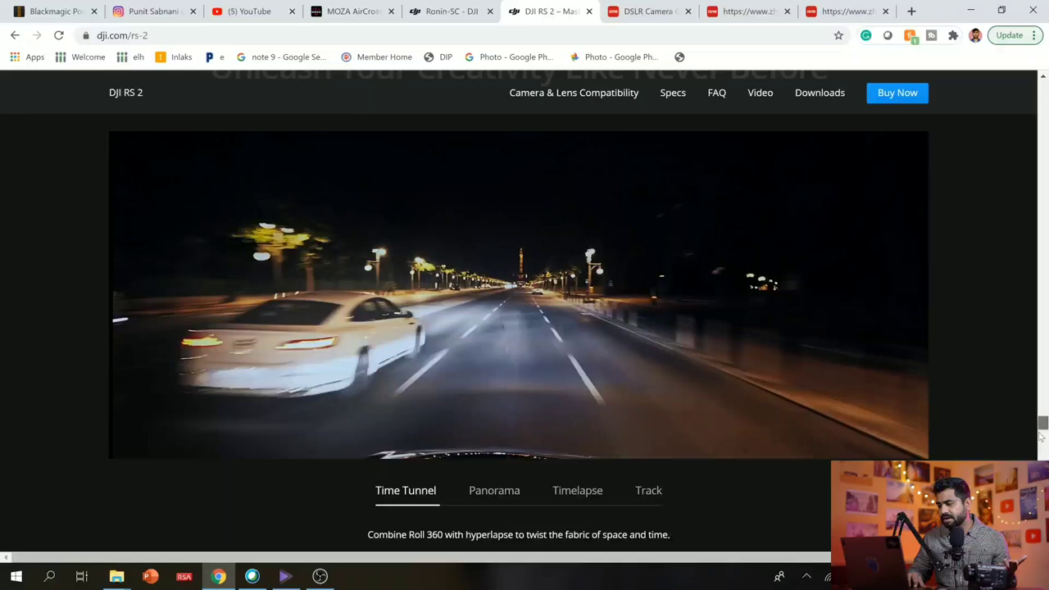
pyautogui.scroll(-3)
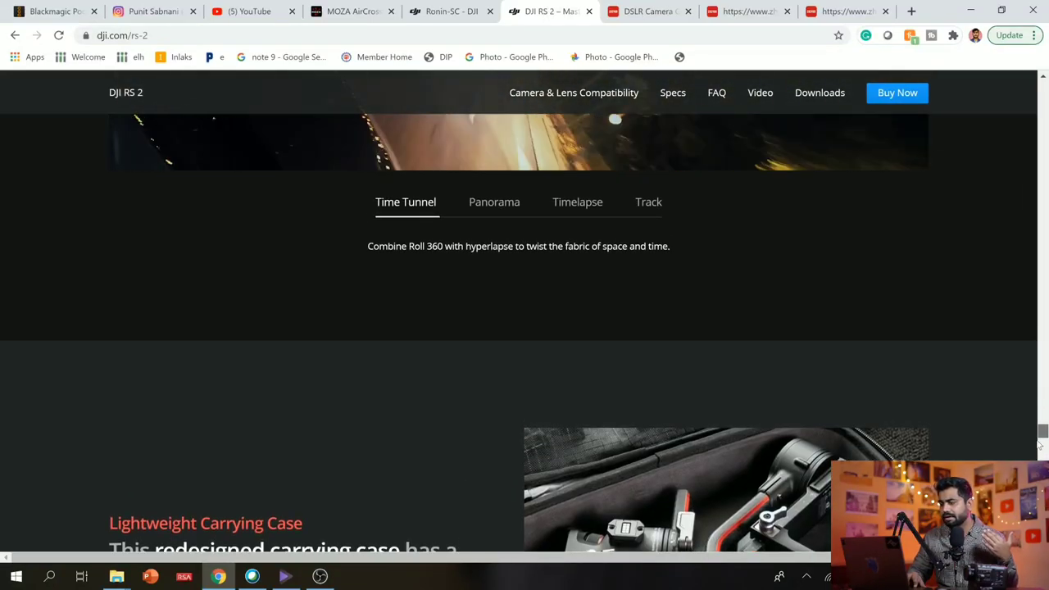
# Step: Show the Panorama creative function, then scroll to the From USD $849 price section
pyautogui.click(494, 202)
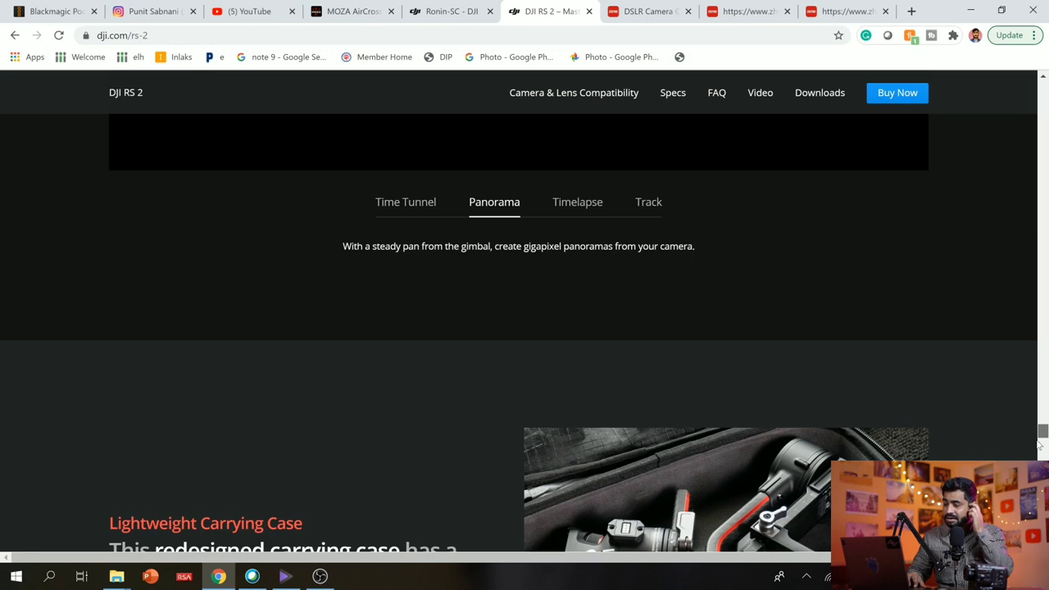
pyautogui.scroll(-3)
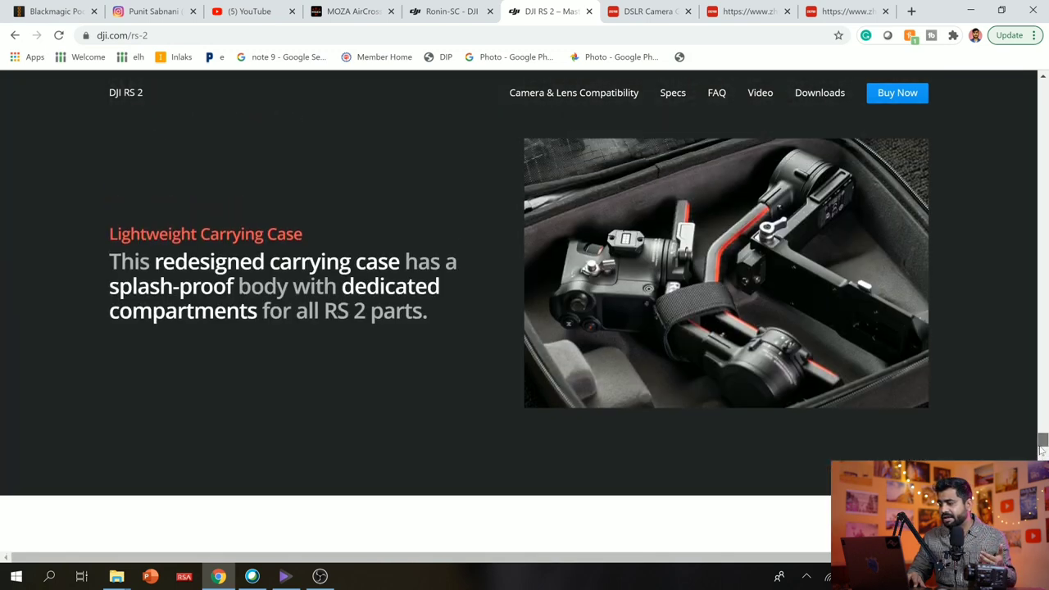
pyautogui.scroll(-3)
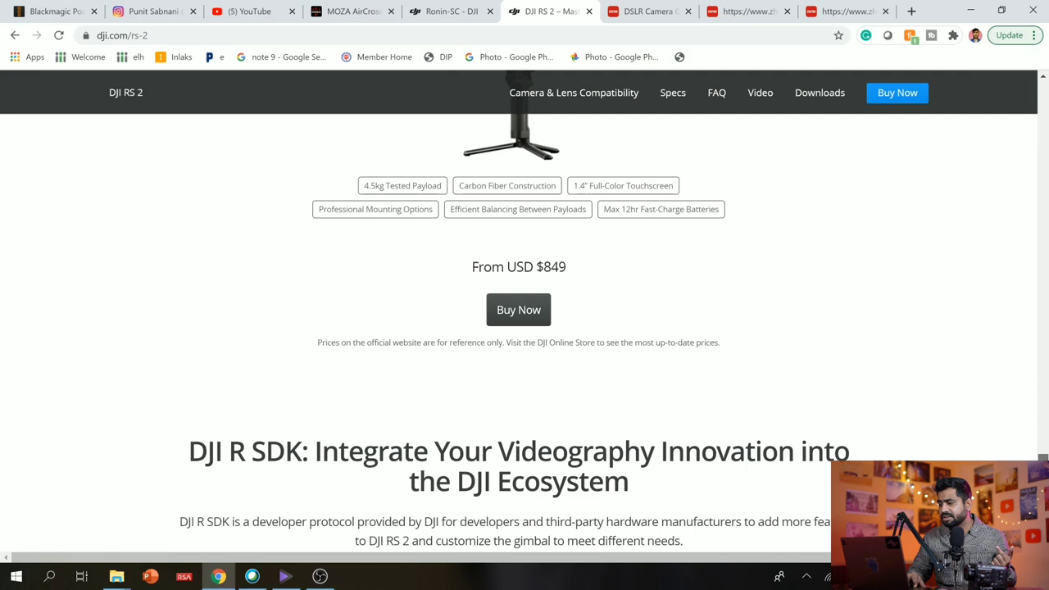
# Step: Scroll through the DJI RS 2 R SDK application scenarios
pyautogui.scroll(-3)
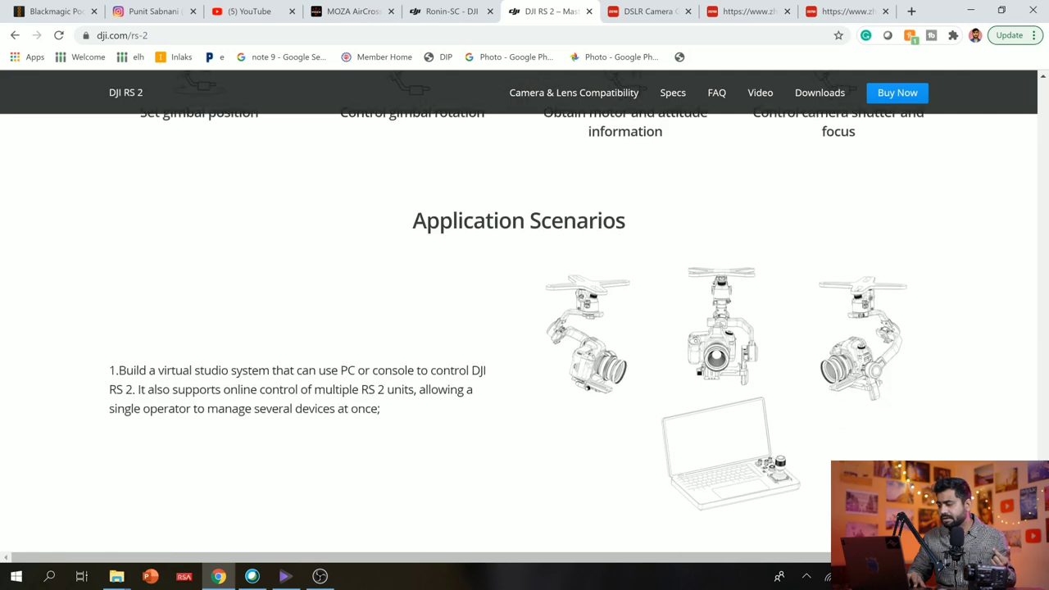
pyautogui.scroll(-3)
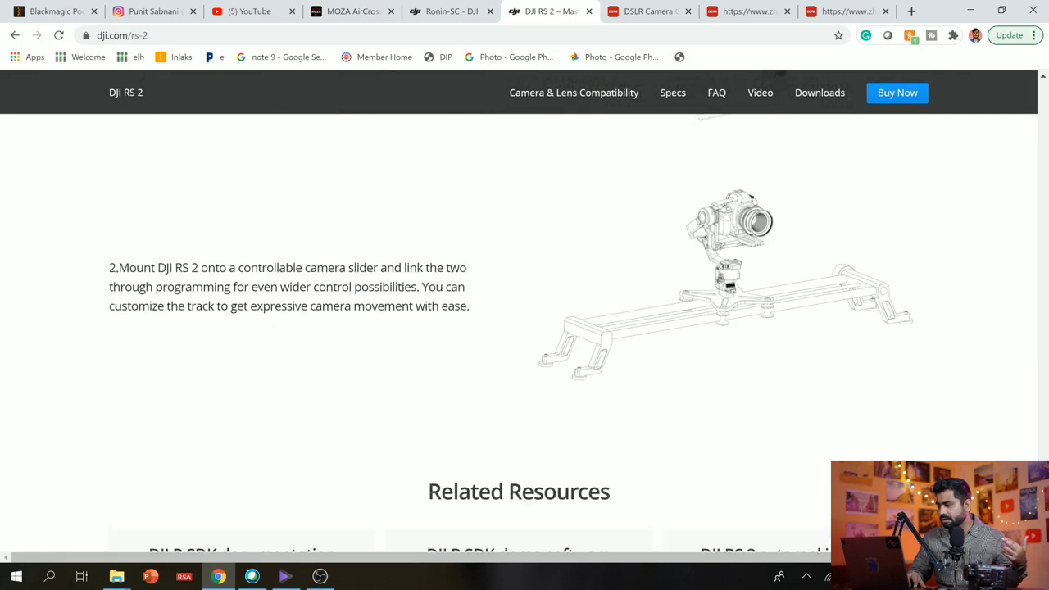
pyautogui.scroll(-3)
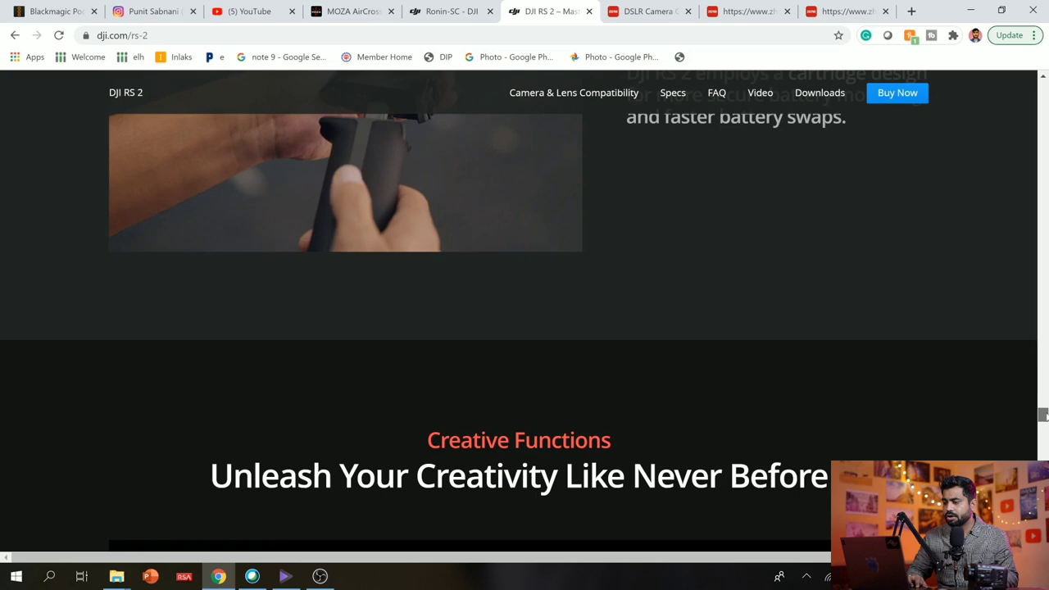
pyautogui.scroll(3)
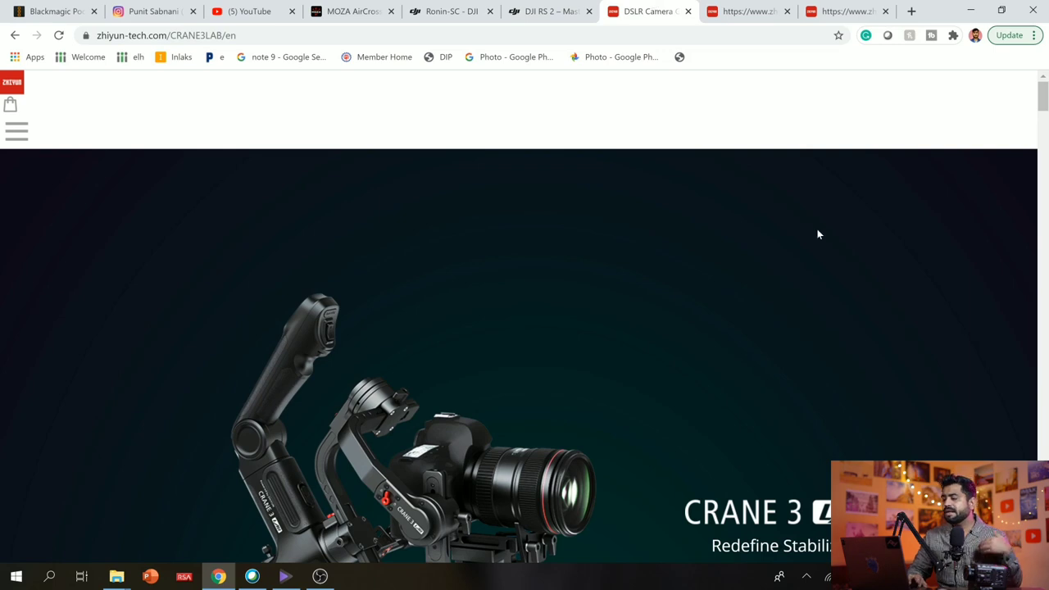
# Step: Scroll the Crane 3 LAB page past Super Functional Design and Great Compatibility to Aviation Grade Motors
pyautogui.scroll(-3)
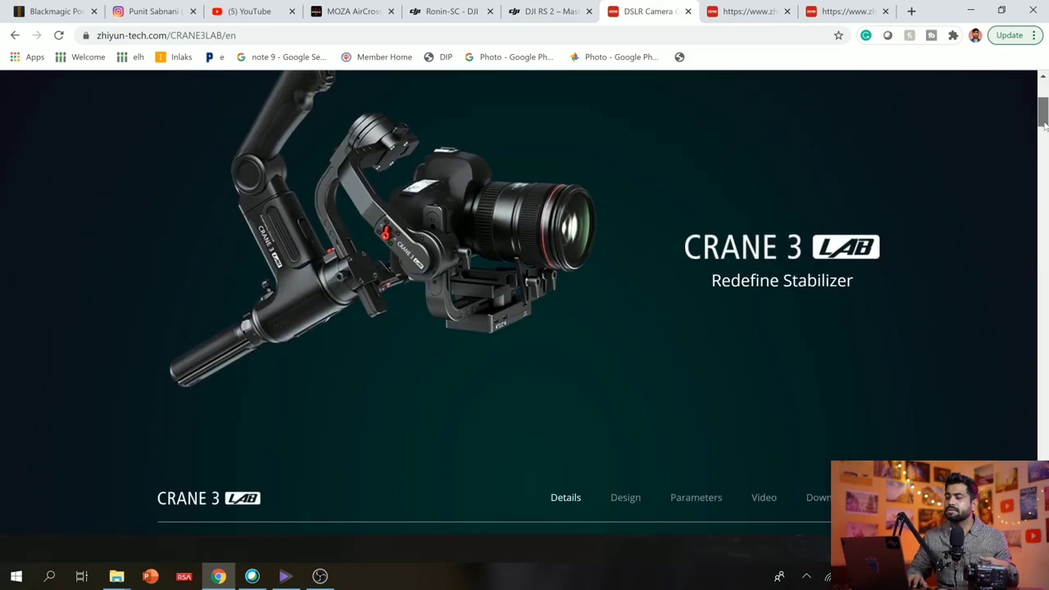
pyautogui.scroll(-3)
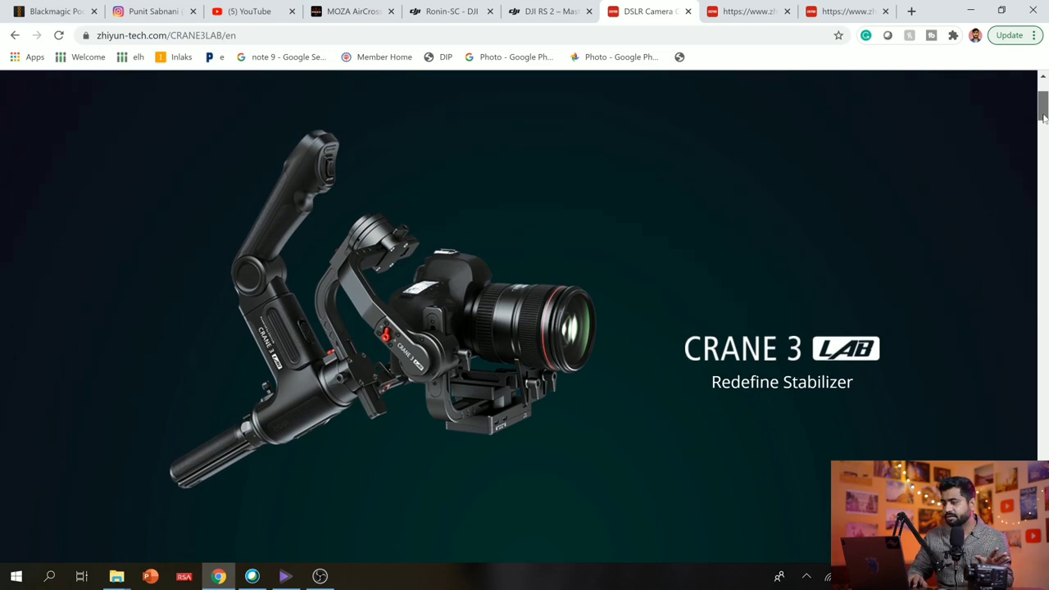
pyautogui.scroll(-3)
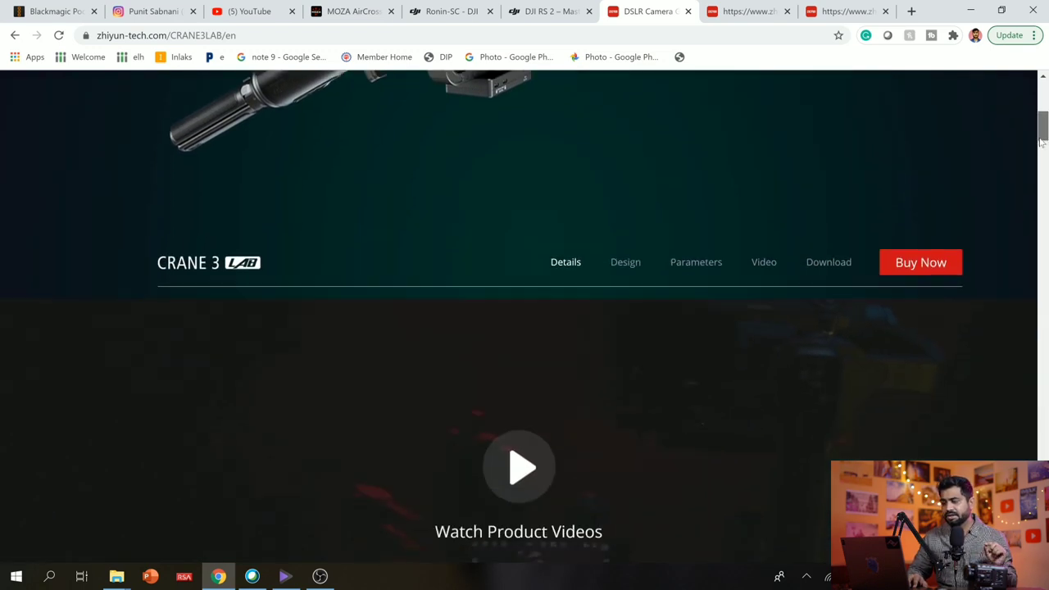
pyautogui.scroll(-3)
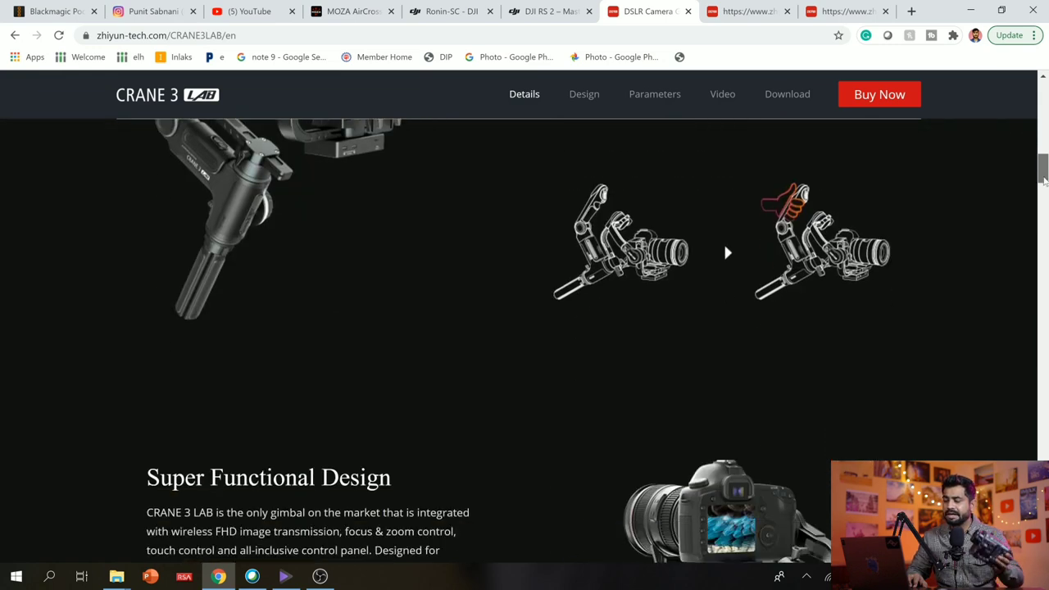
pyautogui.scroll(-3)
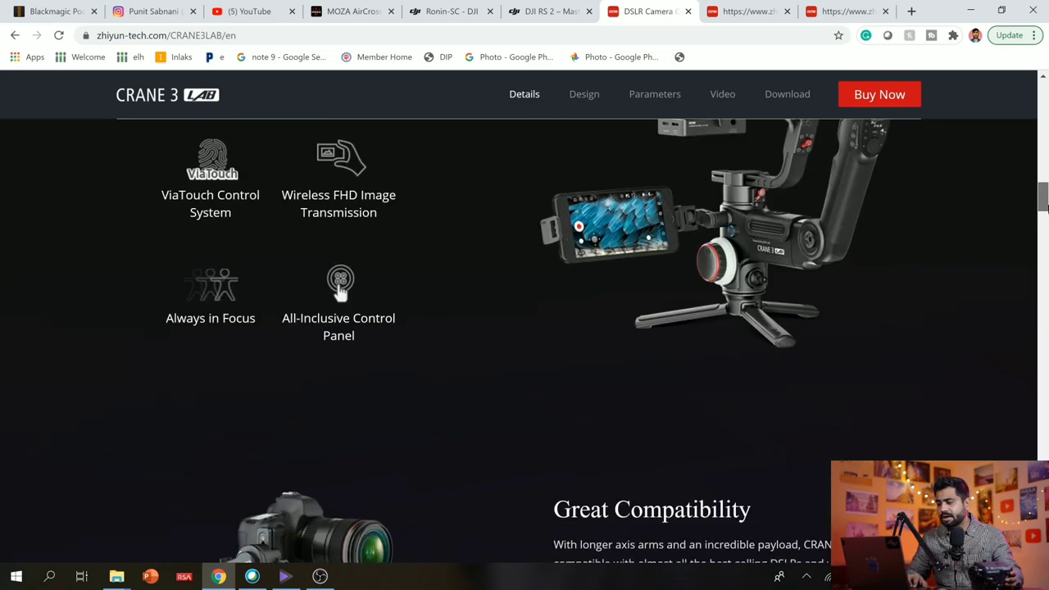
pyautogui.scroll(-3)
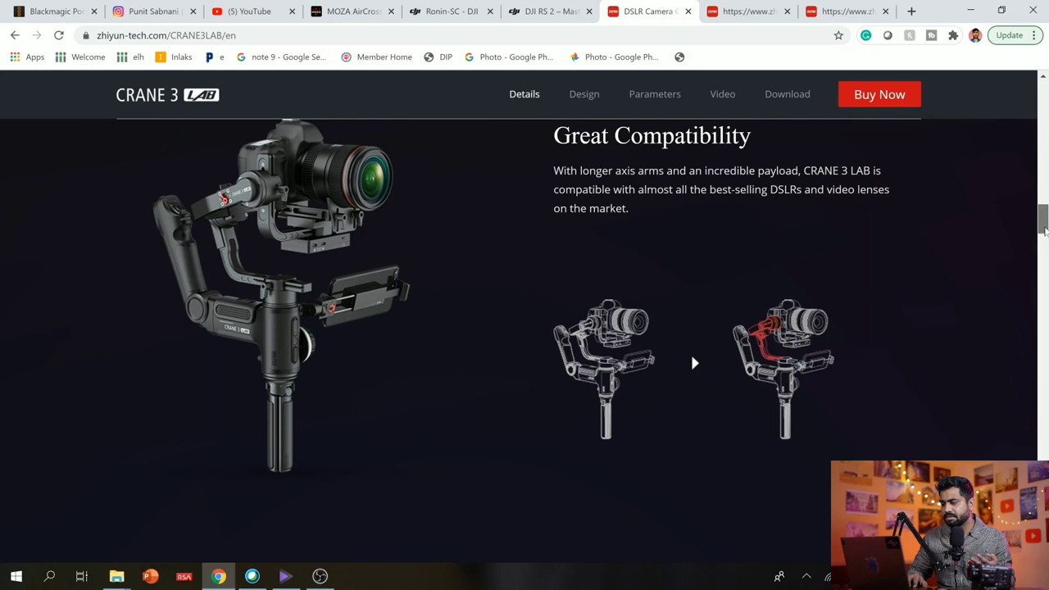
pyautogui.scroll(-3)
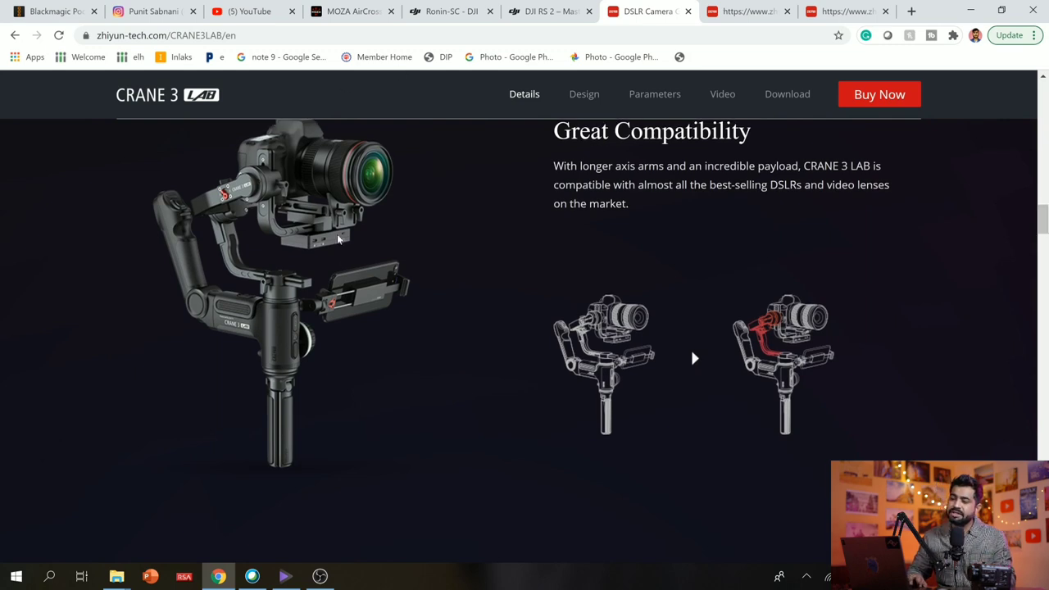
pyautogui.moveTo(201, 315)
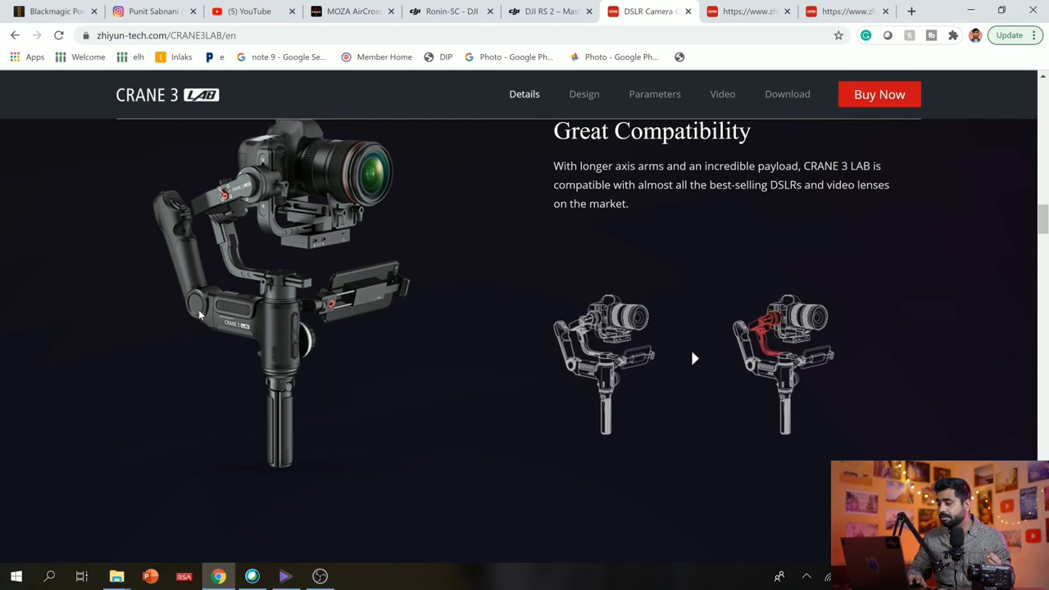
pyautogui.moveTo(1038, 218)
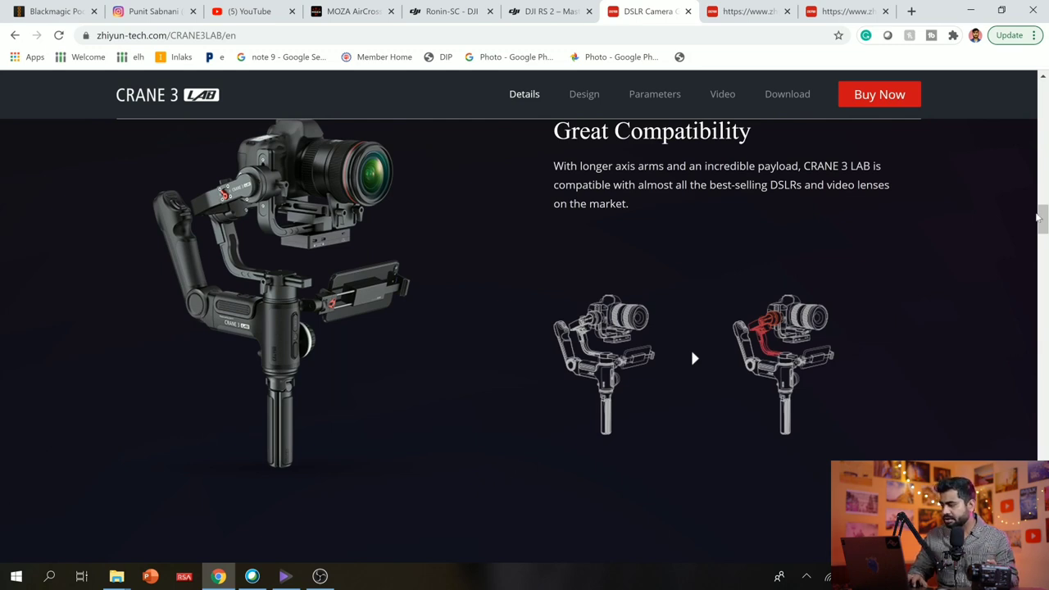
pyautogui.moveTo(291, 265)
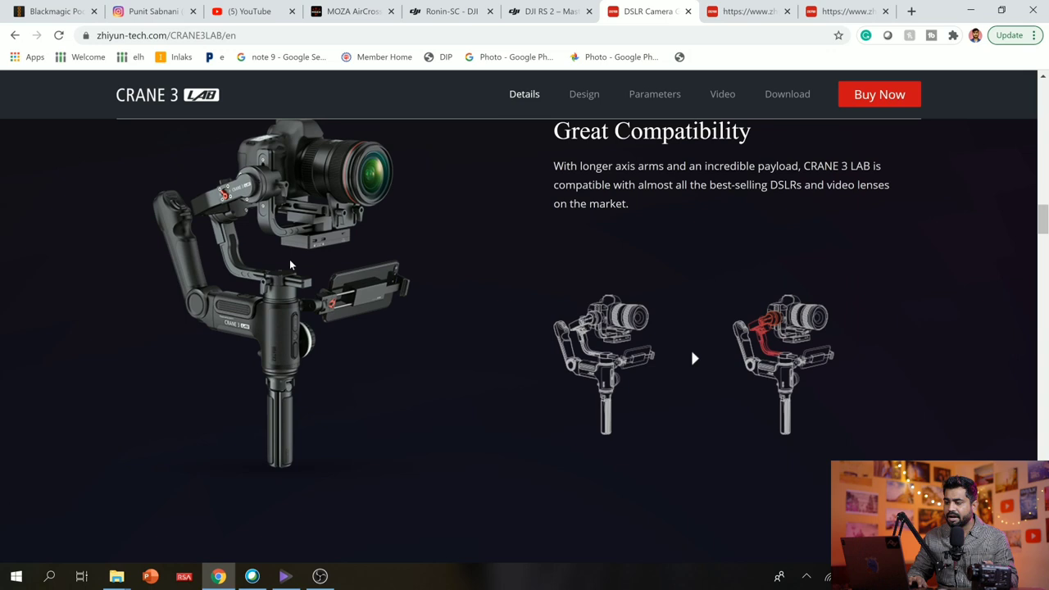
pyautogui.moveTo(309, 306)
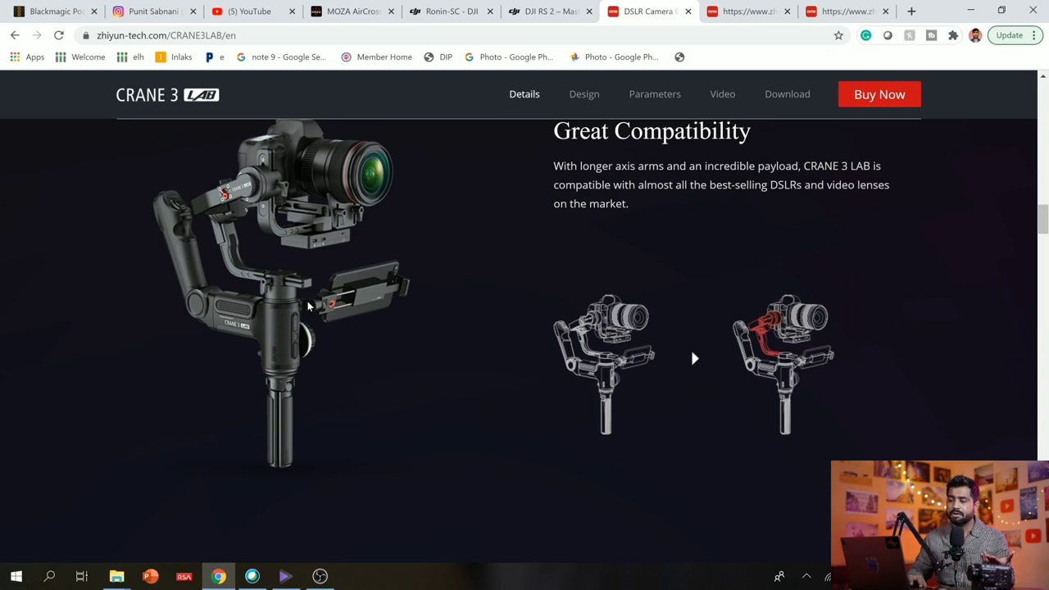
pyautogui.scroll(-3)
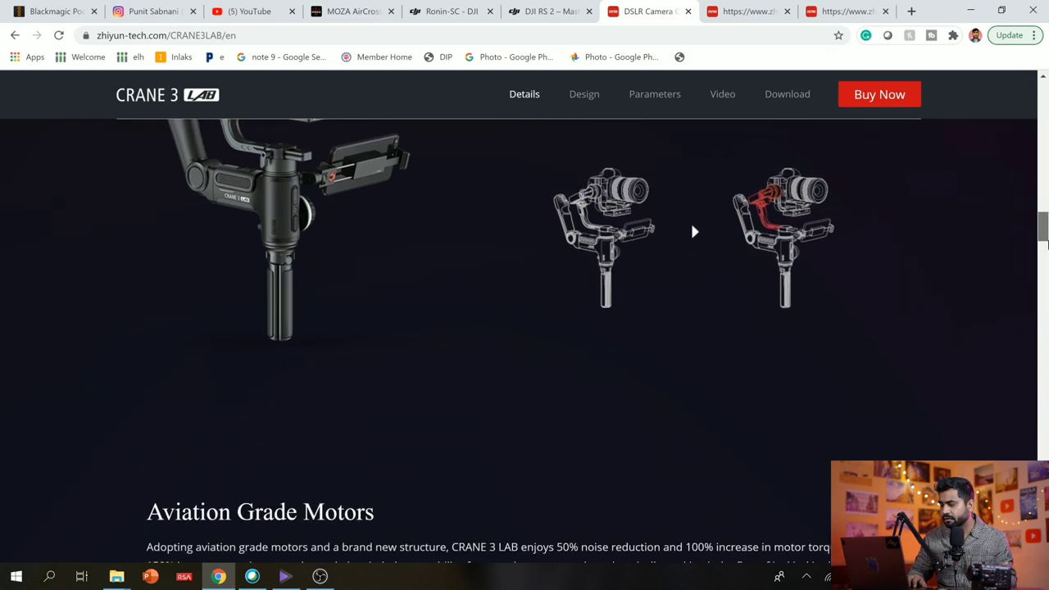
# Step: Scroll through Aviation Grade Motors, ViaTouch, zoom/focus control and Easy Setup on the Crane 3 LAB page
pyautogui.scroll(-3)
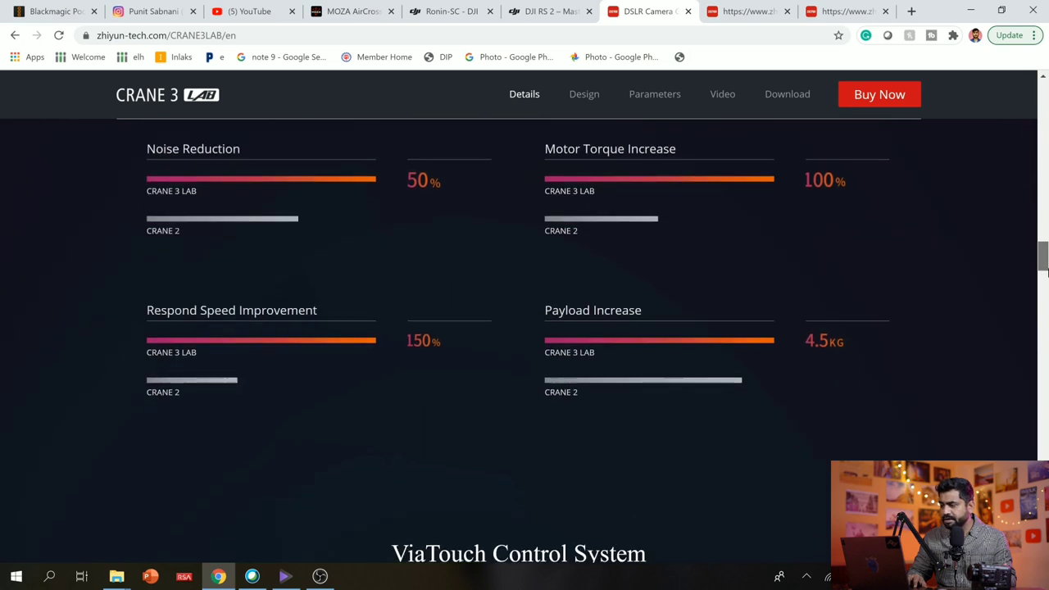
pyautogui.scroll(-3)
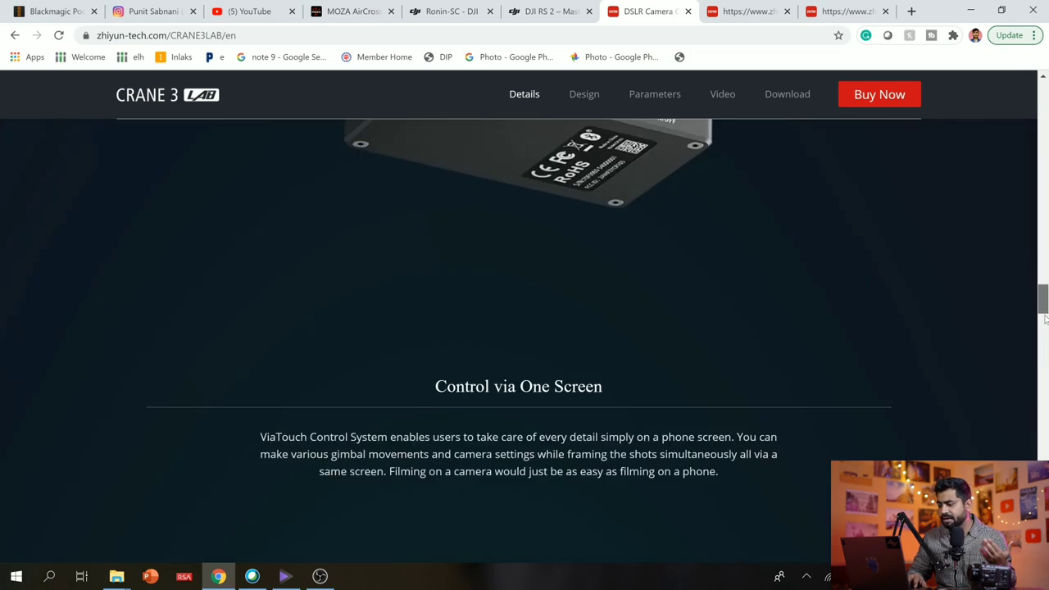
pyautogui.scroll(-3)
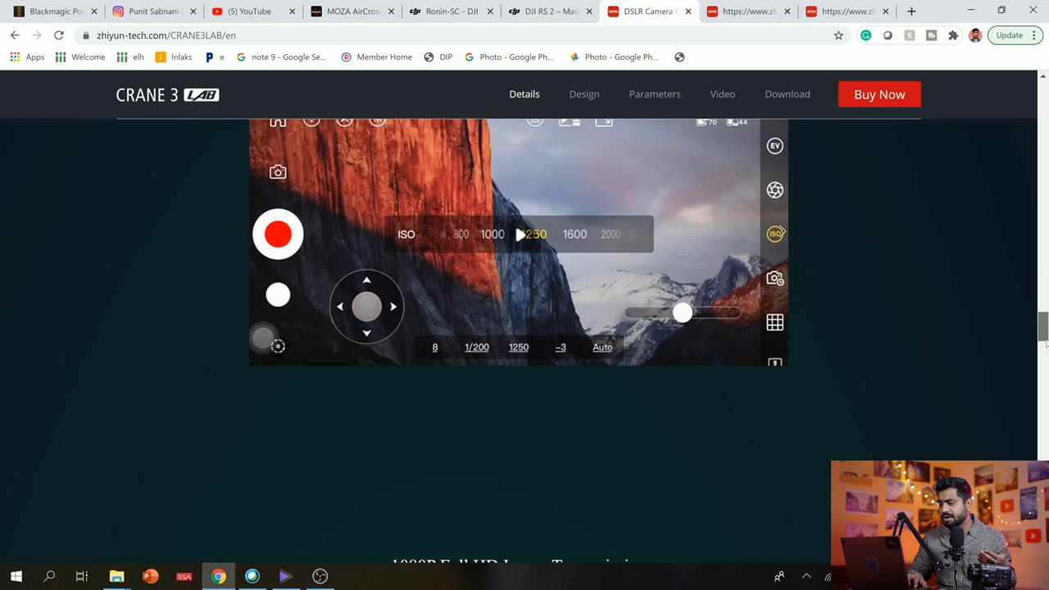
pyautogui.scroll(-3)
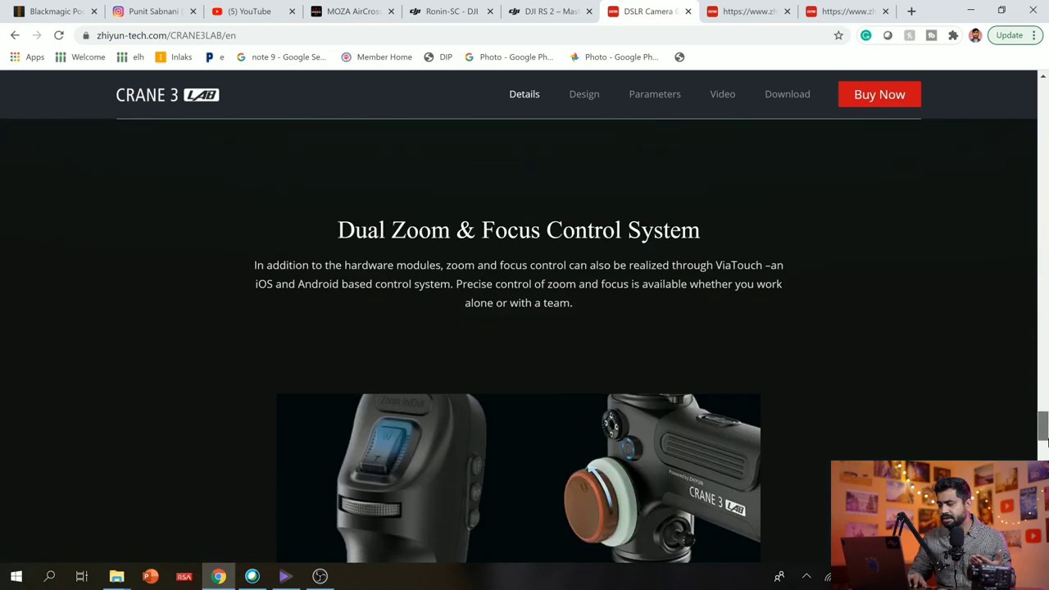
pyautogui.scroll(-3)
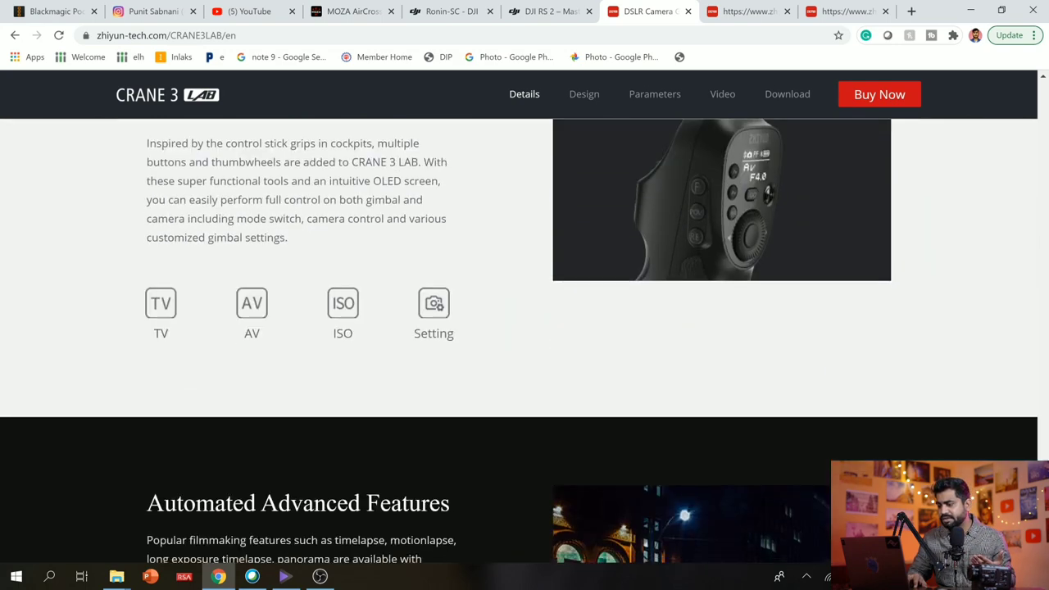
pyautogui.scroll(-3)
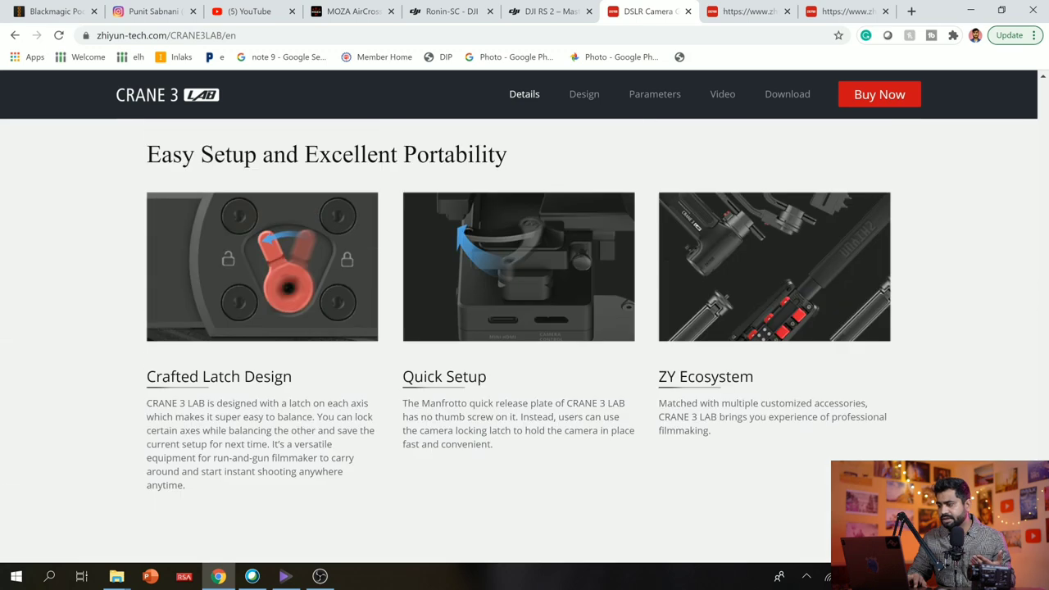
pyautogui.scroll(-3)
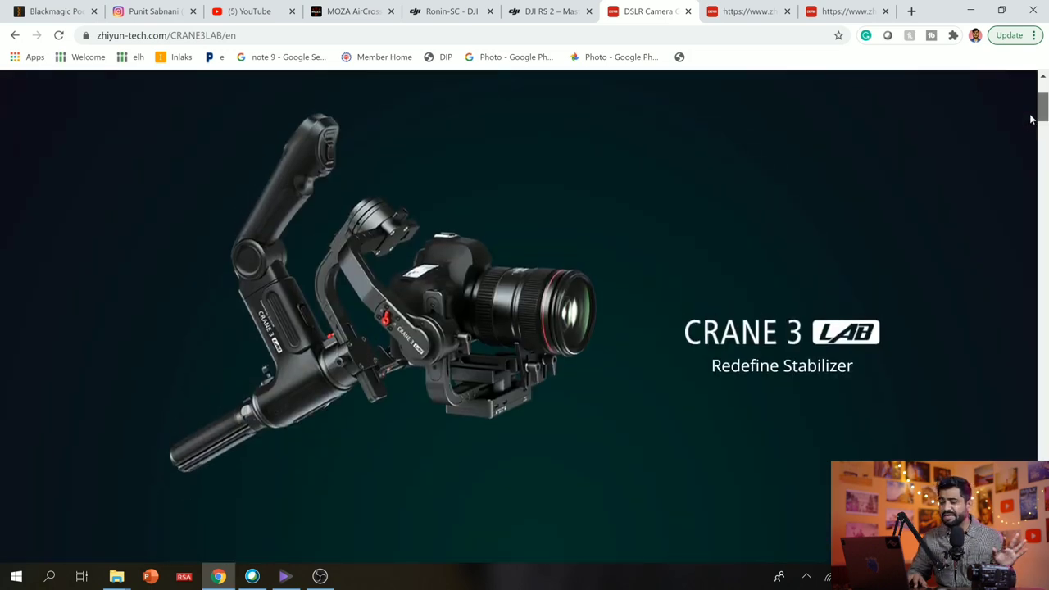
# Step: Scroll back through the Crane 3 LAB feature overview before moving on to the Crane 3S
pyautogui.scroll(-3)
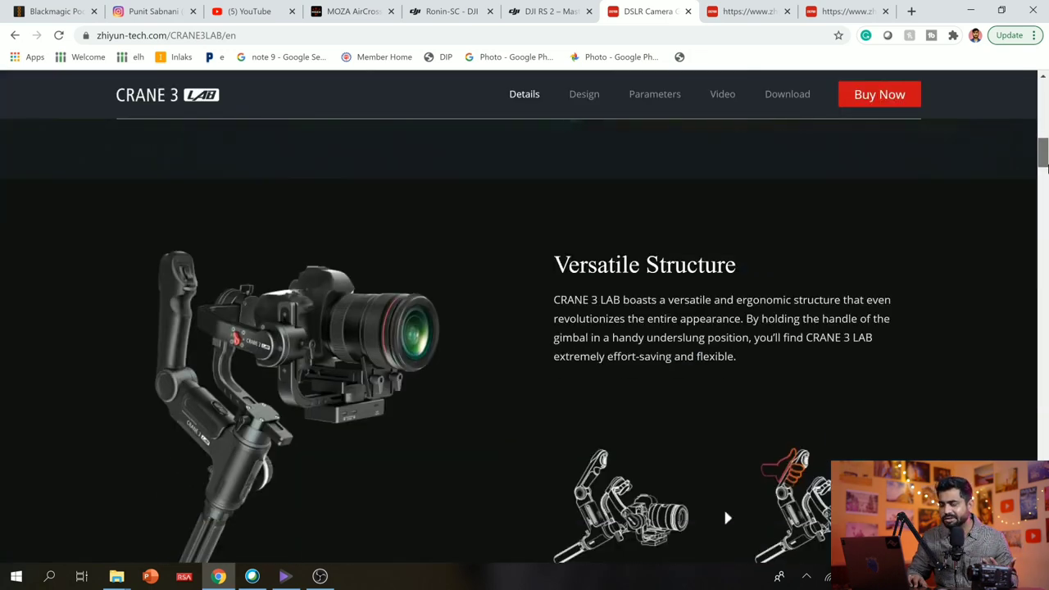
pyautogui.scroll(-3)
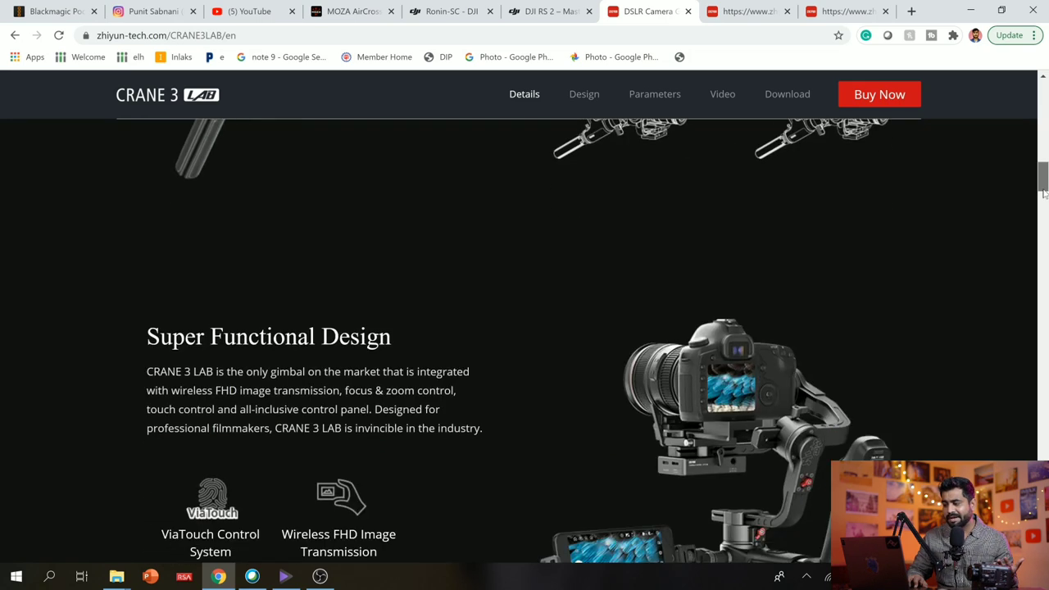
pyautogui.scroll(-3)
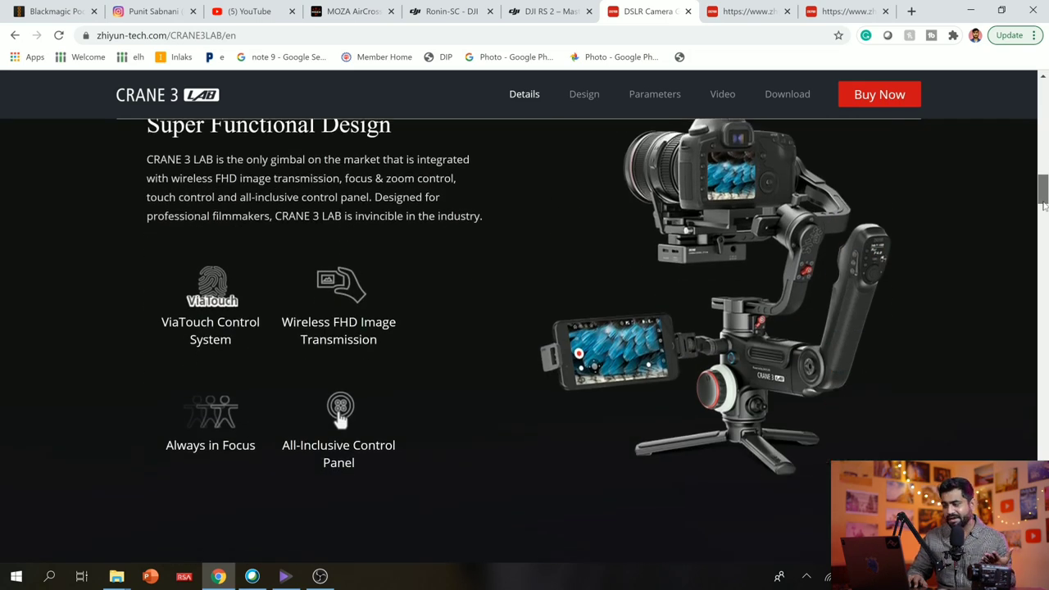
pyautogui.scroll(-3)
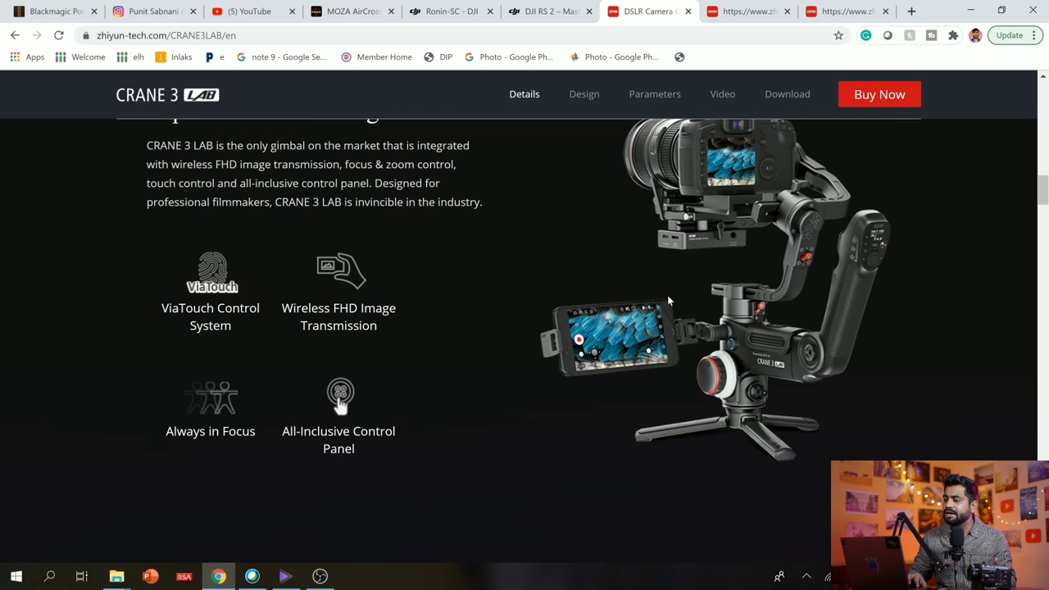
pyautogui.moveTo(611, 359)
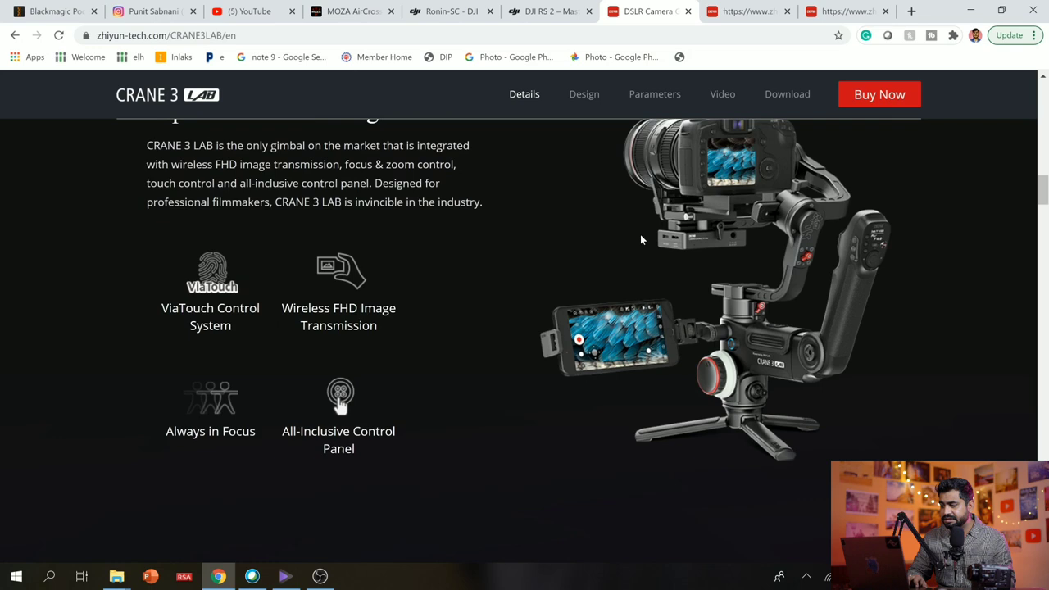
pyautogui.moveTo(647, 357)
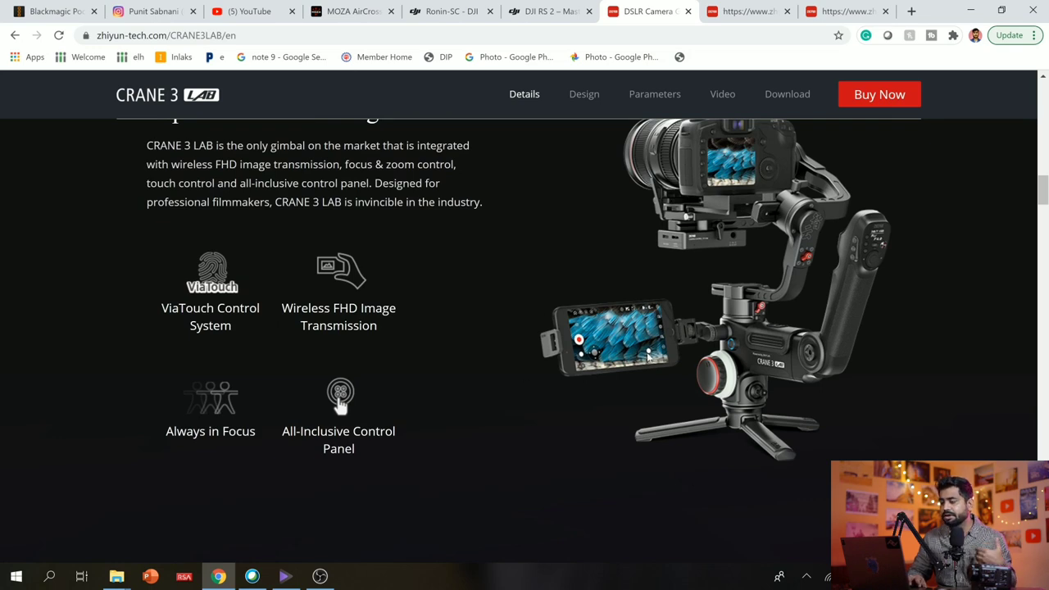
pyautogui.moveTo(594, 329)
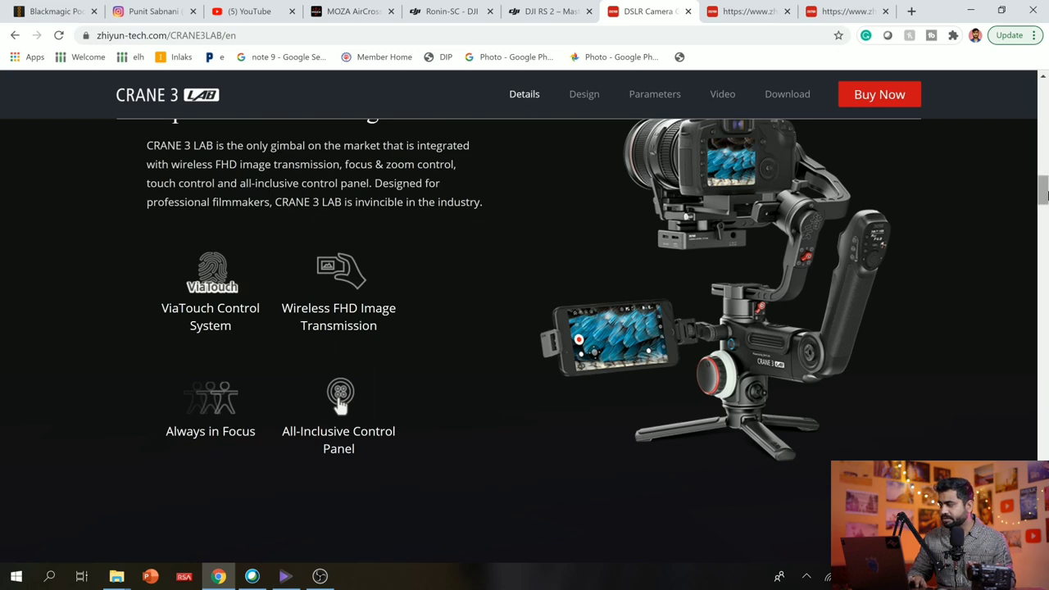
pyautogui.scroll(-3)
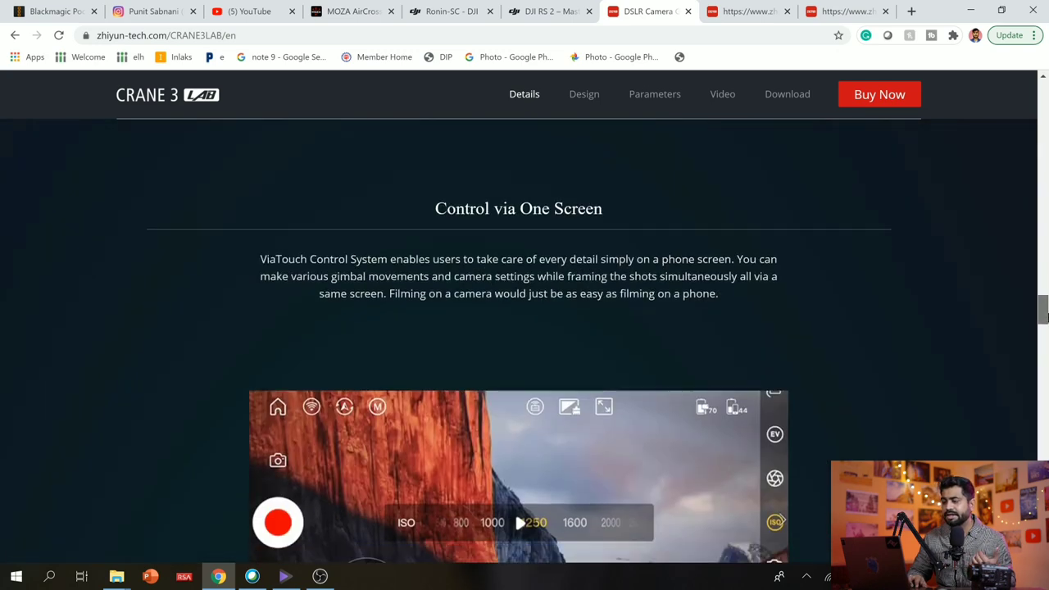
pyautogui.scroll(-3)
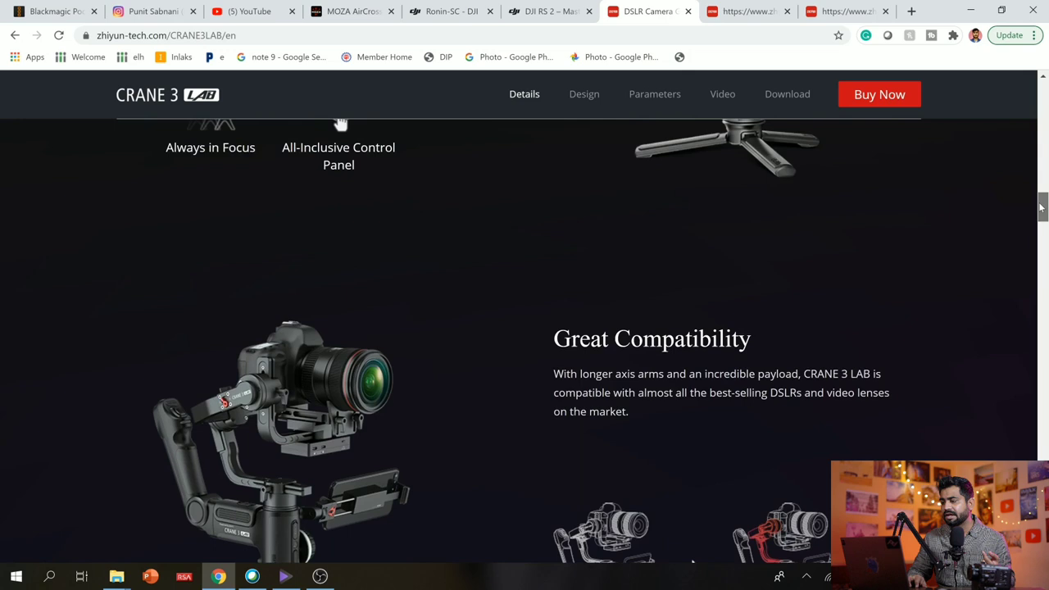
pyautogui.scroll(-3)
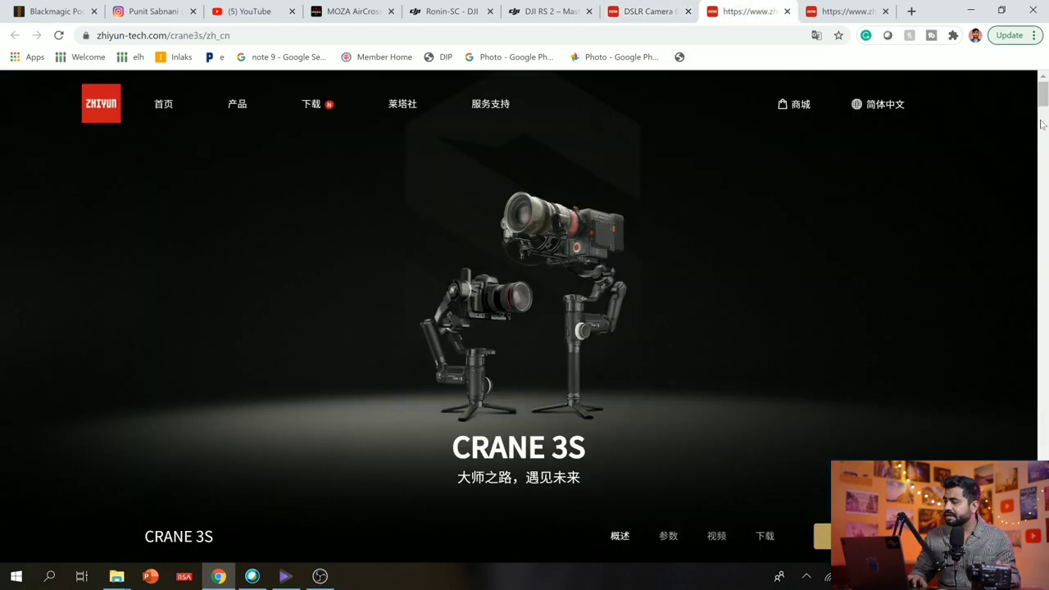
# Step: Preview the Crane 3S carrying the SONY FX9, CANON 1DX, CANON C300 and SONY FS7
pyautogui.scroll(-3)
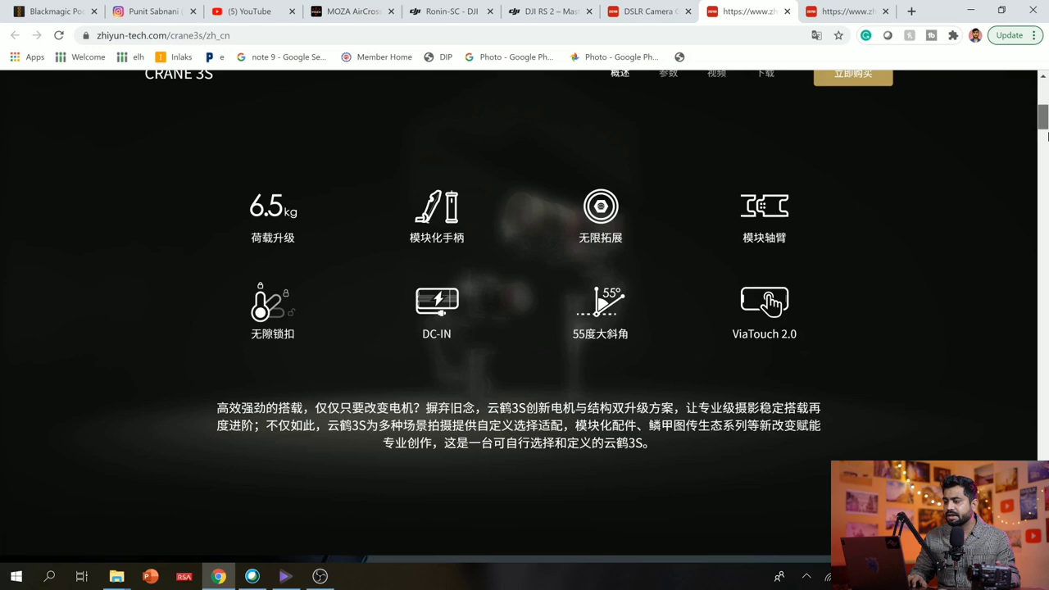
pyautogui.scroll(-3)
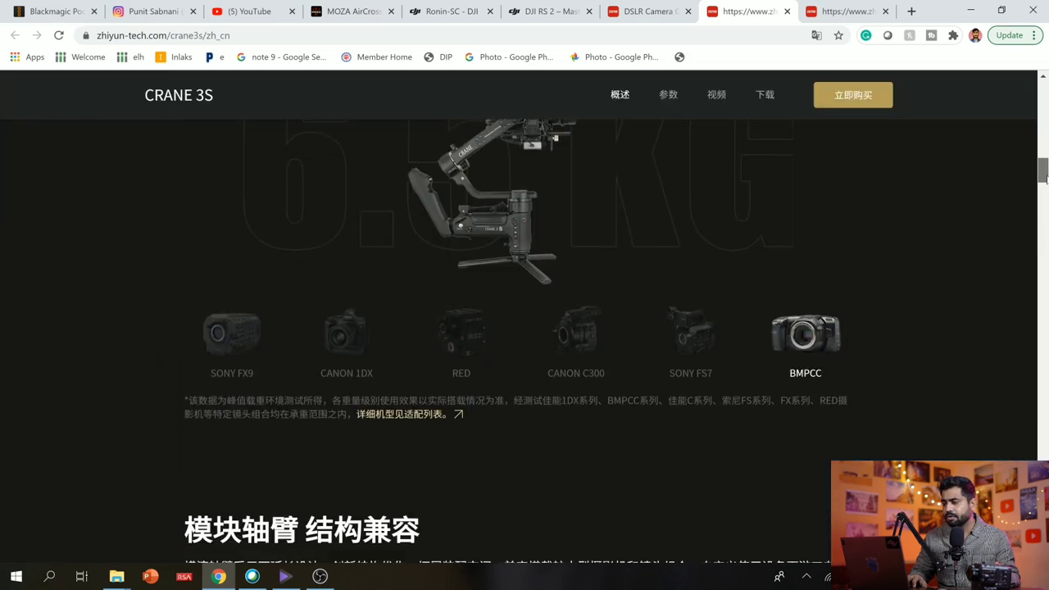
pyautogui.scroll(-3)
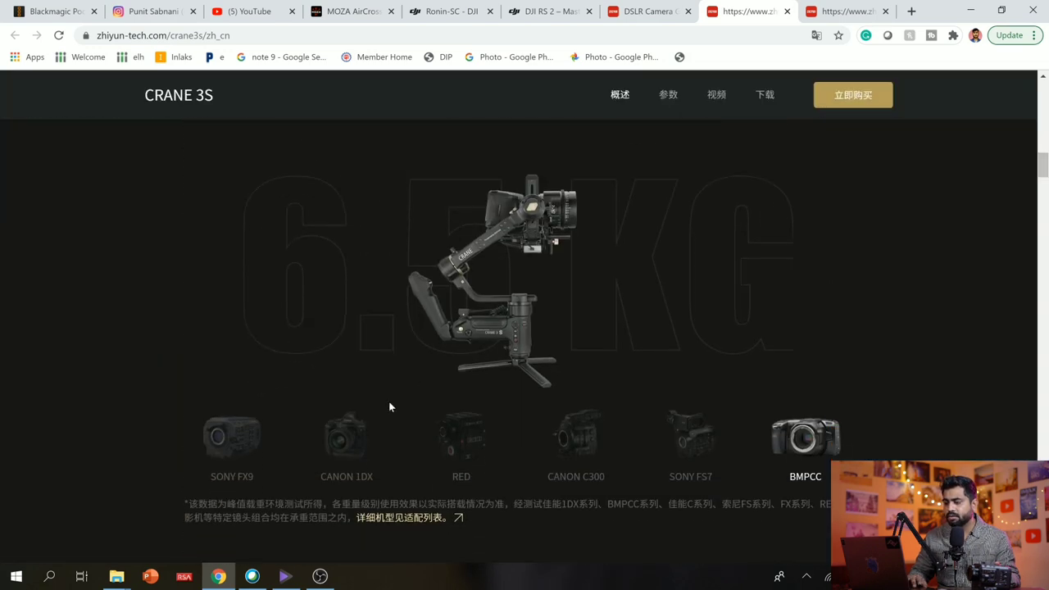
pyautogui.click(232, 437)
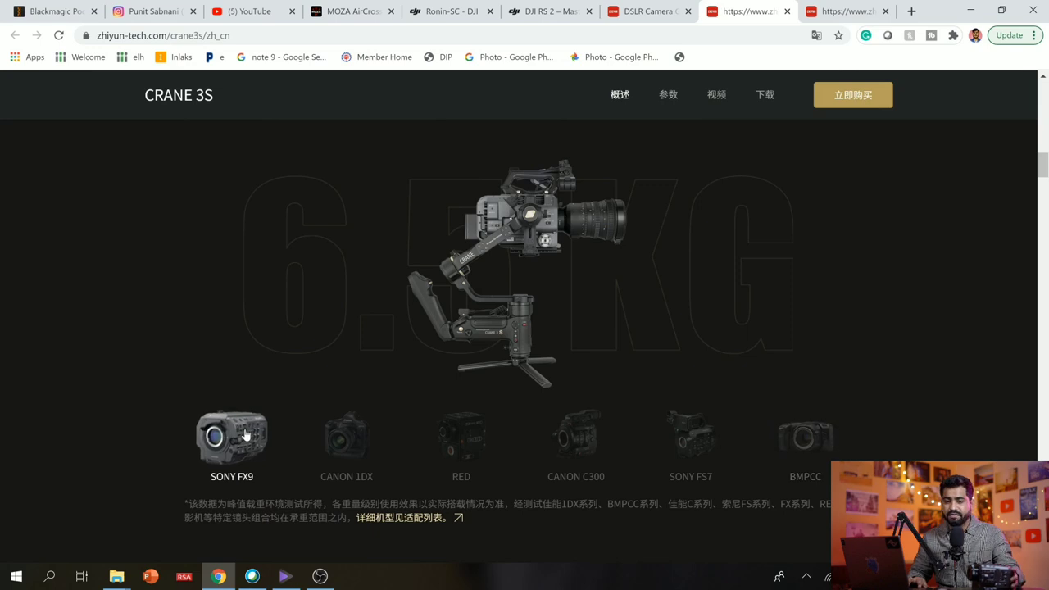
pyautogui.click(346, 435)
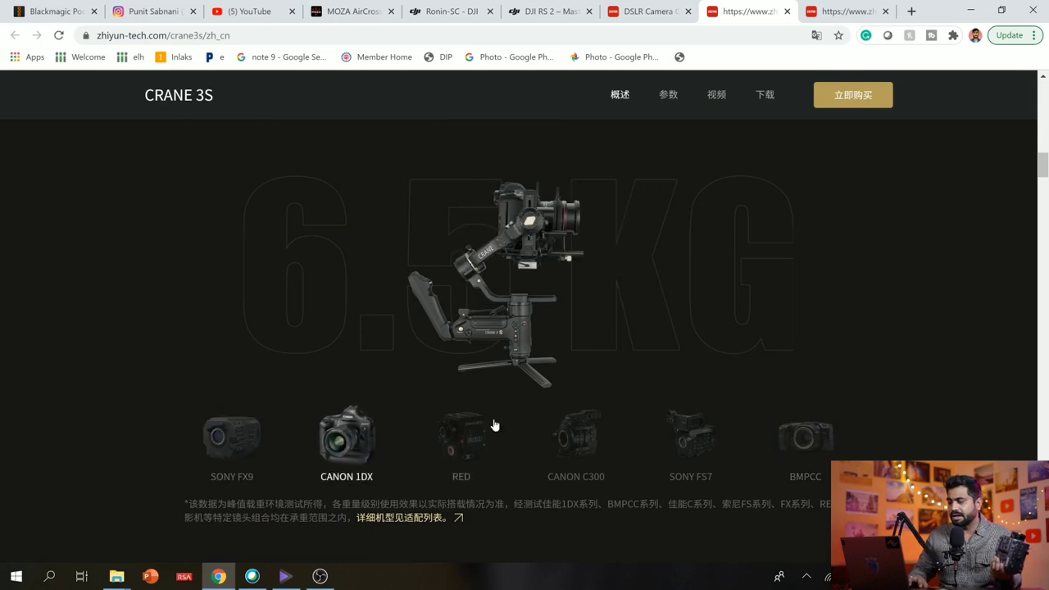
pyautogui.click(575, 434)
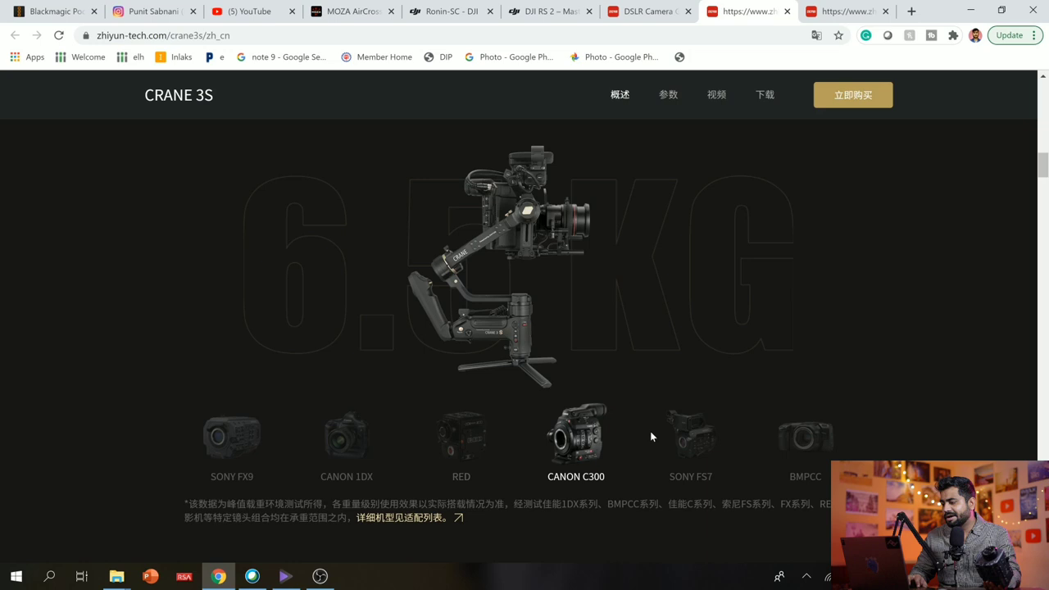
pyautogui.click(691, 435)
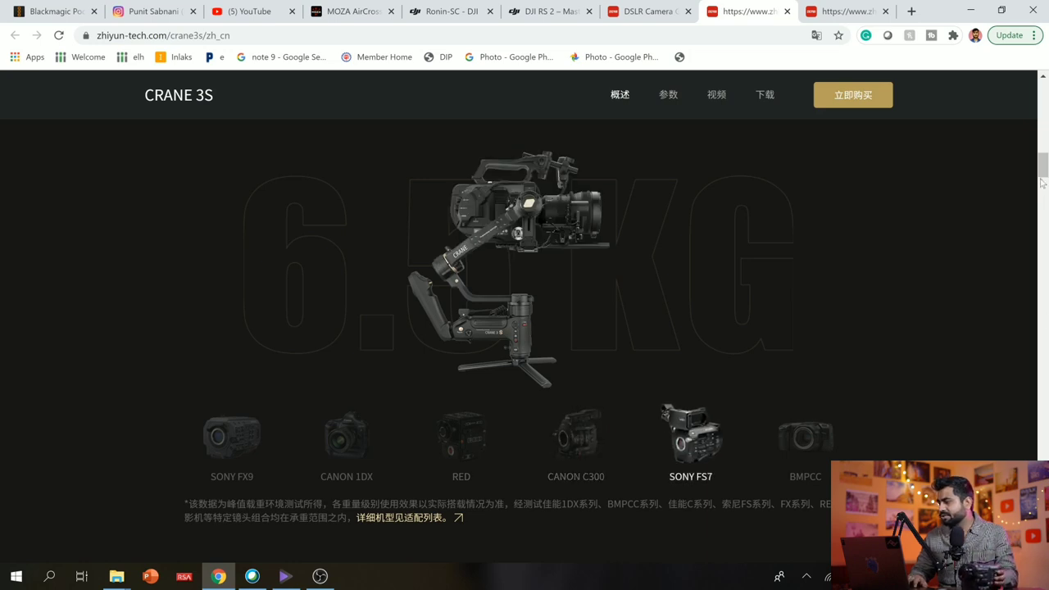
# Step: Read the Crane 3S handle, DC-IN, algorithm, 55° angle and image-transmission kit sections
pyautogui.scroll(-3)
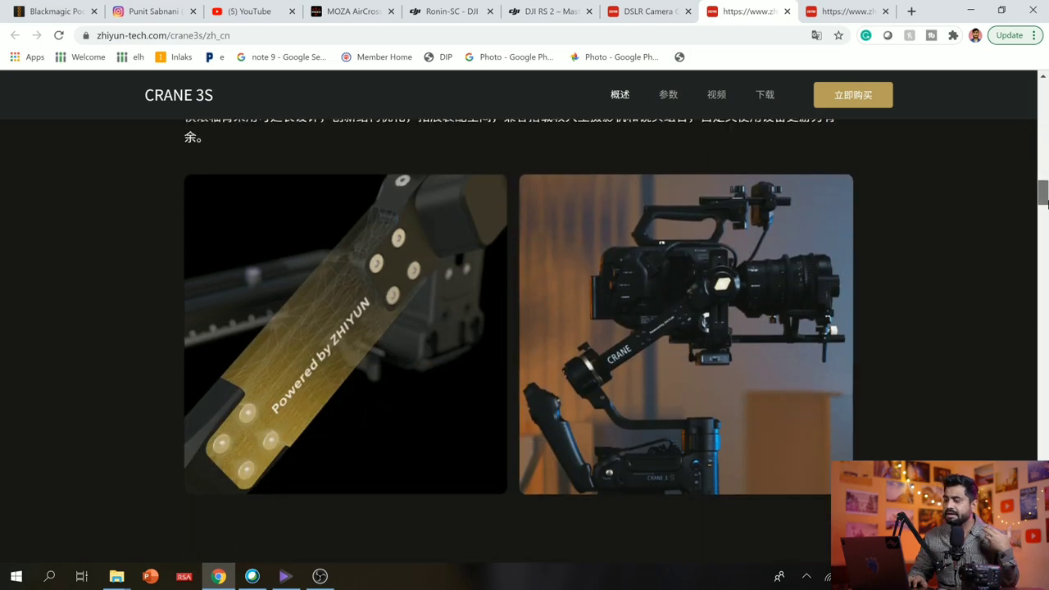
pyautogui.scroll(-3)
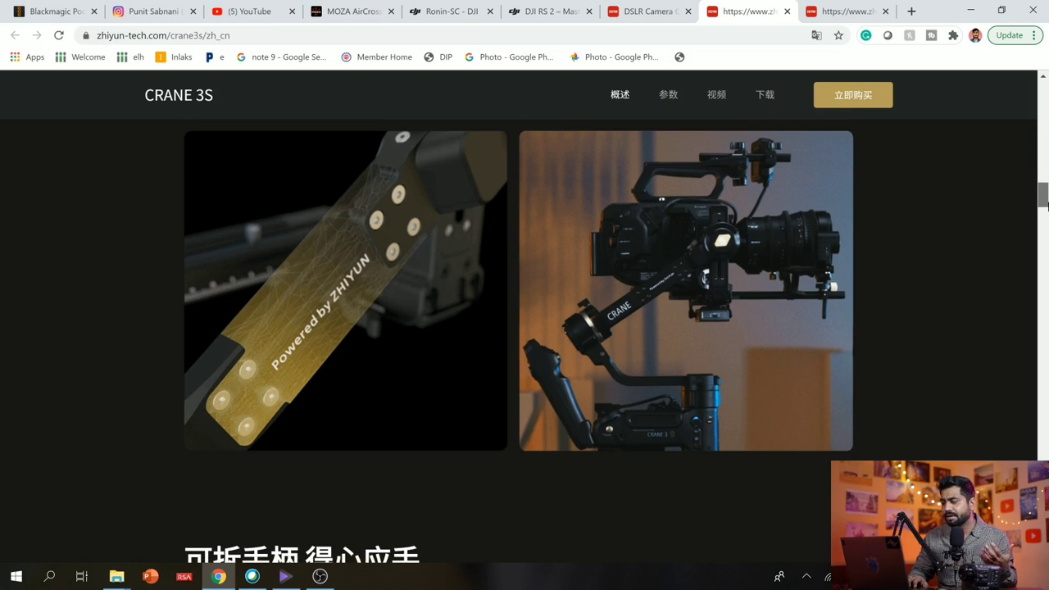
pyautogui.scroll(-3)
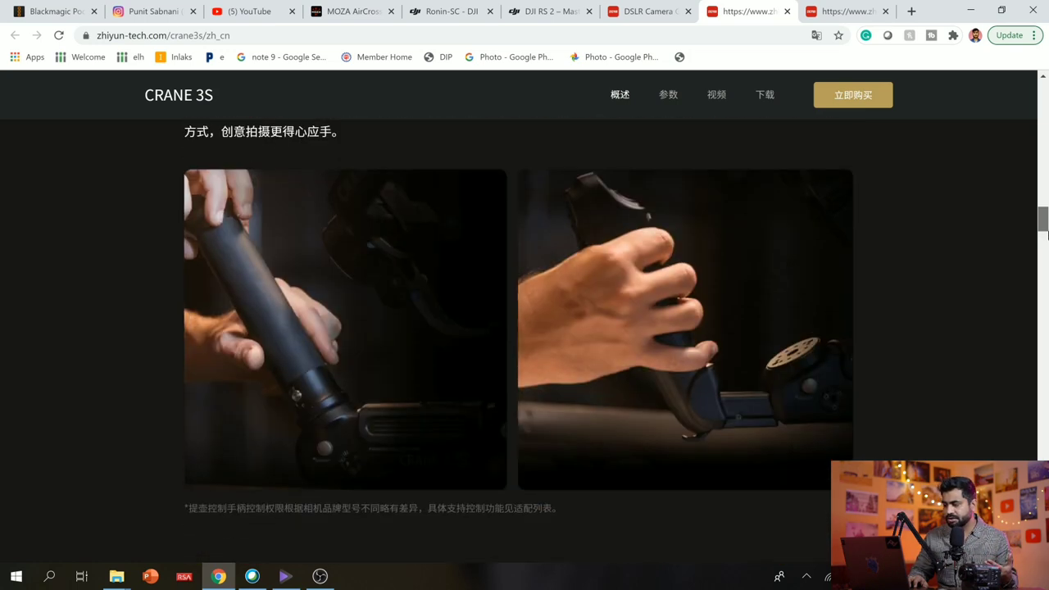
pyautogui.scroll(-3)
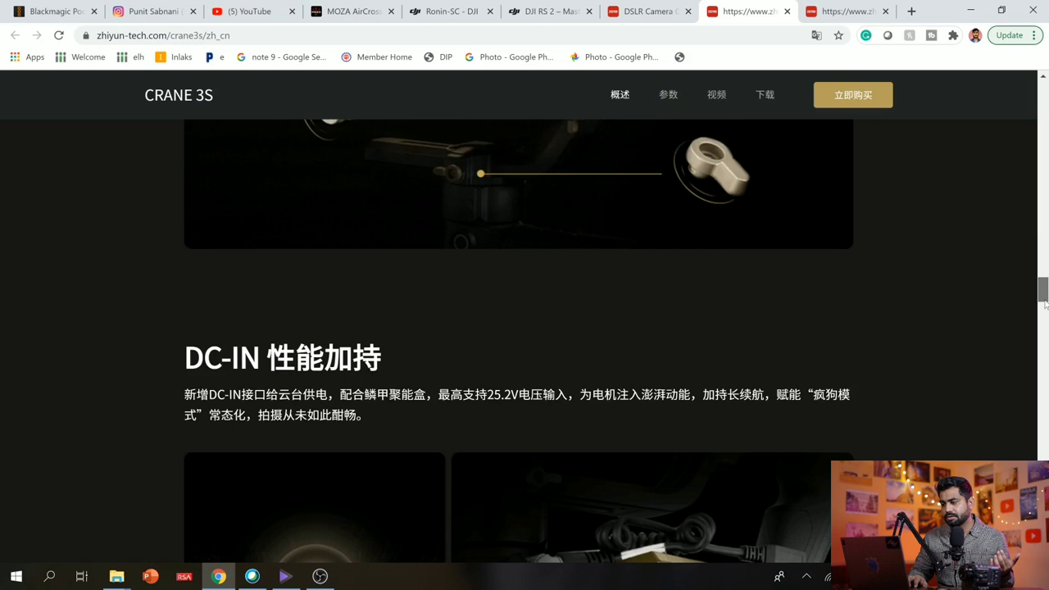
pyautogui.scroll(-3)
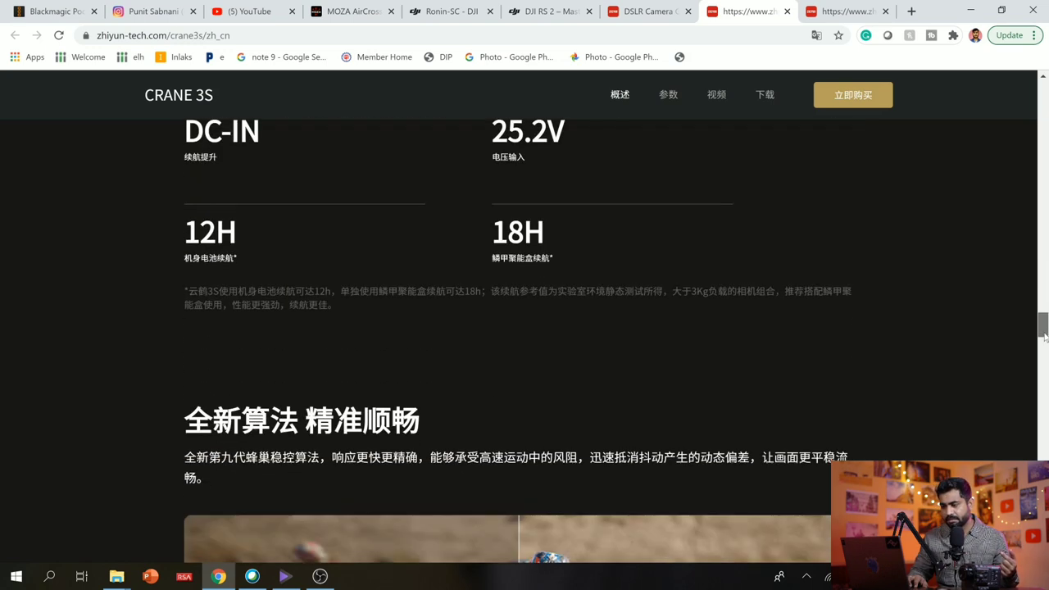
pyautogui.scroll(-3)
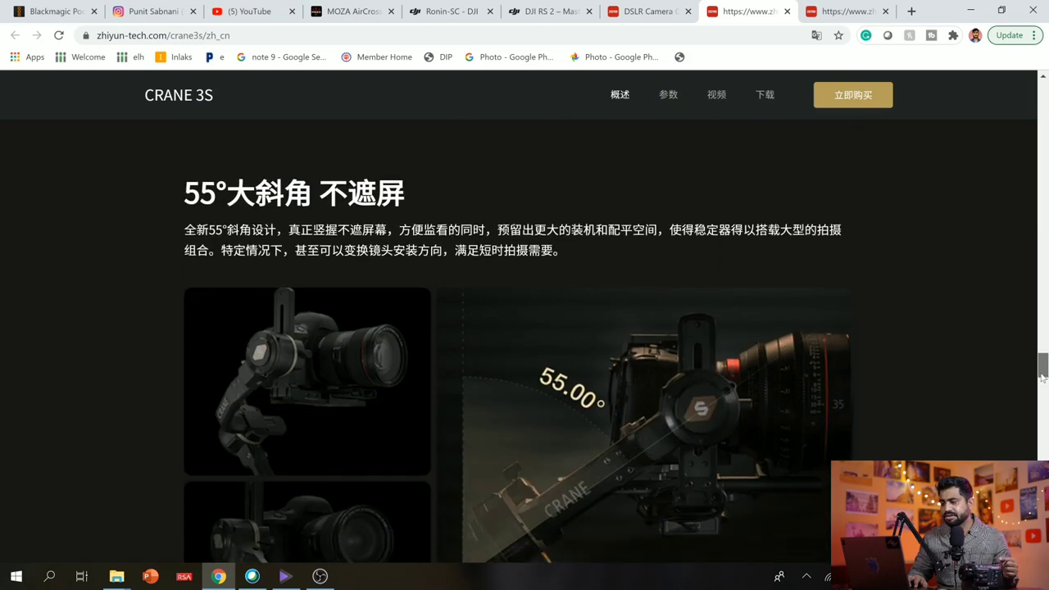
pyautogui.scroll(-3)
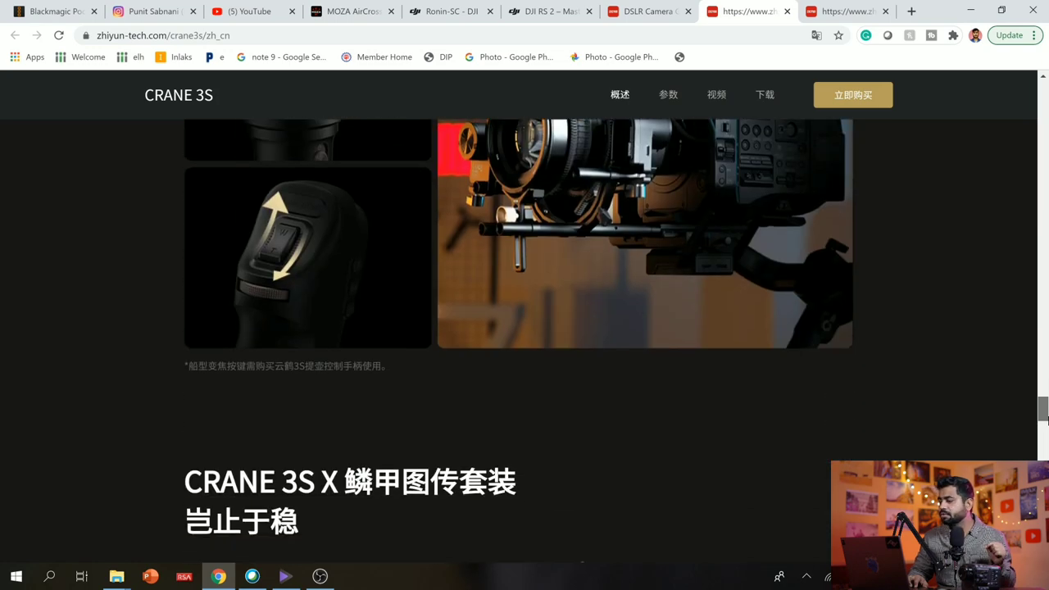
pyautogui.scroll(-3)
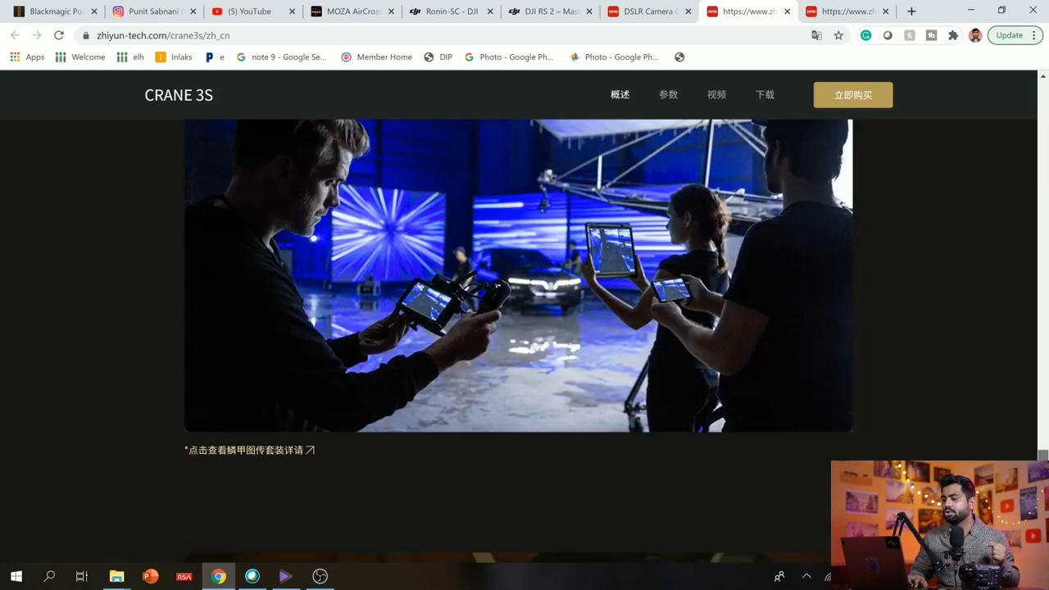
pyautogui.scroll(-3)
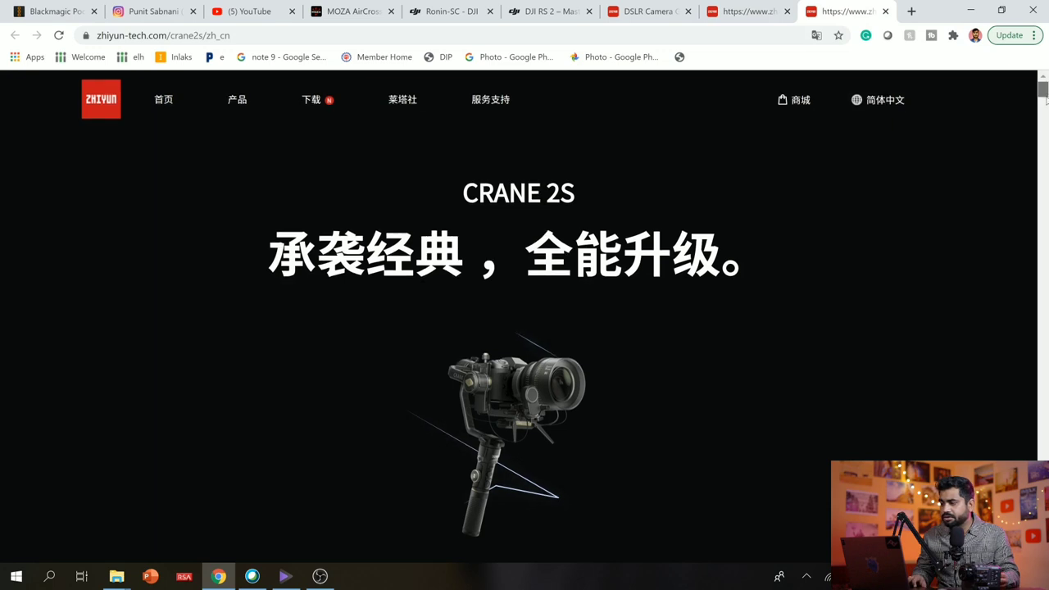
# Step: Scroll the Crane 2S page past follow focus, image transmission and bilingual OLED to the accessory kit
pyautogui.scroll(-3)
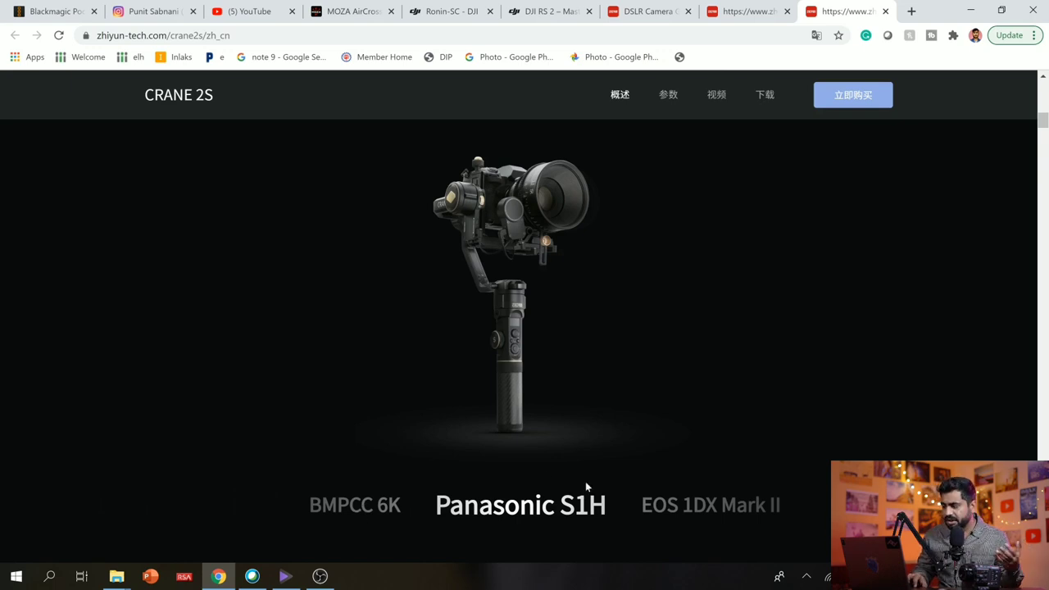
pyautogui.moveTo(730, 507)
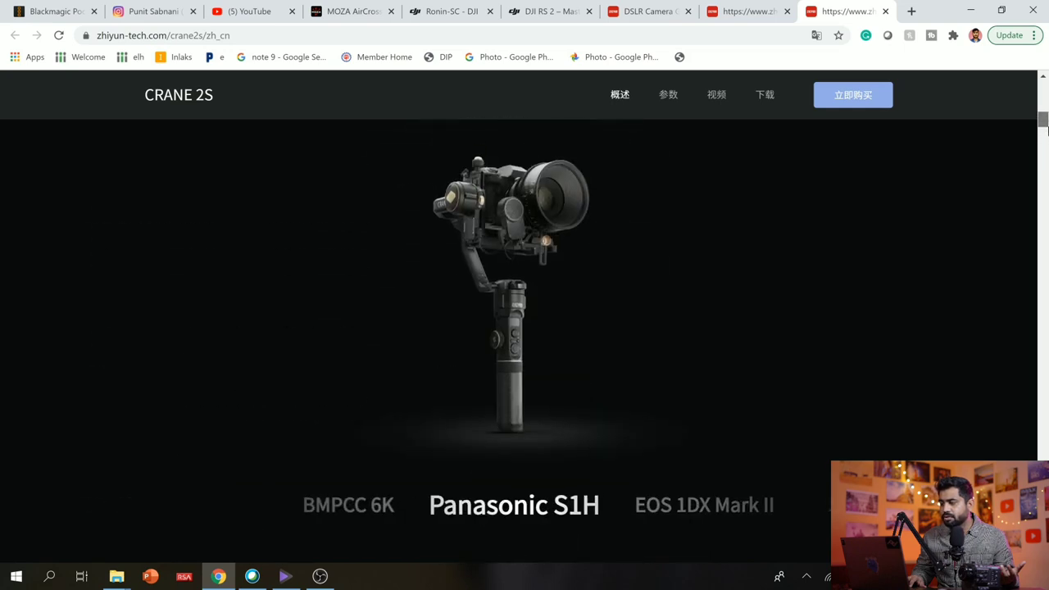
pyautogui.scroll(-3)
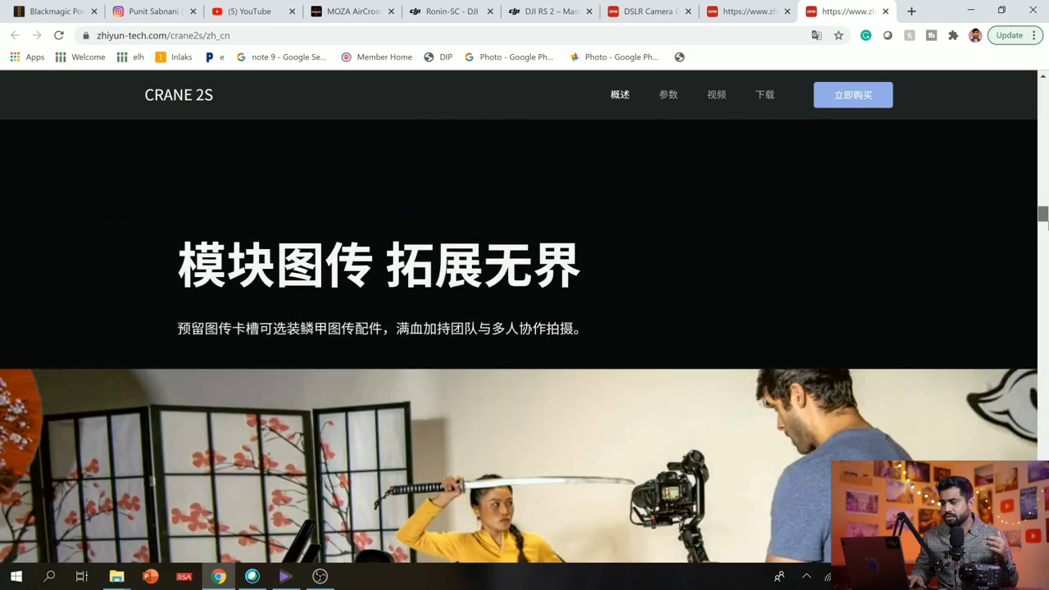
pyautogui.scroll(-3)
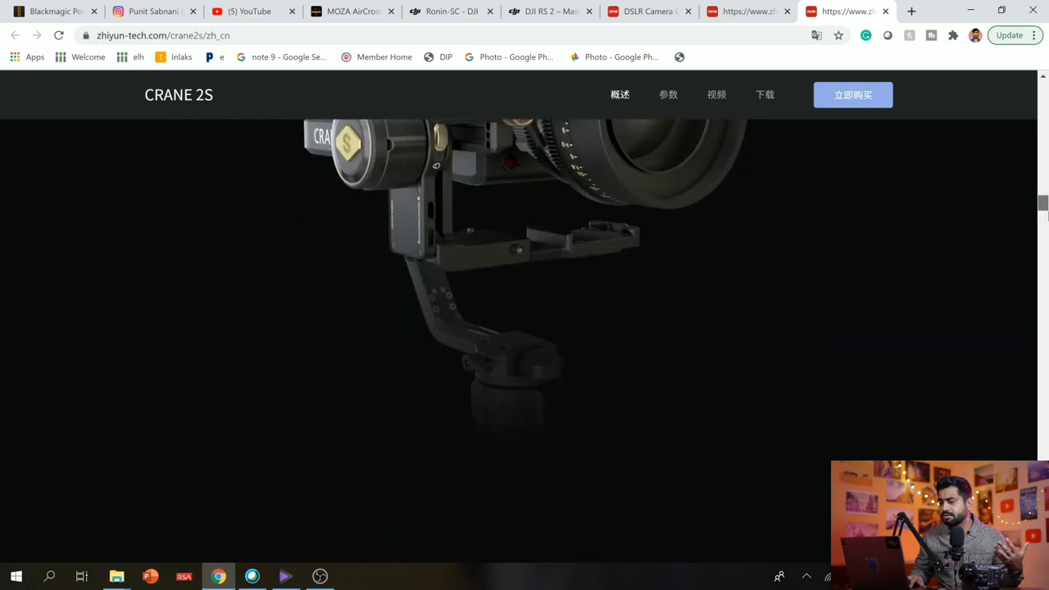
pyautogui.scroll(-3)
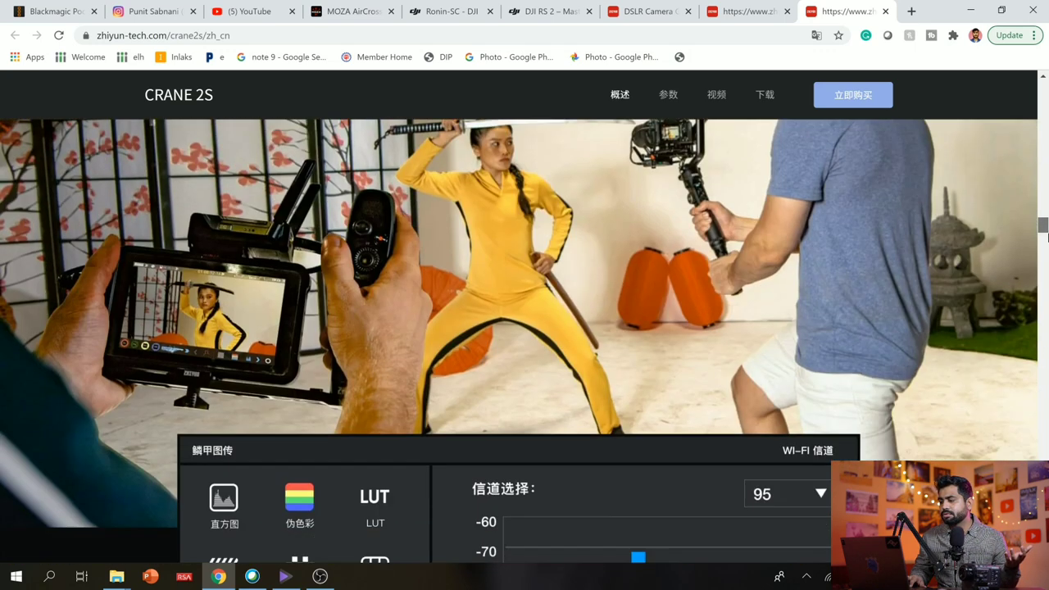
pyautogui.scroll(-3)
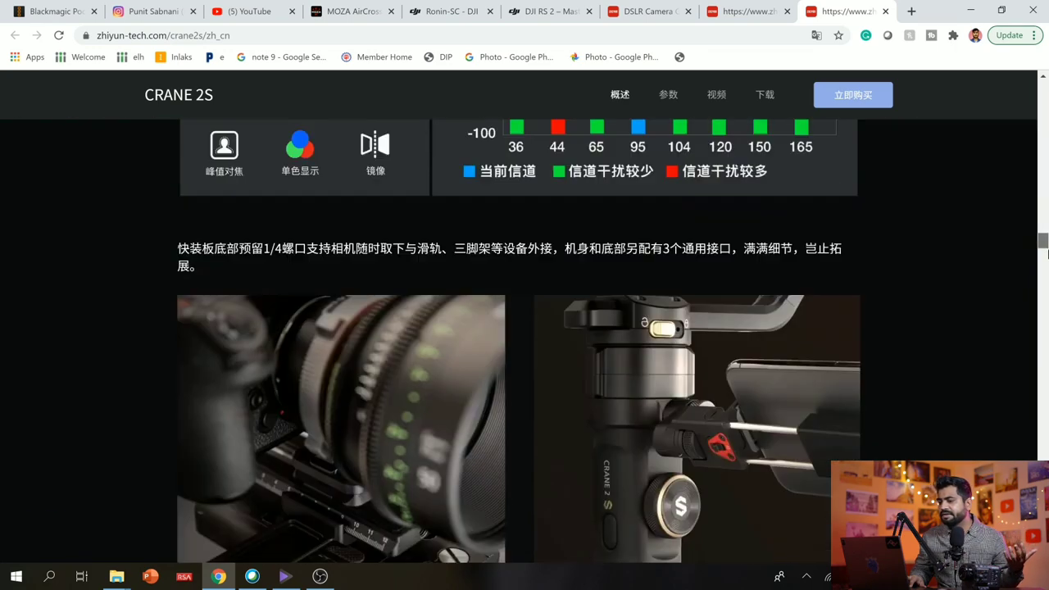
pyautogui.scroll(-3)
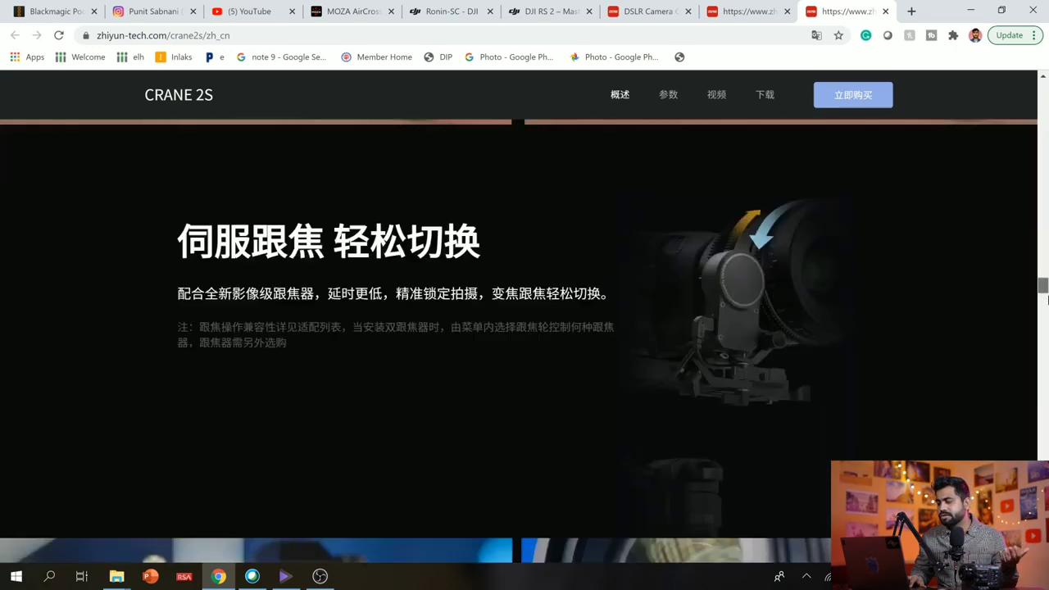
pyautogui.scroll(-3)
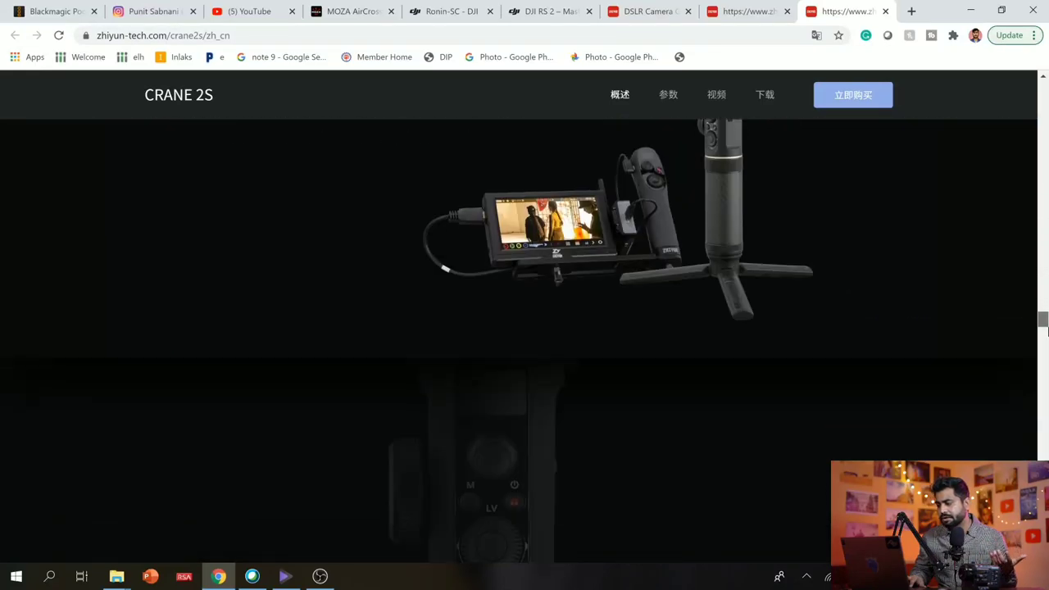
pyautogui.scroll(-3)
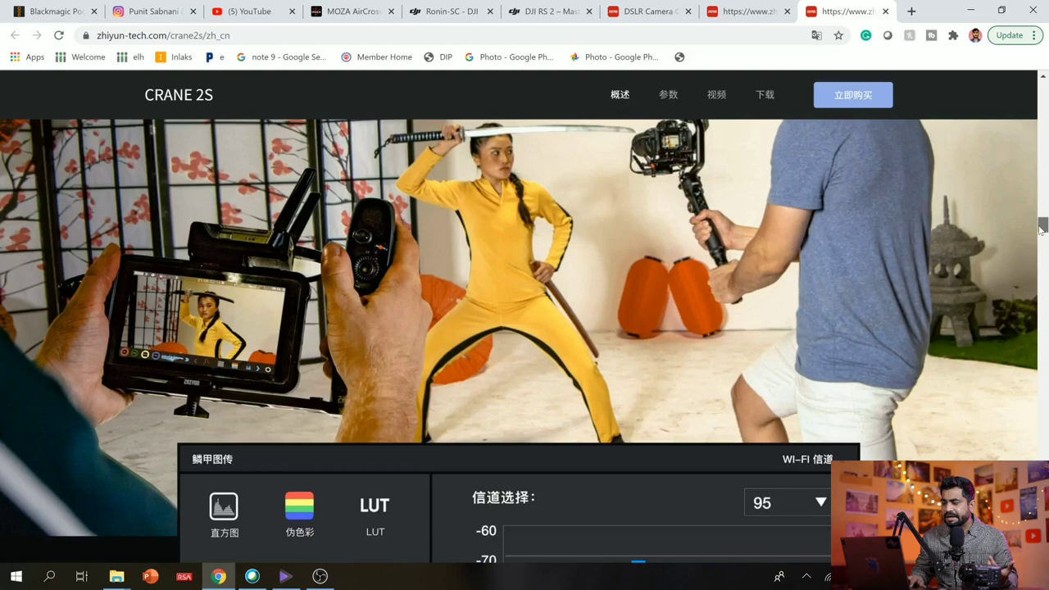
pyautogui.scroll(-3)
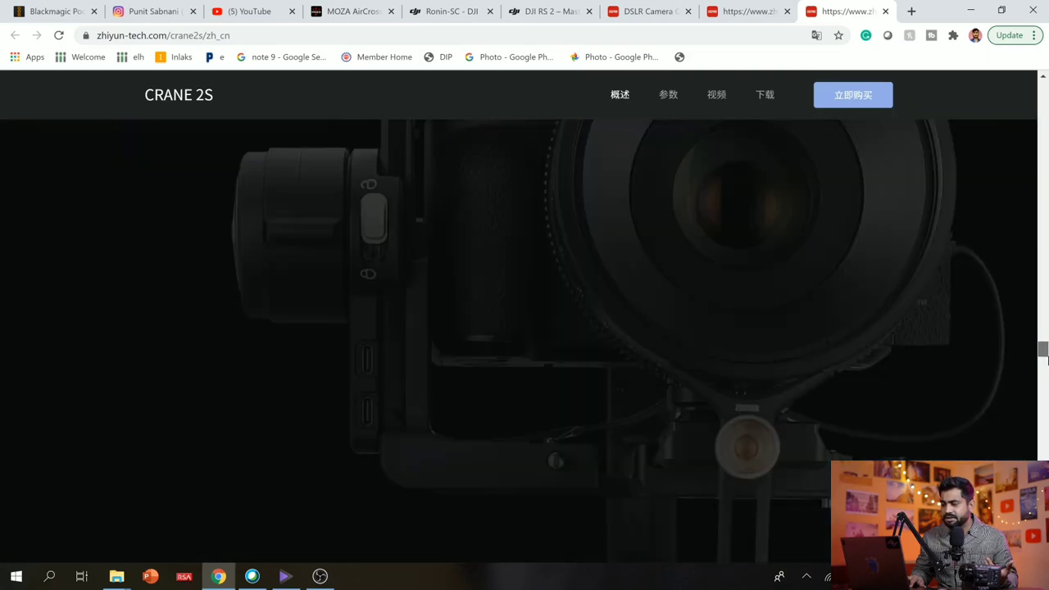
pyautogui.scroll(-3)
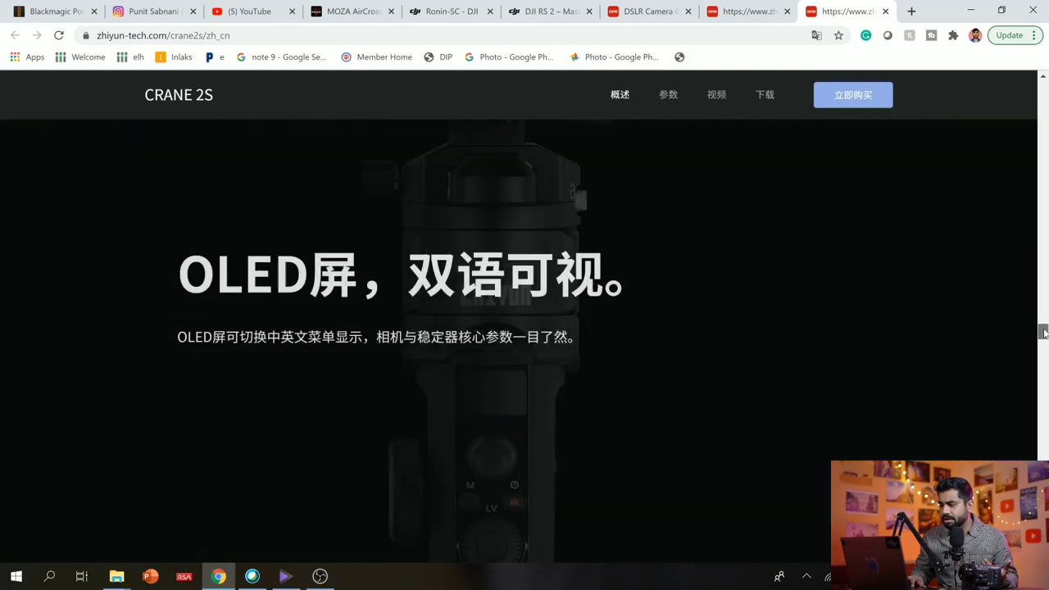
pyautogui.scroll(-3)
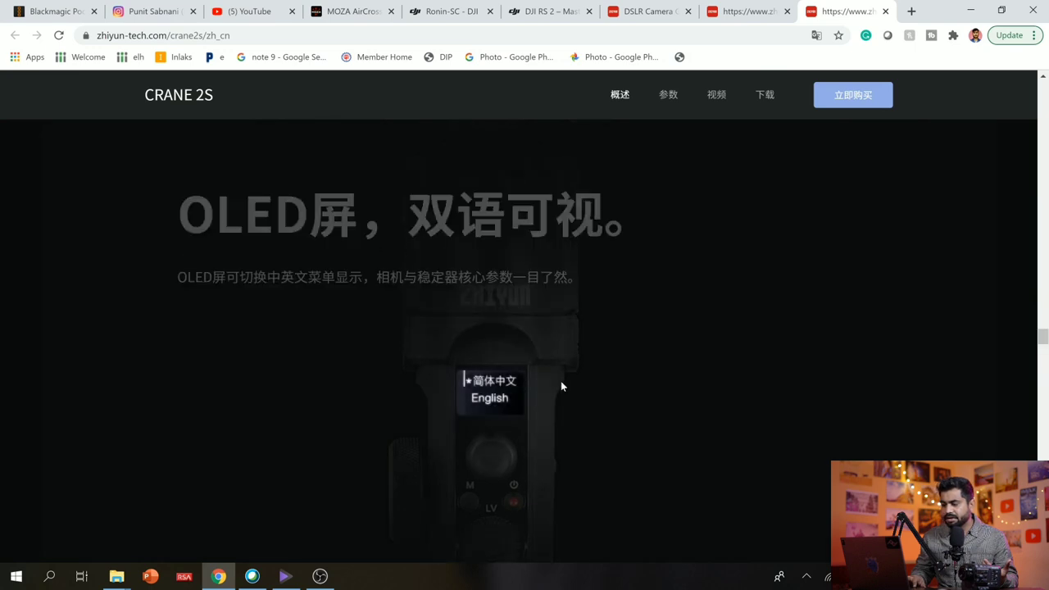
pyautogui.moveTo(1043, 306)
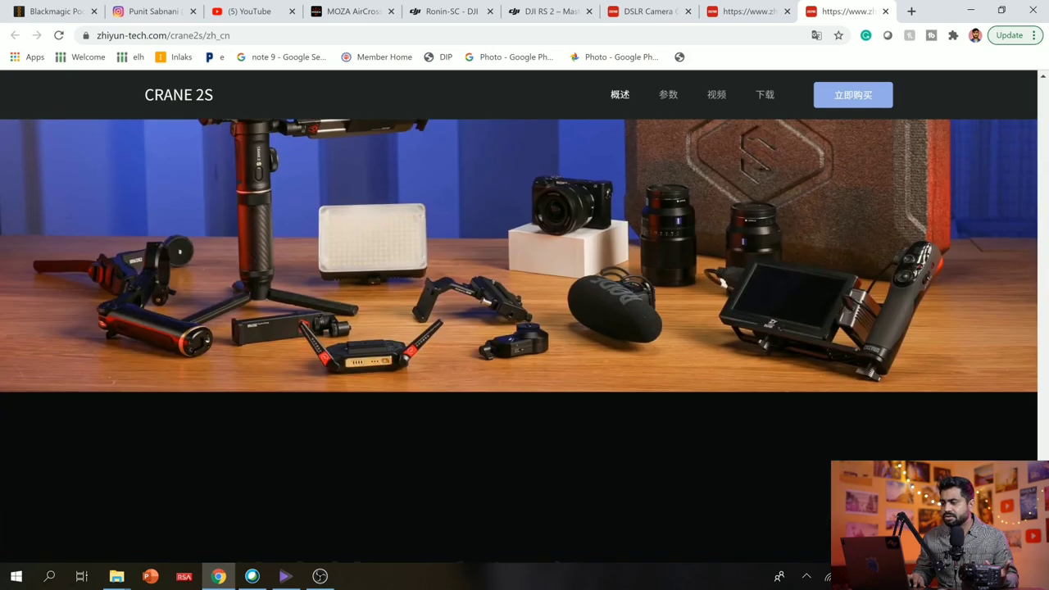
pyautogui.scroll(-3)
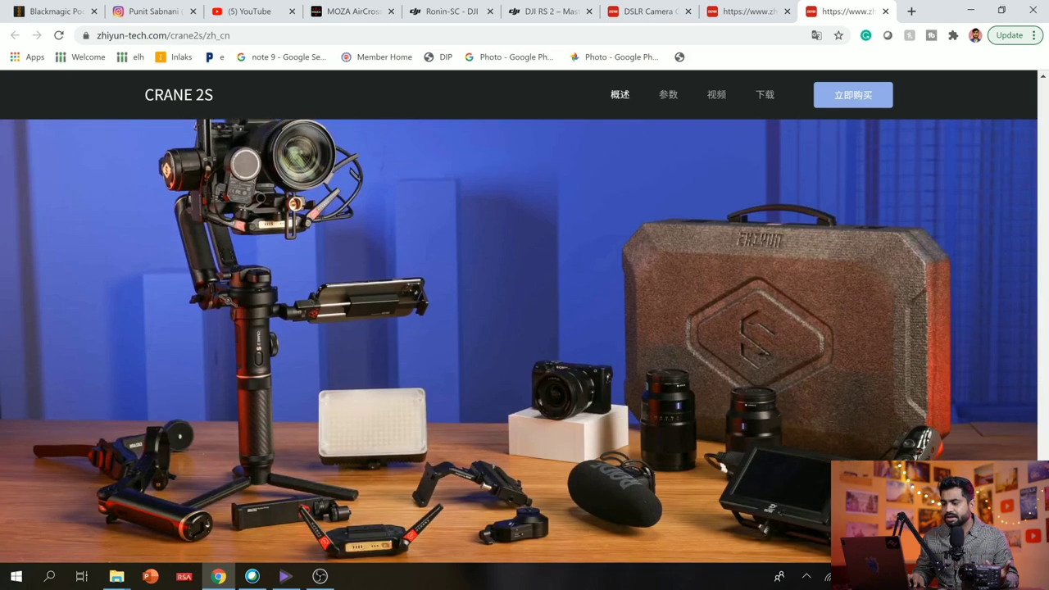